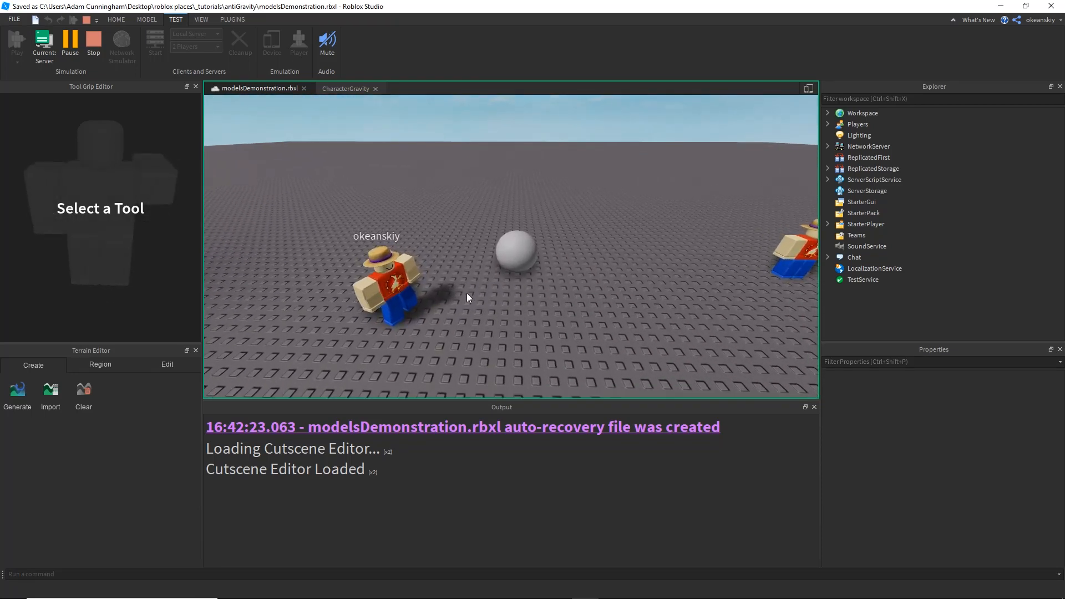
Select modelA in the Explorer during the play test, then stop the session
{"action": "left_click", "coordinate": [146, 19]}
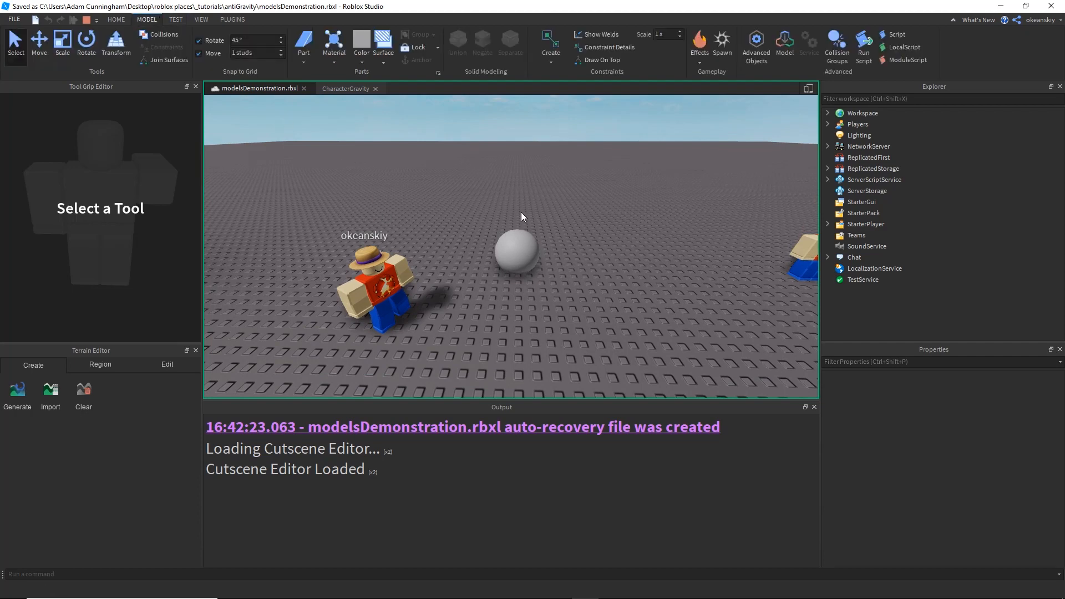
{"action": "left_click", "coordinate": [517, 254]}
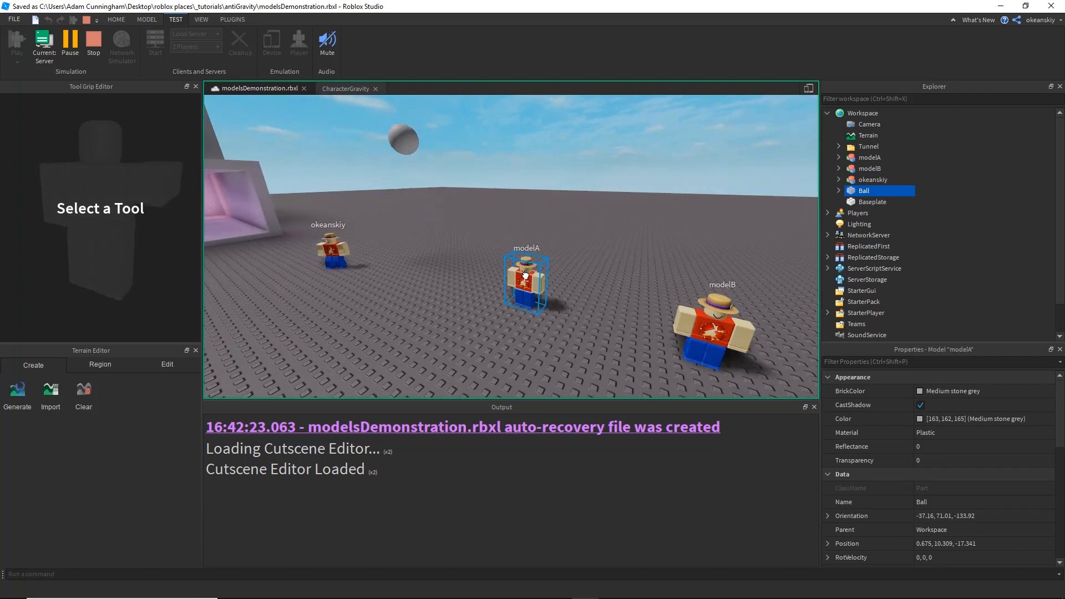
{"action": "left_click", "coordinate": [870, 157]}
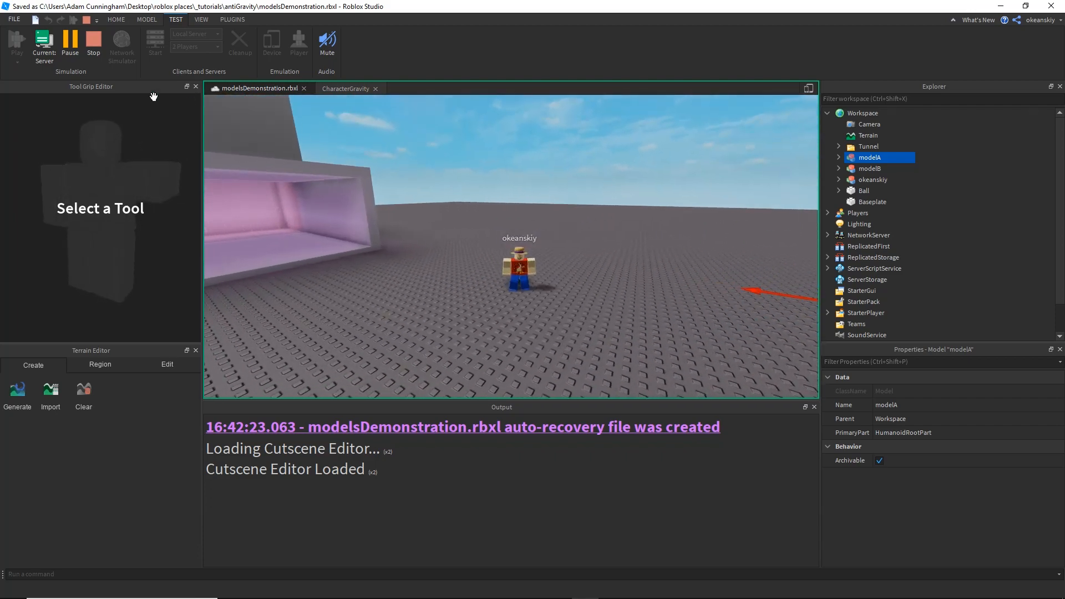
{"action": "left_click", "coordinate": [43, 46]}
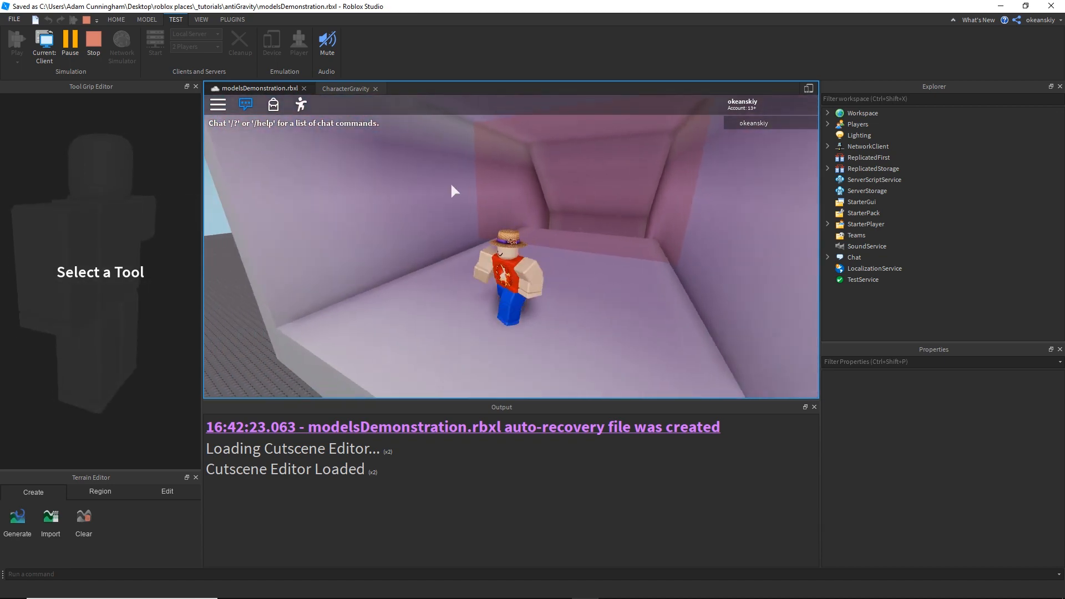
{"action": "left_click", "coordinate": [93, 44]}
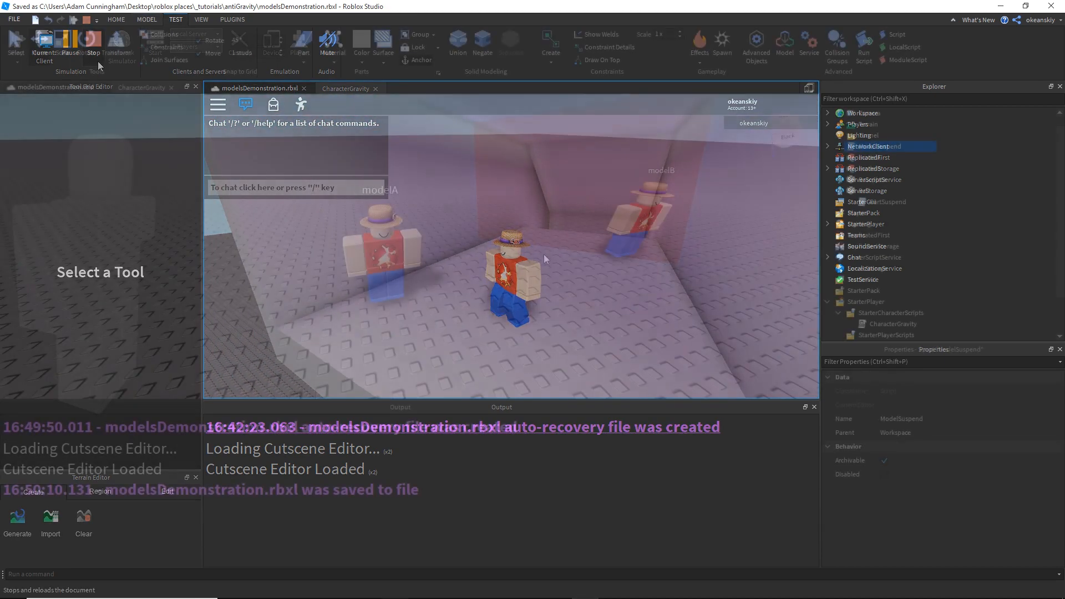
Open the ModelSuspend and PartSuspend script tabs and start another run of the place
{"action": "left_click", "coordinate": [92, 41]}
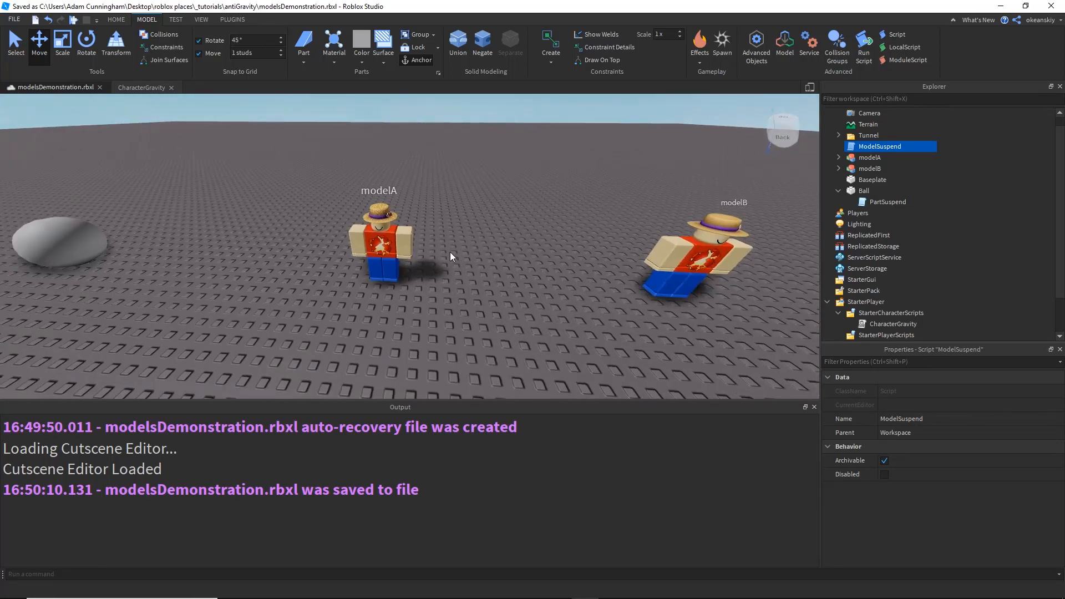
{"action": "mouse_move", "coordinate": [756, 223]}
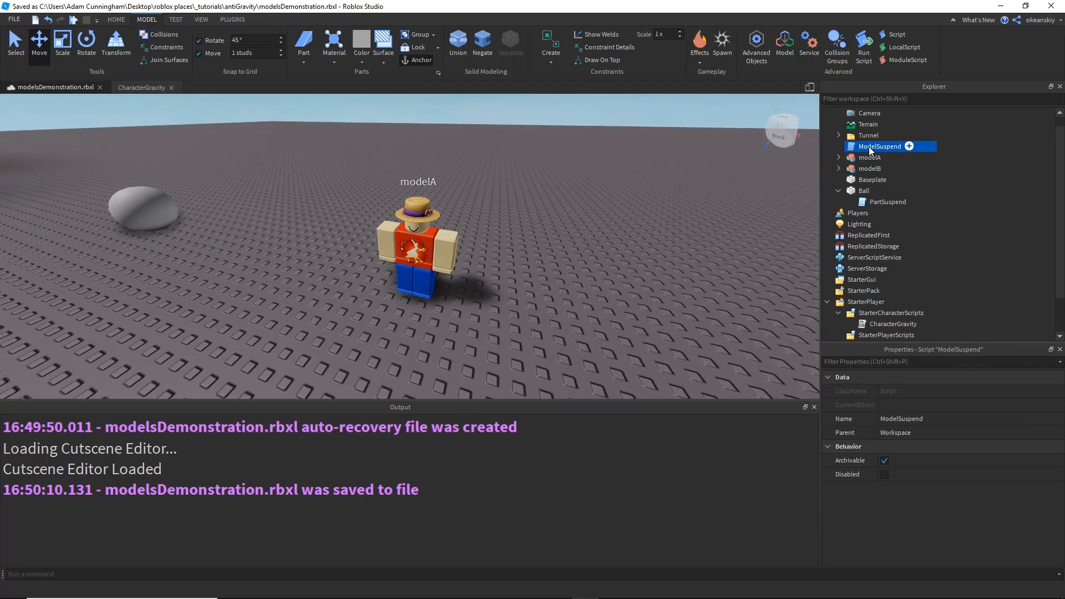
{"action": "double_click", "coordinate": [880, 146]}
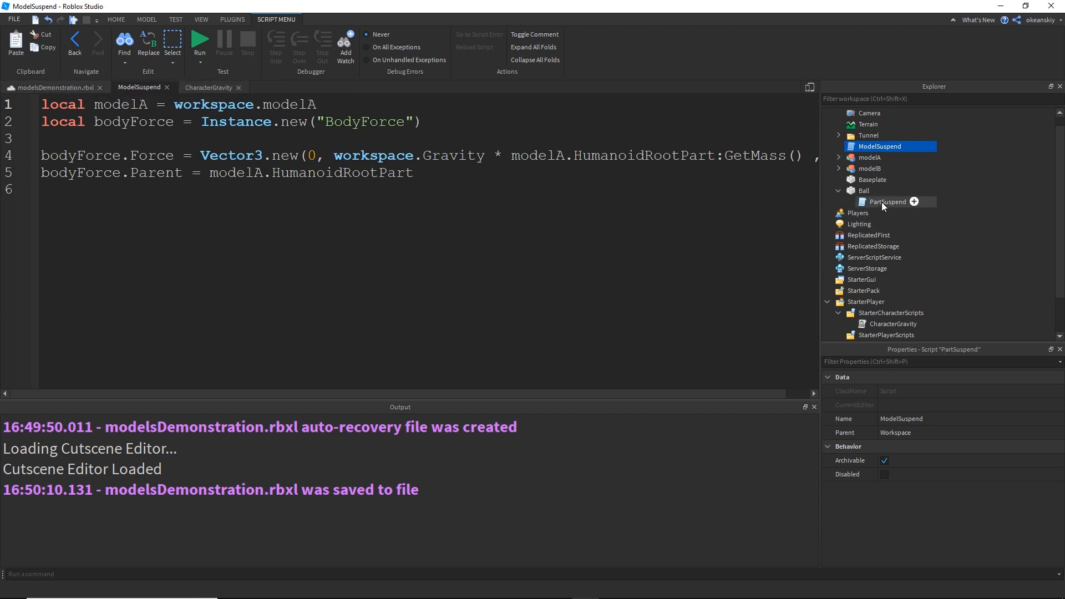
{"action": "left_click", "coordinate": [53, 87]}
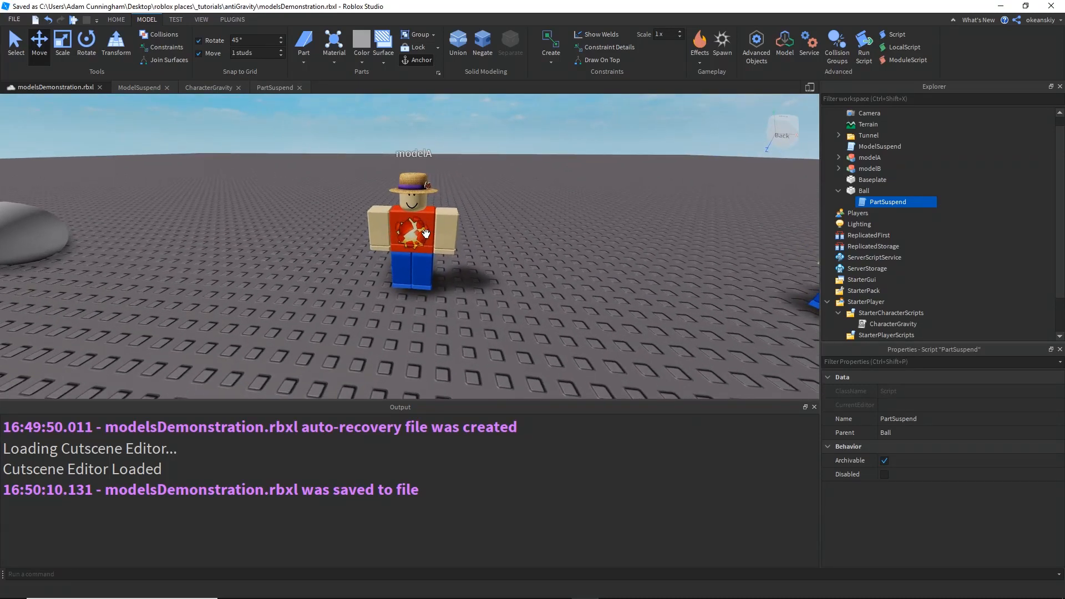
{"action": "left_click", "coordinate": [140, 87]}
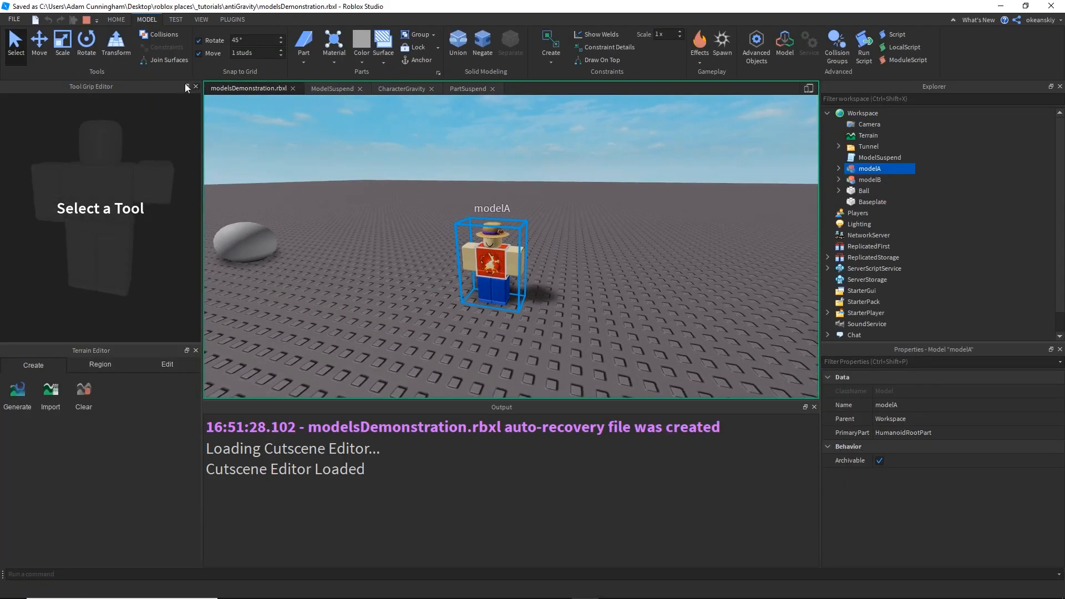
Stop the running session to return to Edit mode
{"action": "left_click", "coordinate": [38, 45]}
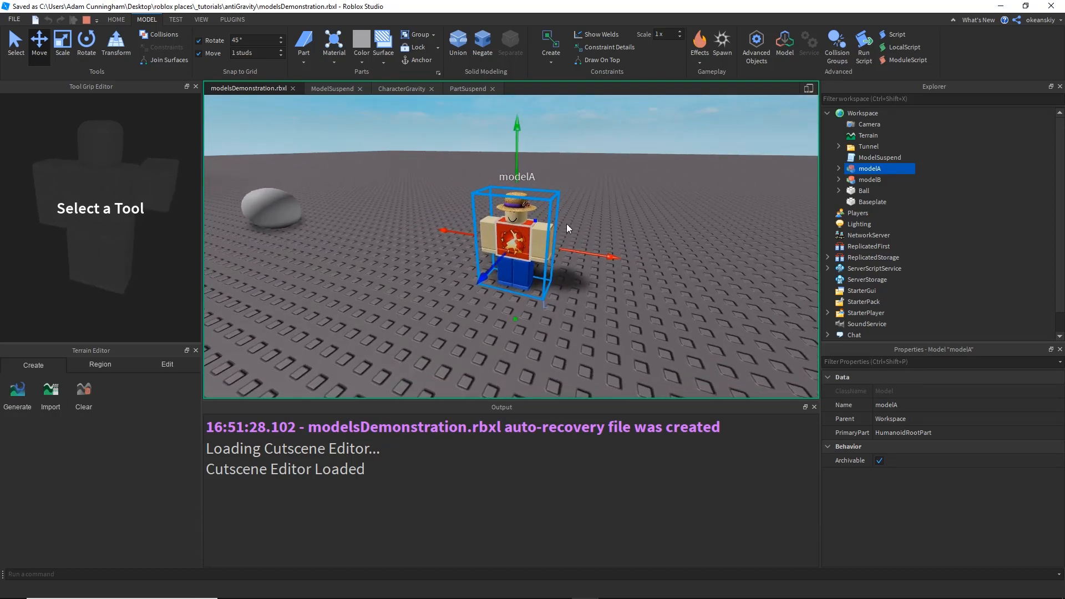
{"action": "mouse_move", "coordinate": [320, 212]}
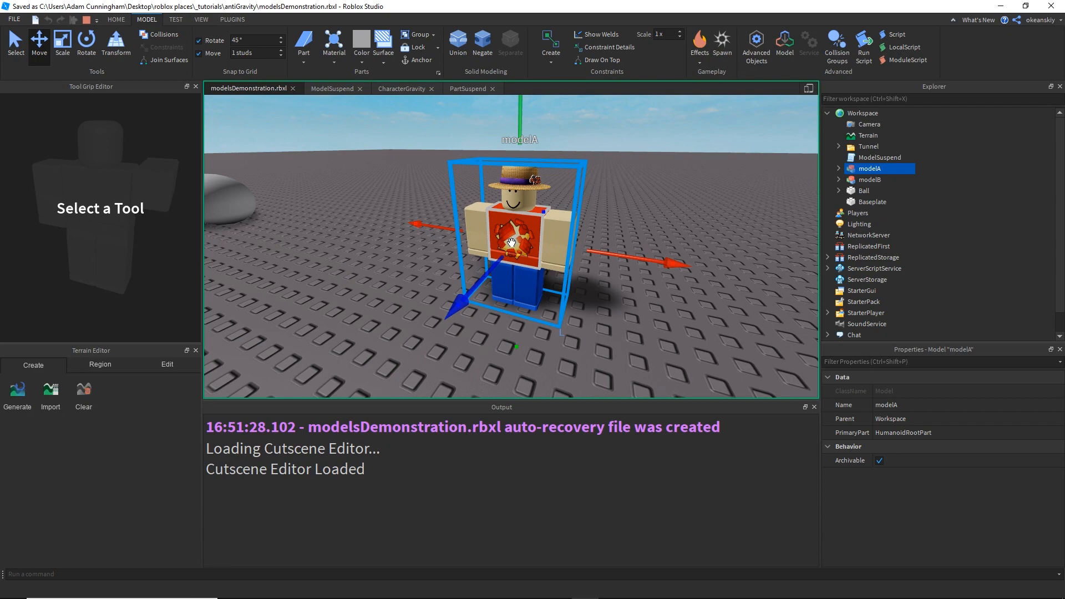
{"action": "mouse_move", "coordinate": [526, 197]}
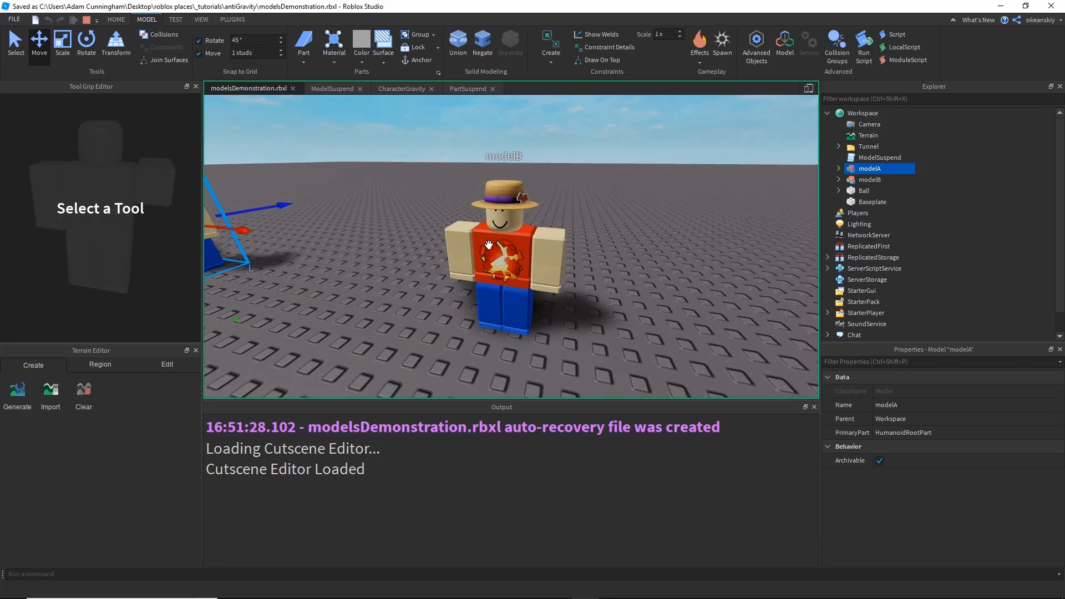
{"action": "mouse_move", "coordinate": [476, 255]}
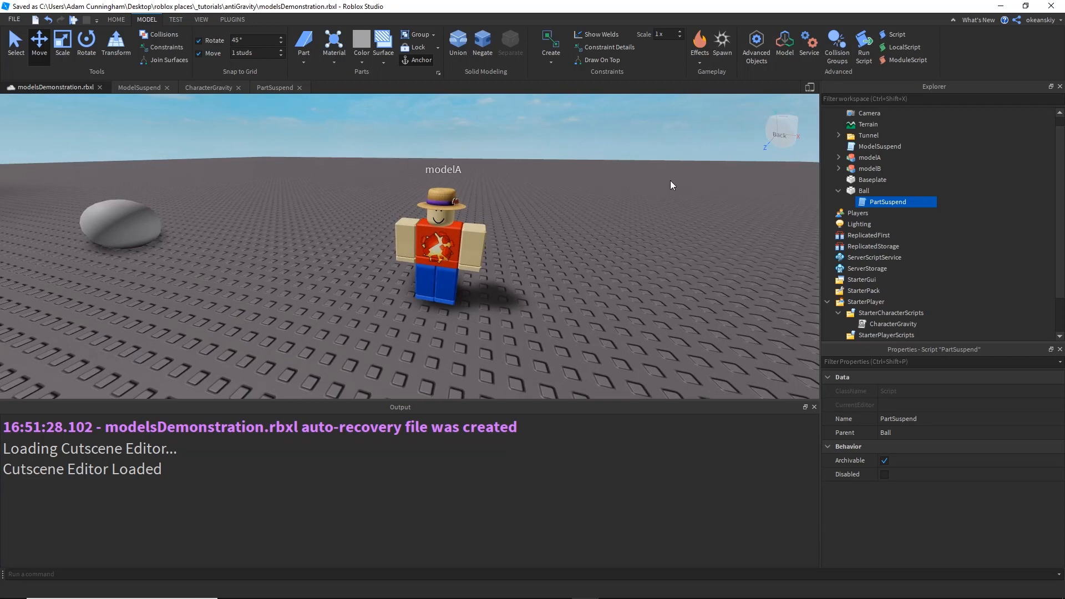
Delete the old force-setting lines from the ModelSuspend script
{"action": "left_click", "coordinate": [139, 87]}
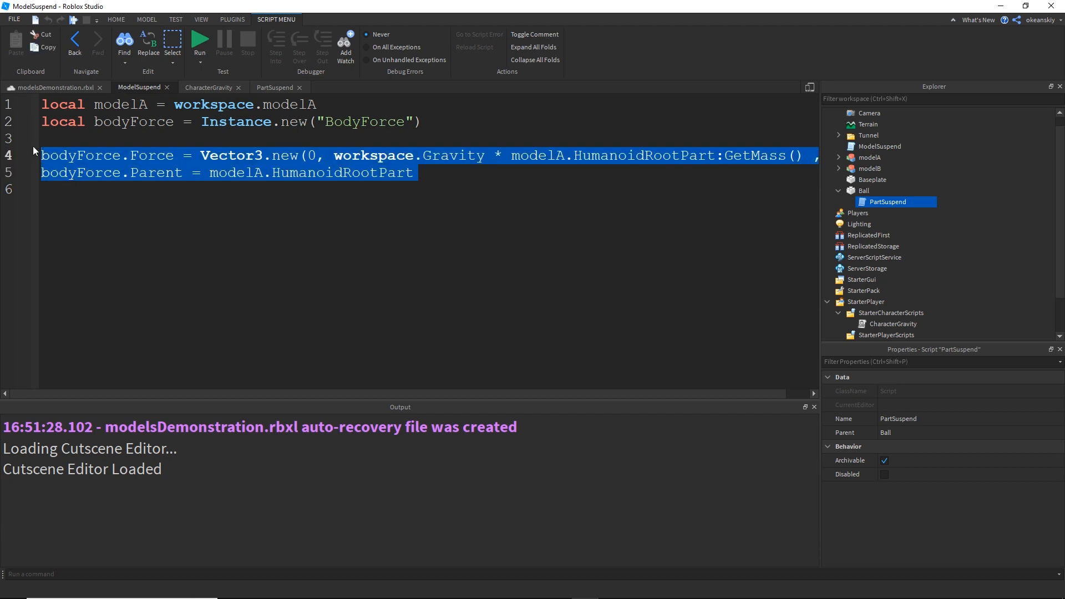
{"action": "key", "text": "Delete"}
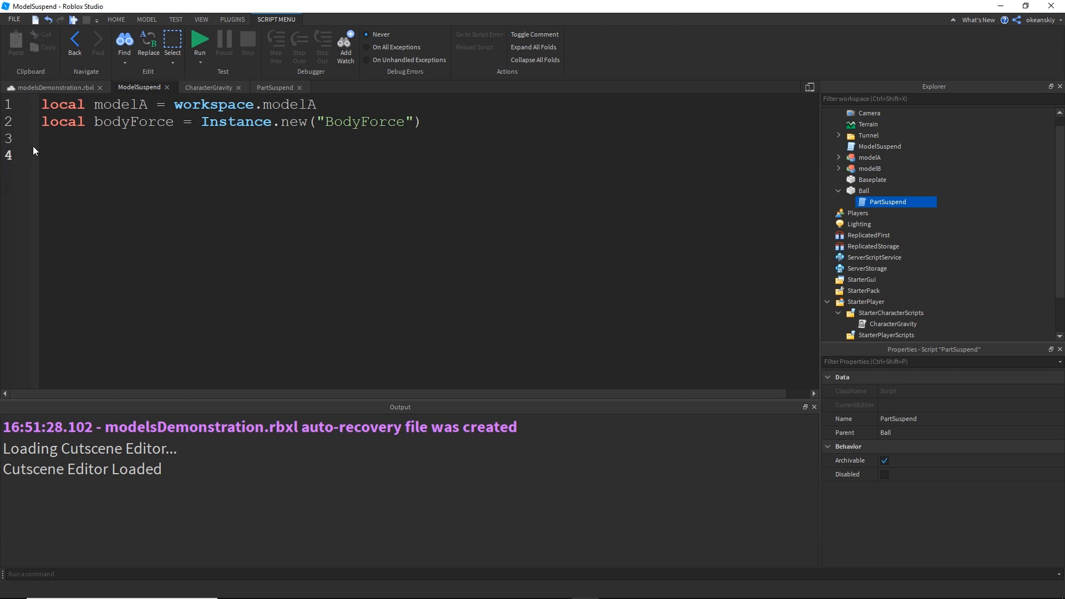
{"action": "left_click", "coordinate": [42, 154]}
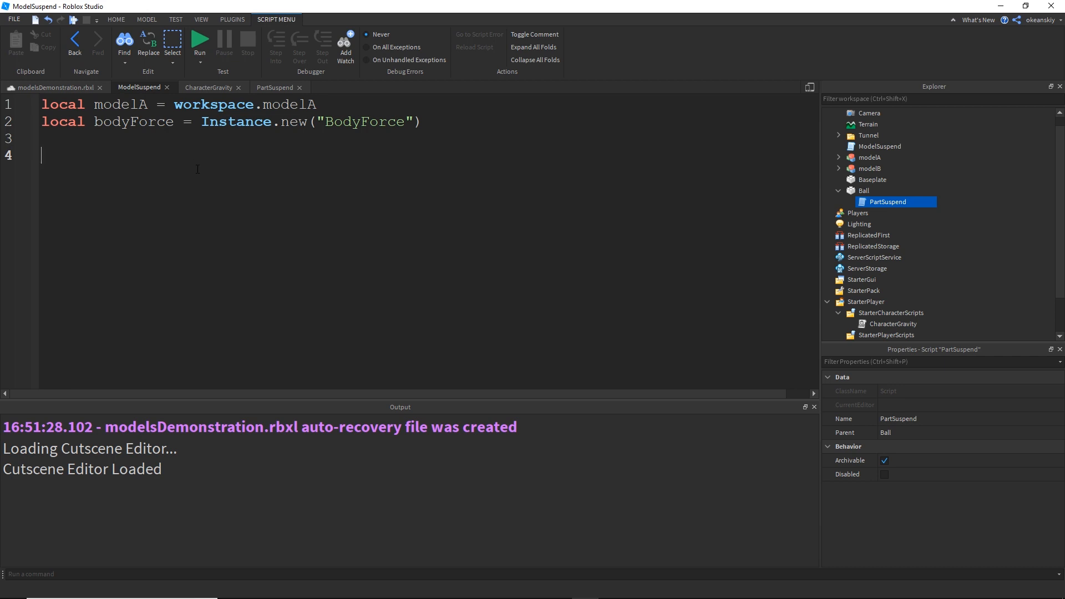
{"action": "left_click", "coordinate": [51, 87]}
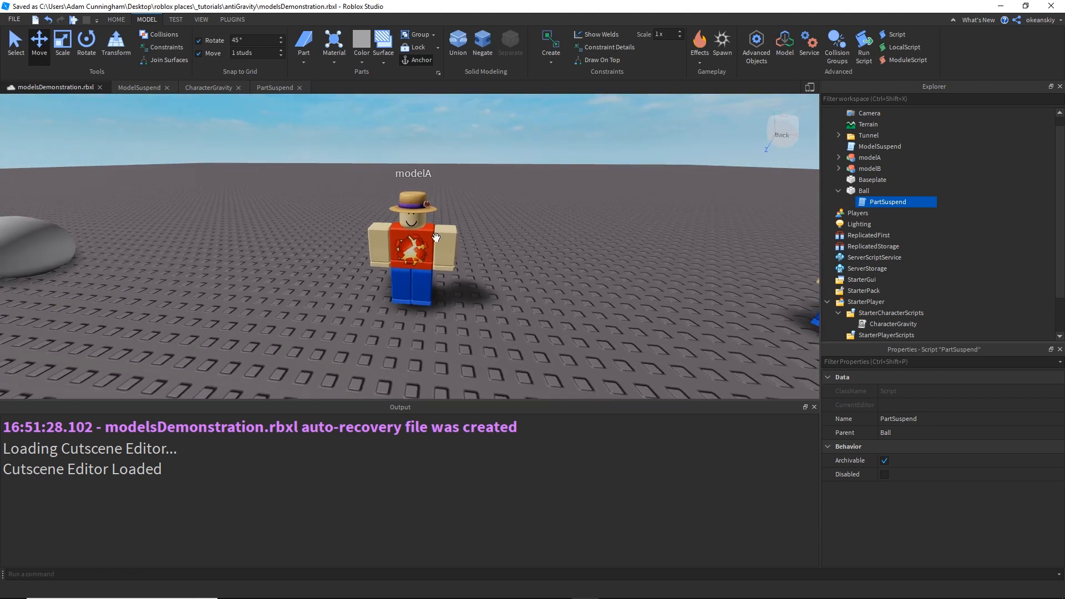
{"action": "left_click", "coordinate": [139, 87]}
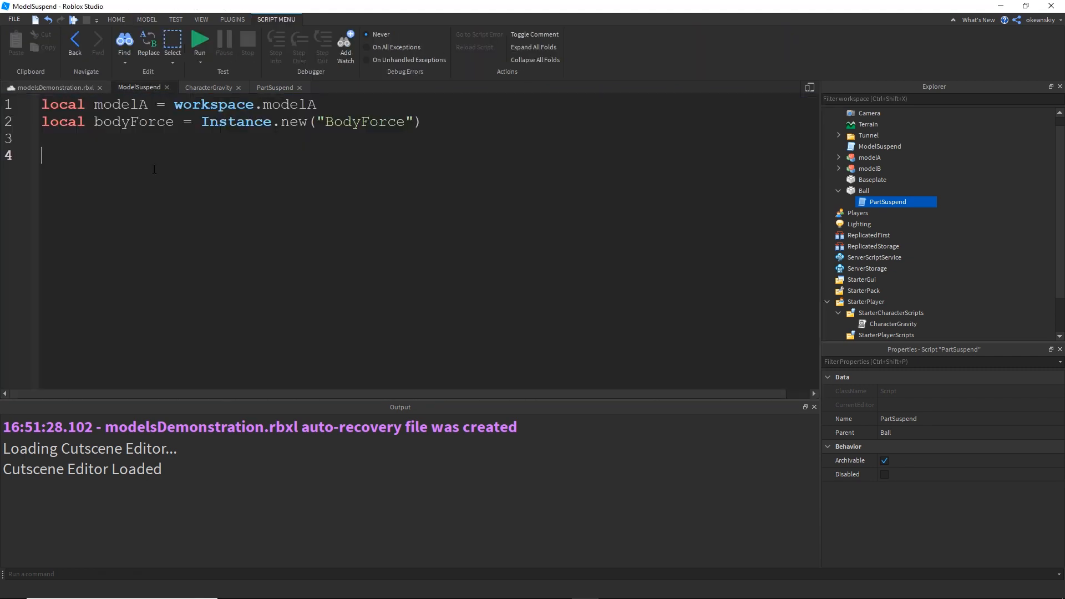
Add 'local totalMass = 0' and a pairs loop over modelA's descendants
{"action": "type", "text": "local totalMass"}
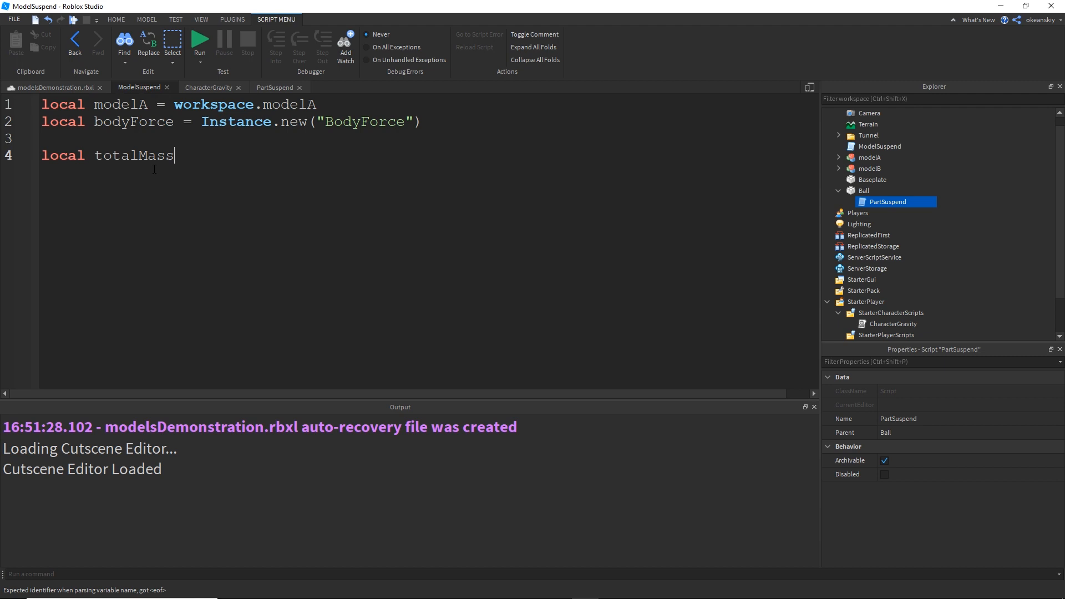
{"action": "type", "text": "= 0"}
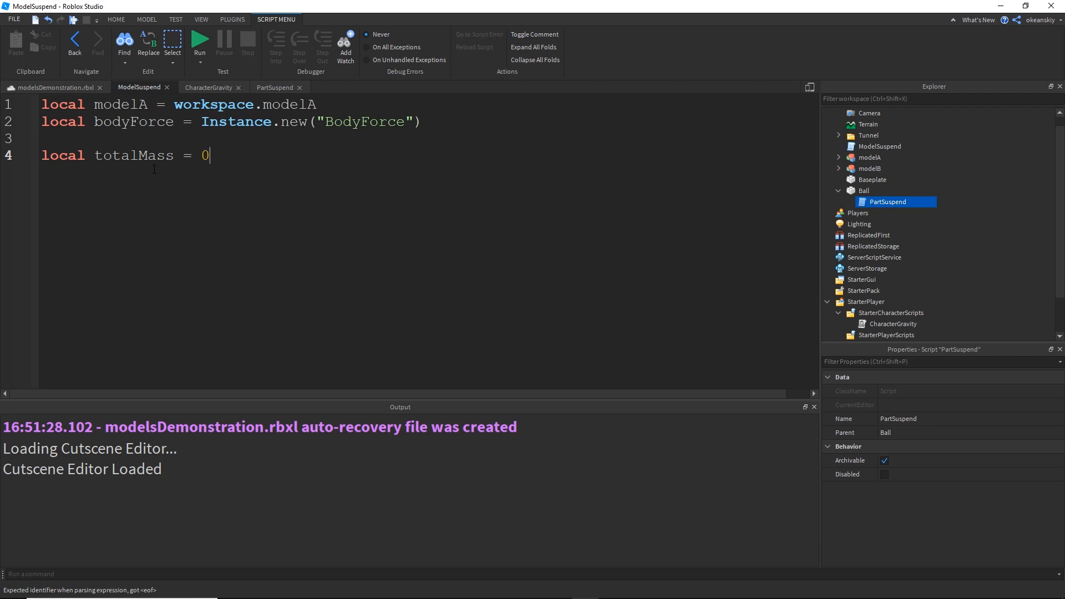
{"action": "type", "text": "f"}
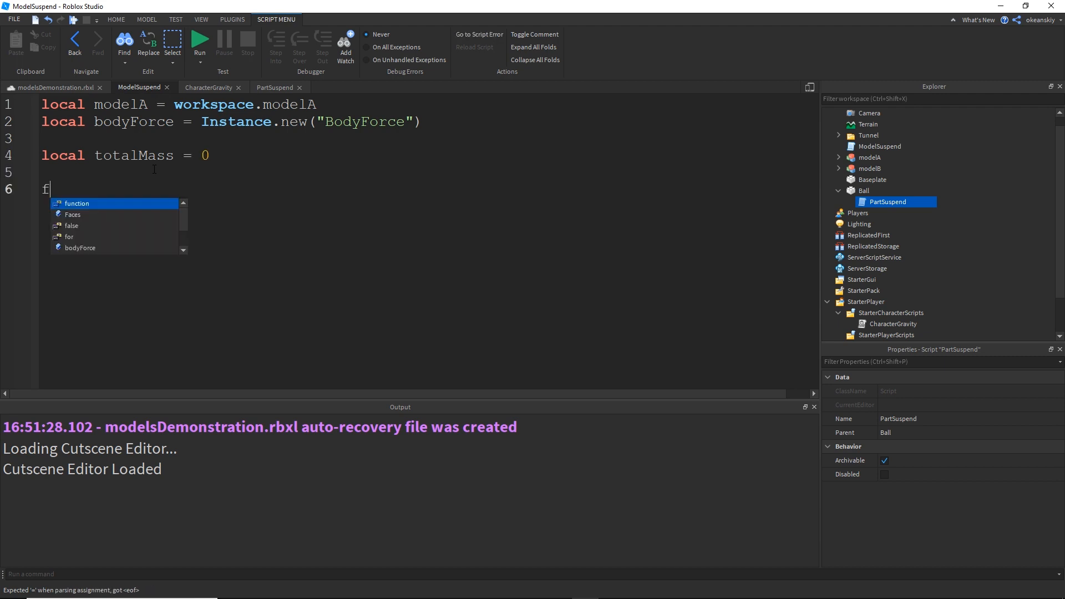
{"action": "type", "text": "or"}
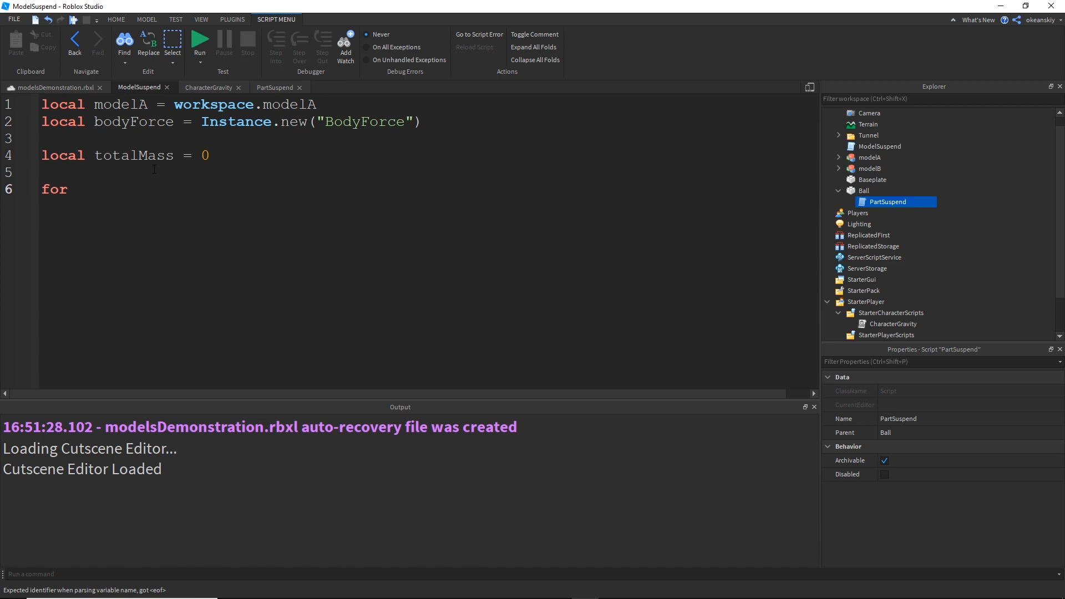
{"action": "type", "text": "descenda"}
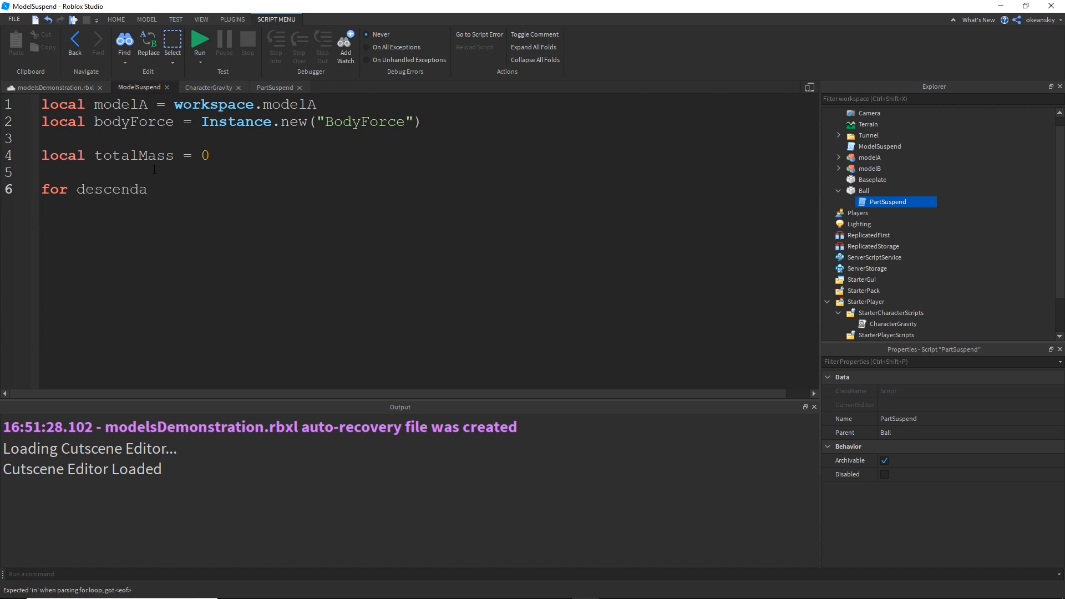
{"action": "type", "text": "ntIndex, desc"}
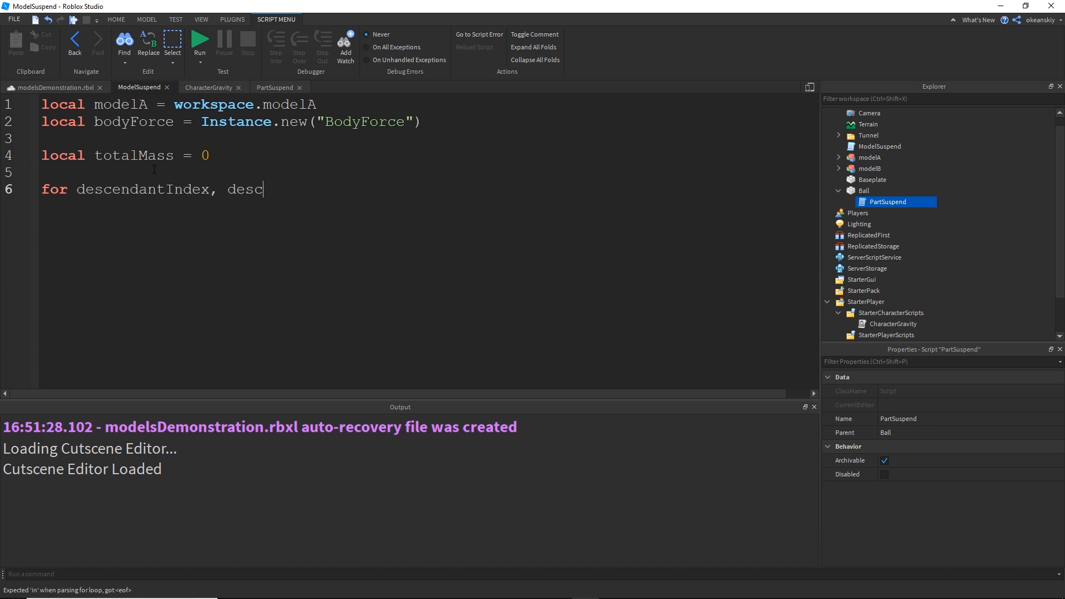
{"action": "type", "text": "endant"}
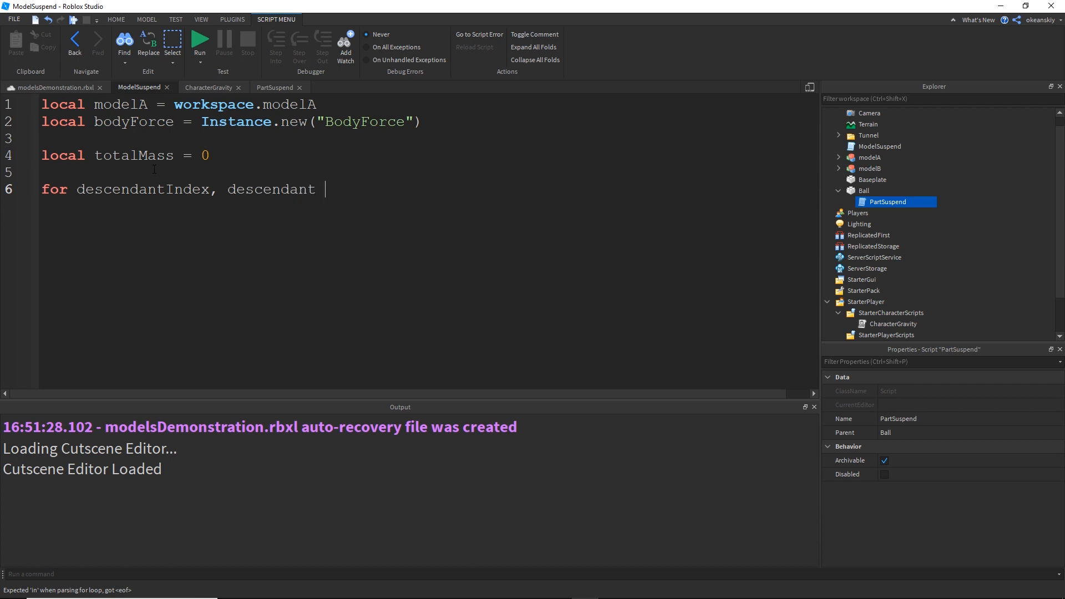
{"action": "type", "text": "in pairs(modelA:GetDescendants()) do"}
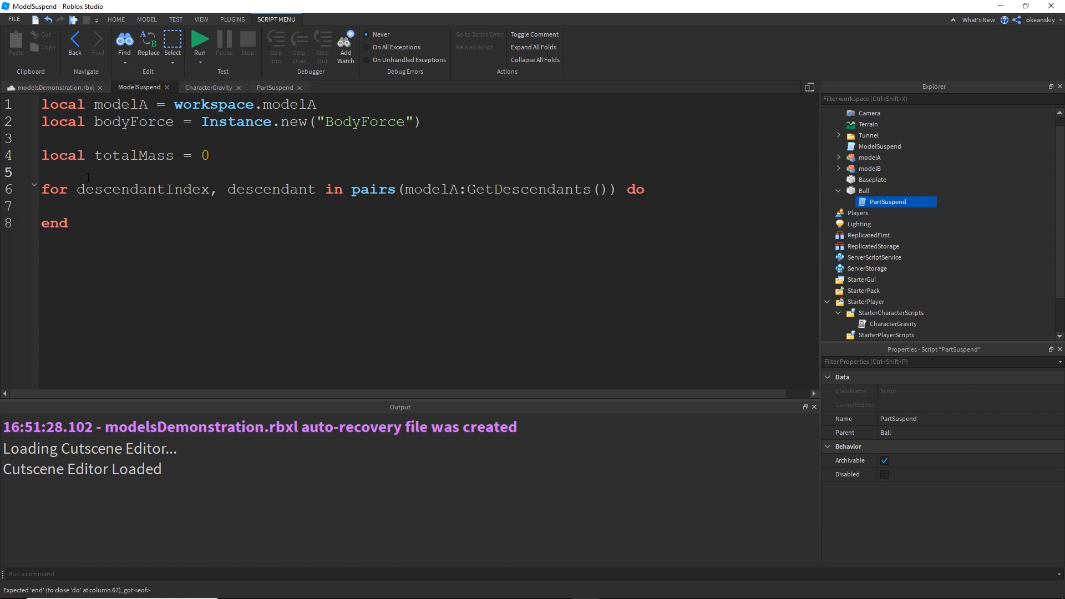
Comment the loop with '-- iterator for every descendant of model'
{"action": "type", "text": "-- i"}
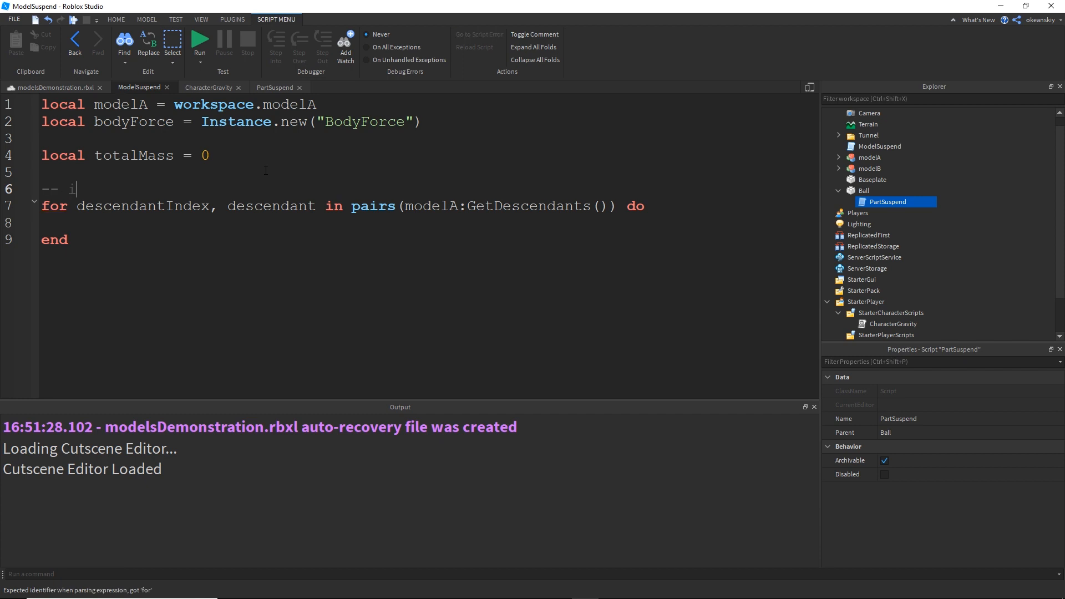
{"action": "type", "text": "terator for ever"}
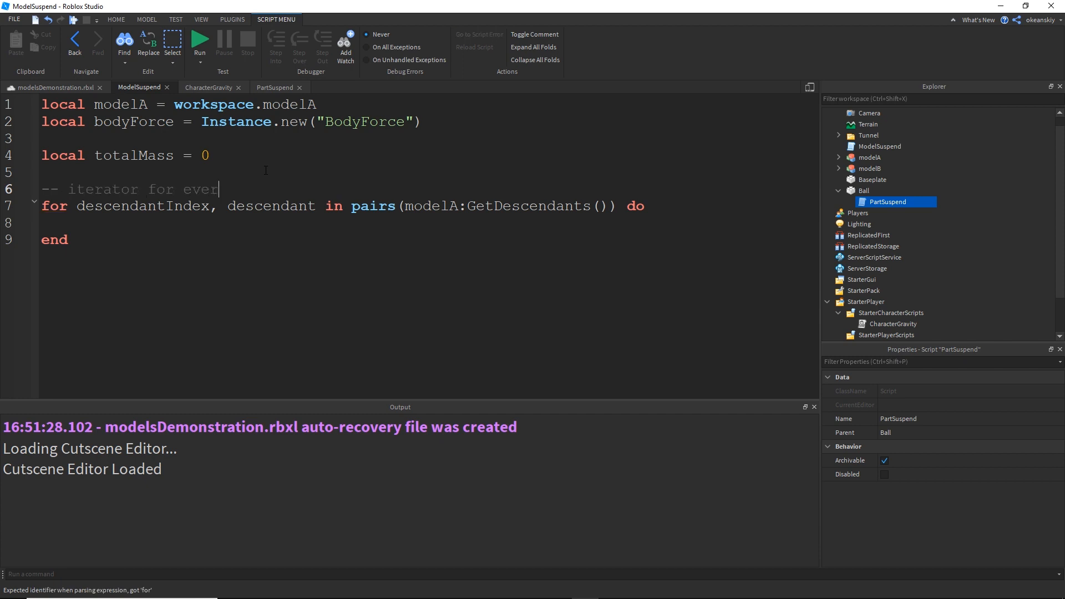
{"action": "type", "text": "y desc"}
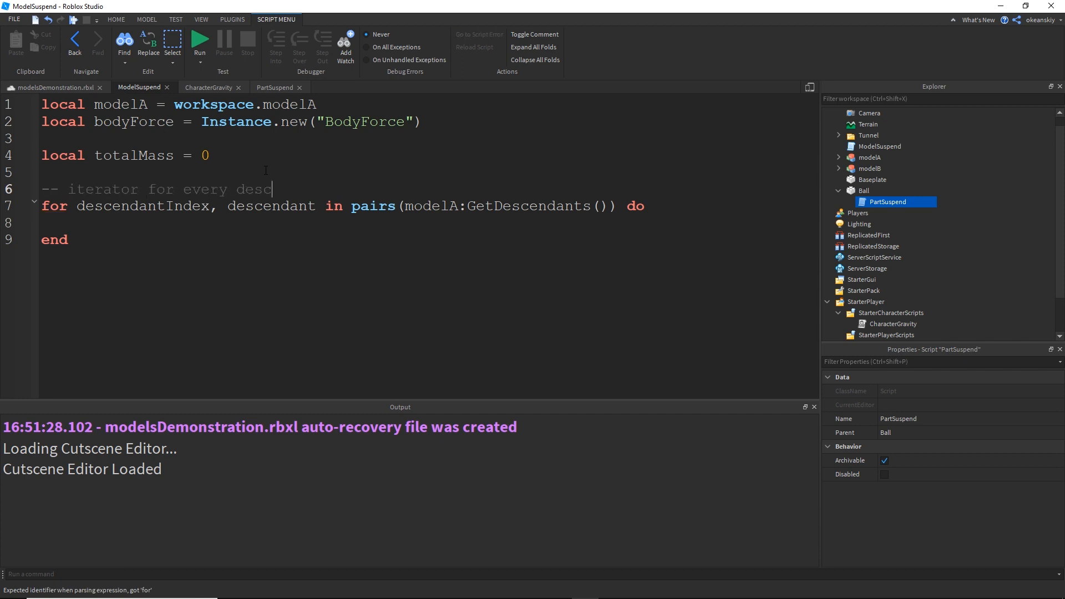
{"action": "type", "text": "endant of mod"}
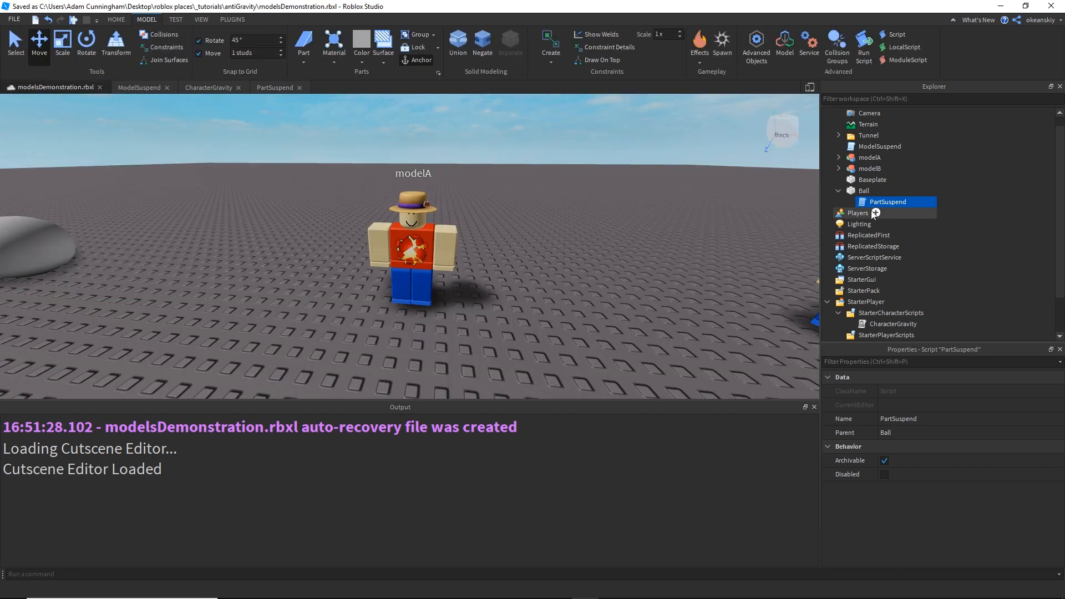
Select modelA in the Explorer and close the other open script tabs
{"action": "left_click", "coordinate": [869, 157]}
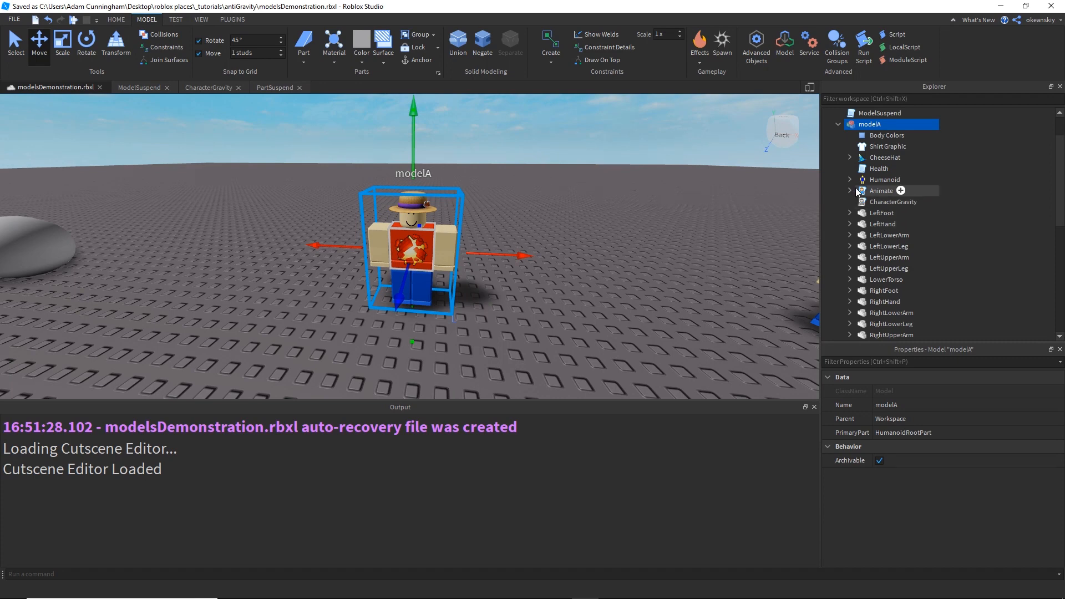
{"action": "left_click", "coordinate": [849, 157]}
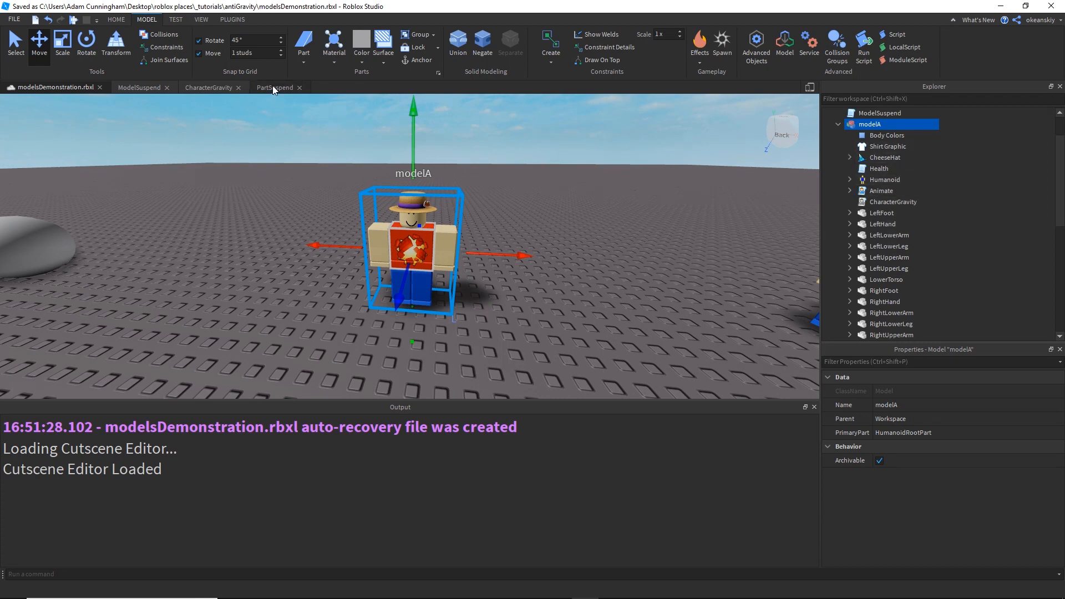
{"action": "mouse_move", "coordinate": [242, 94]}
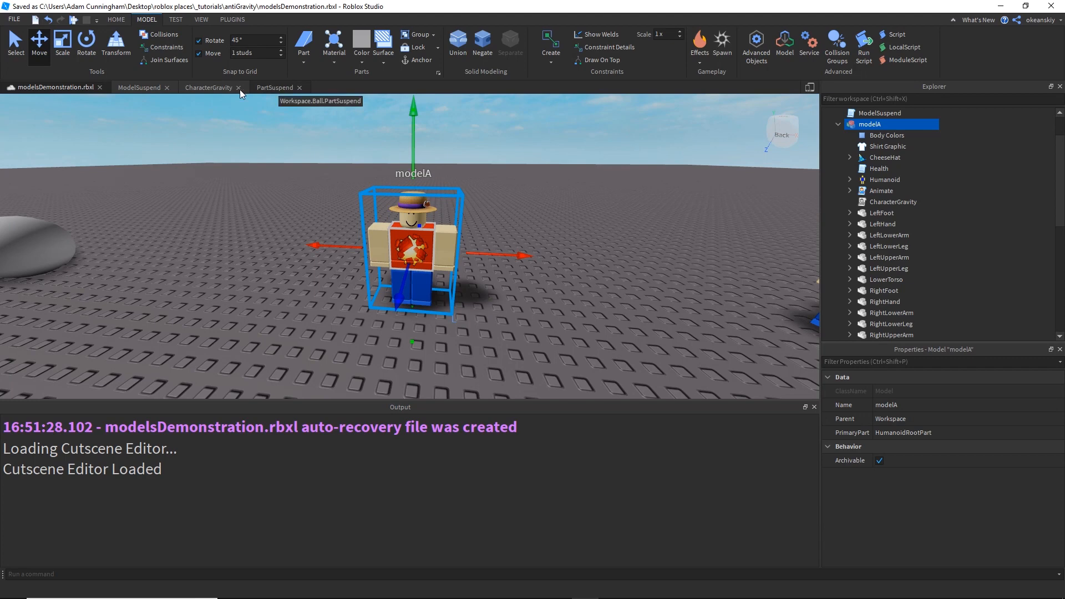
{"action": "left_click", "coordinate": [238, 88]}
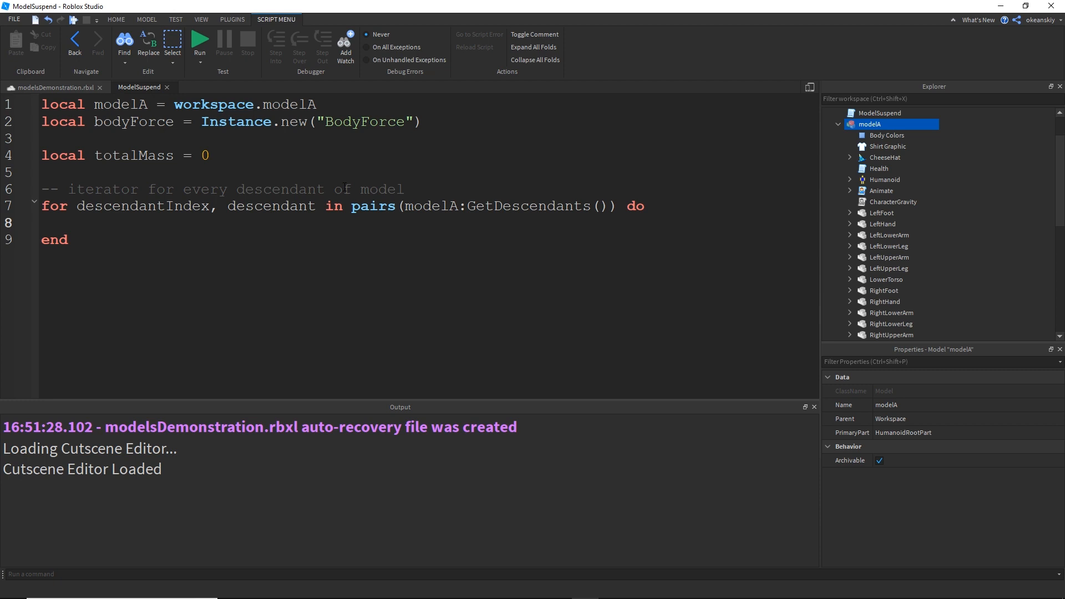
Add 'if descendant:IsA("BasePart")' adding each part's GetMass() to totalMass
{"action": "type", "text": "if"}
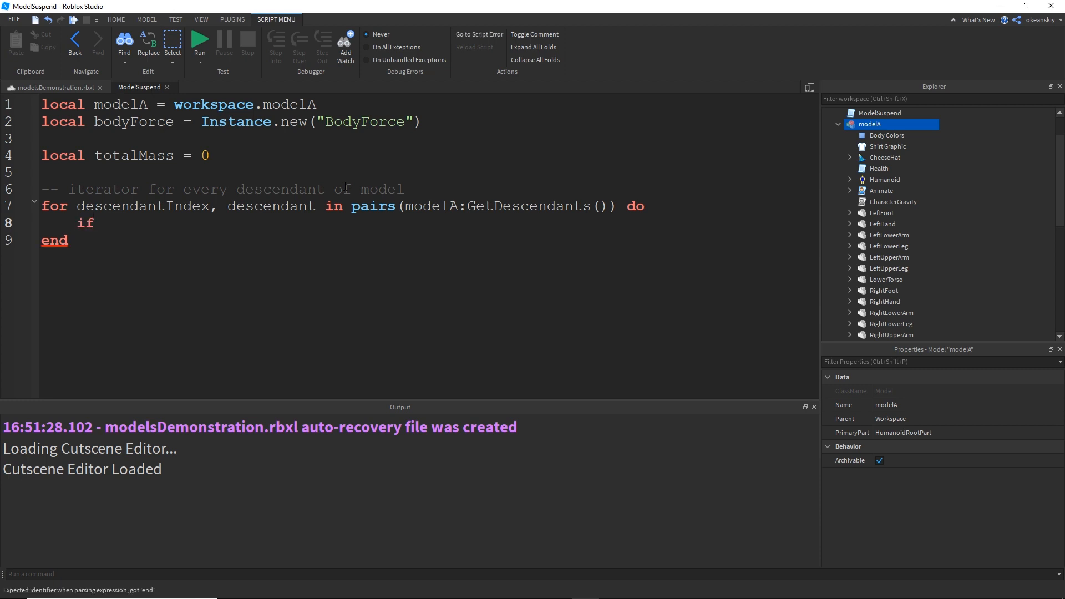
{"action": "type", "text": "descendant"}
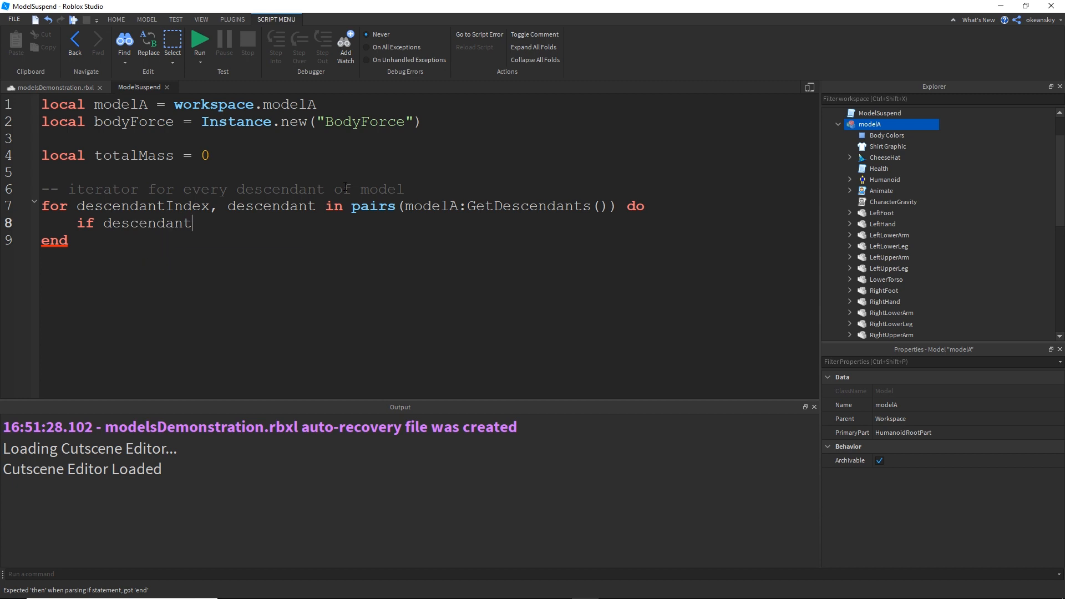
{"action": "type", "text": ":IsA(\"Base"}
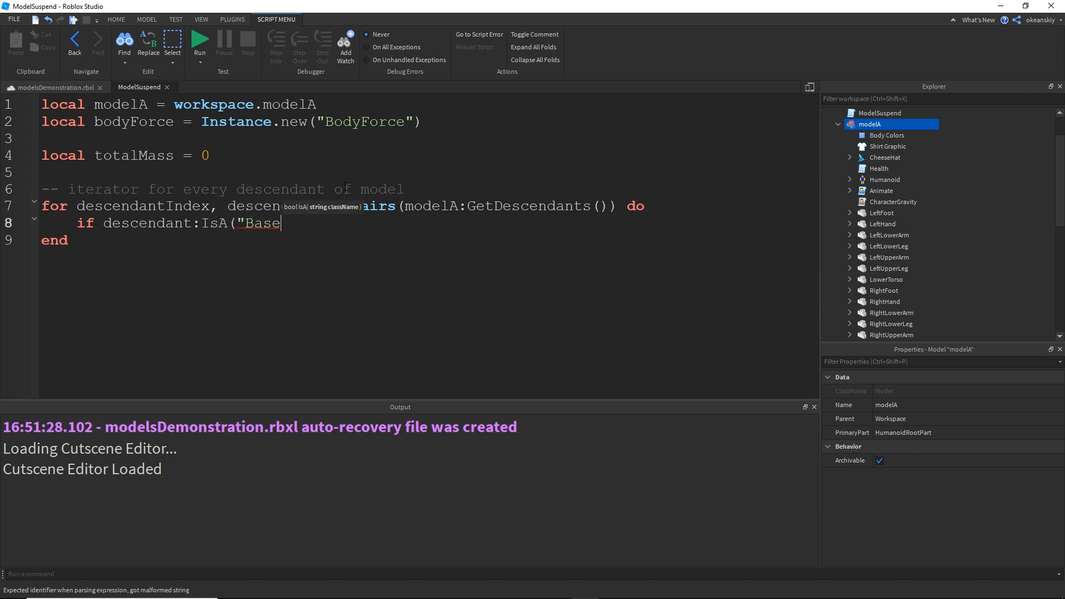
{"action": "type", "text": "Part\") t"}
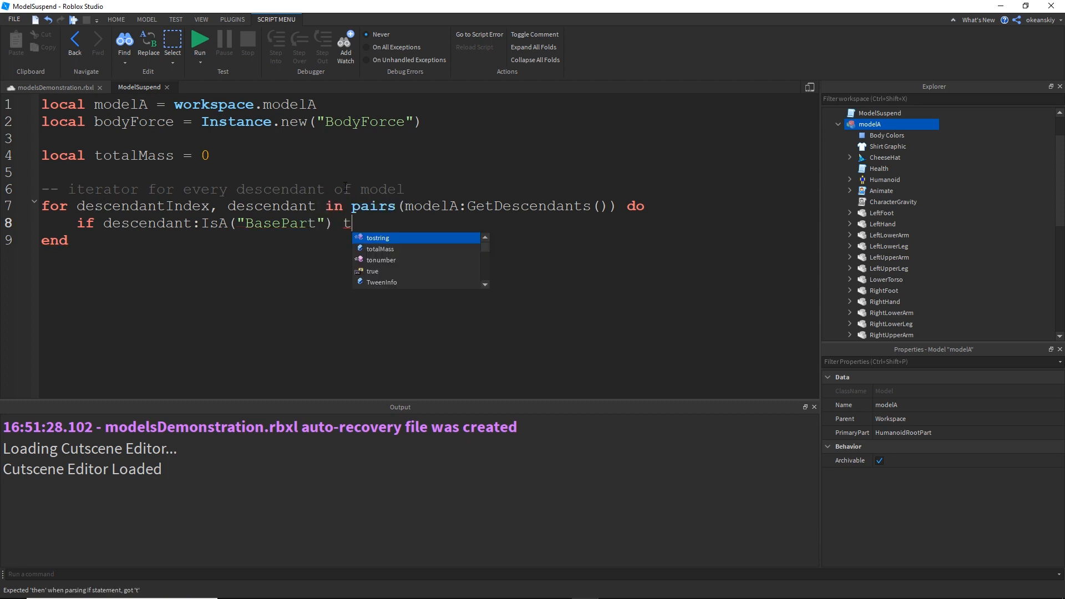
{"action": "type", "text": "hen"}
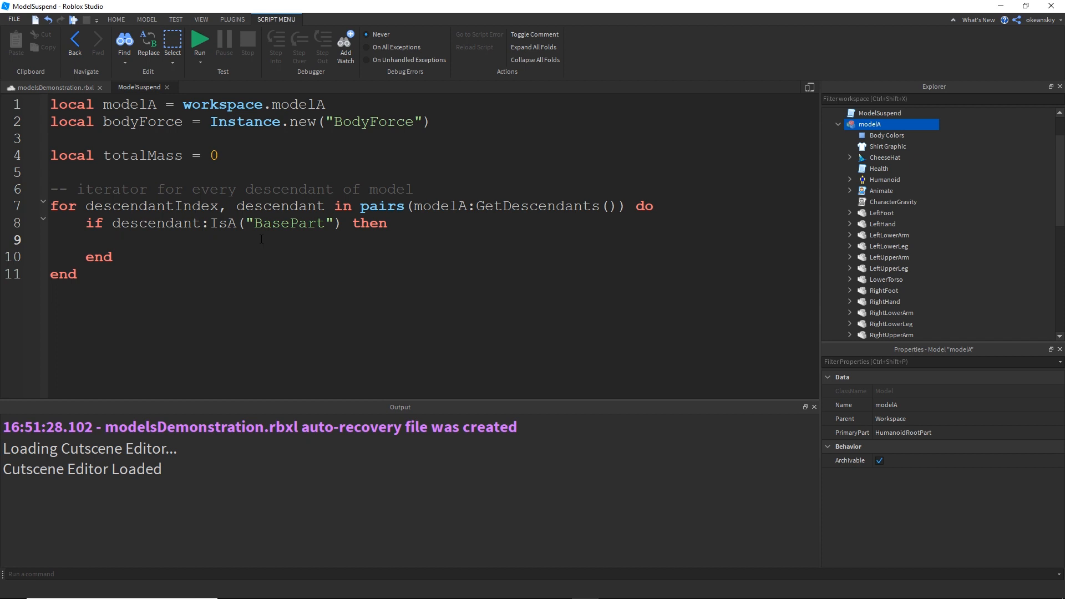
{"action": "type", "text": "totalMass ="}
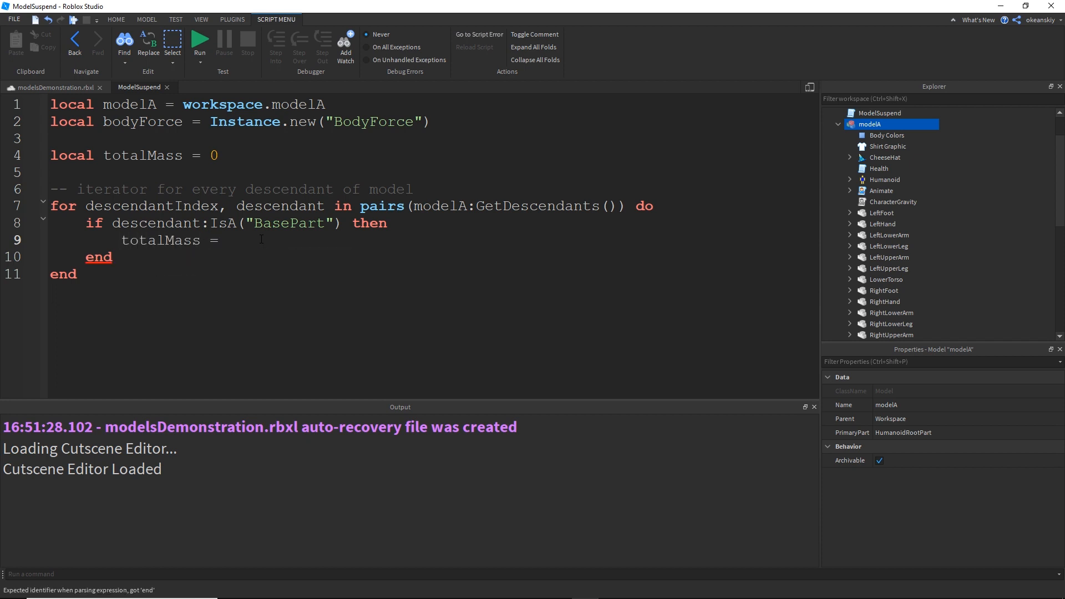
{"action": "type", "text": "totalMass + descendant:G"}
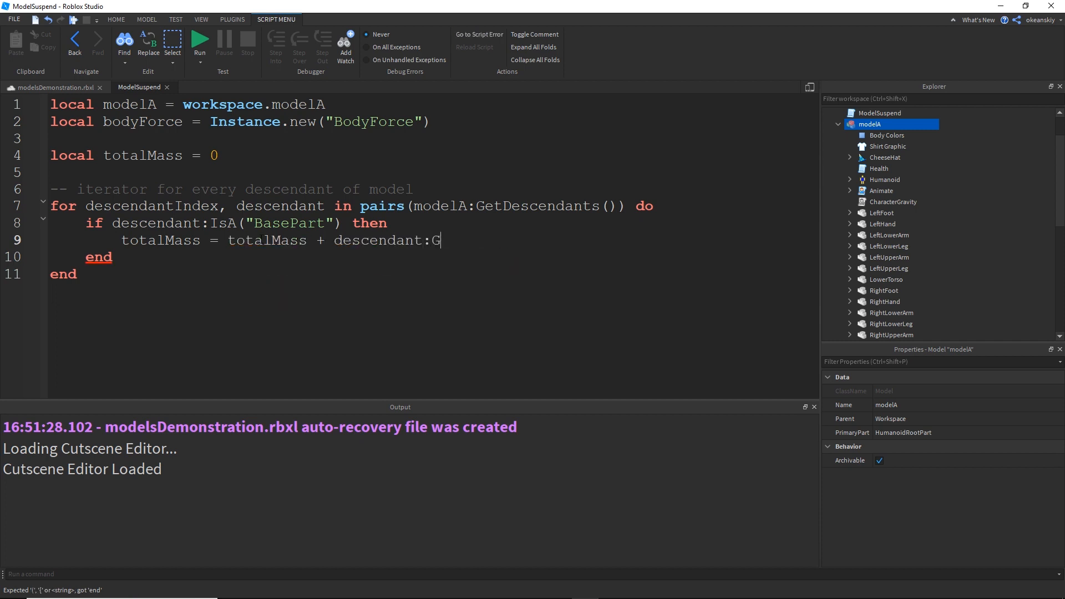
{"action": "type", "text": "etMass()"}
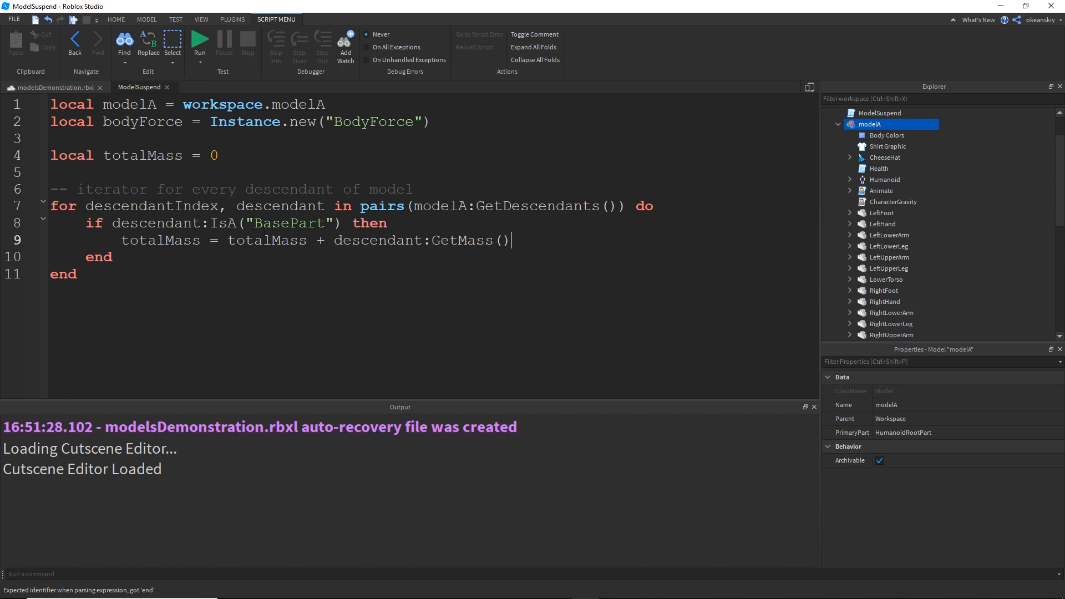
{"action": "double_click", "coordinate": [288, 223]}
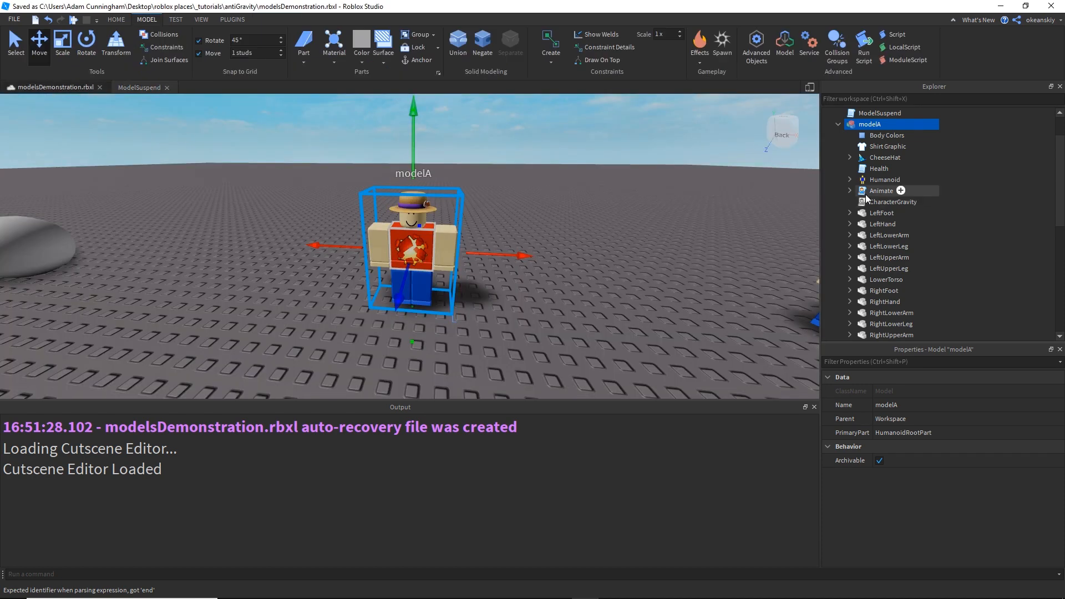
Inspect modelA's HumanoidRootPart, RightHand and LowerTorso, then return to ModelSuspend
{"action": "scroll", "scroll_direction": "down", "scroll_amount": 3}
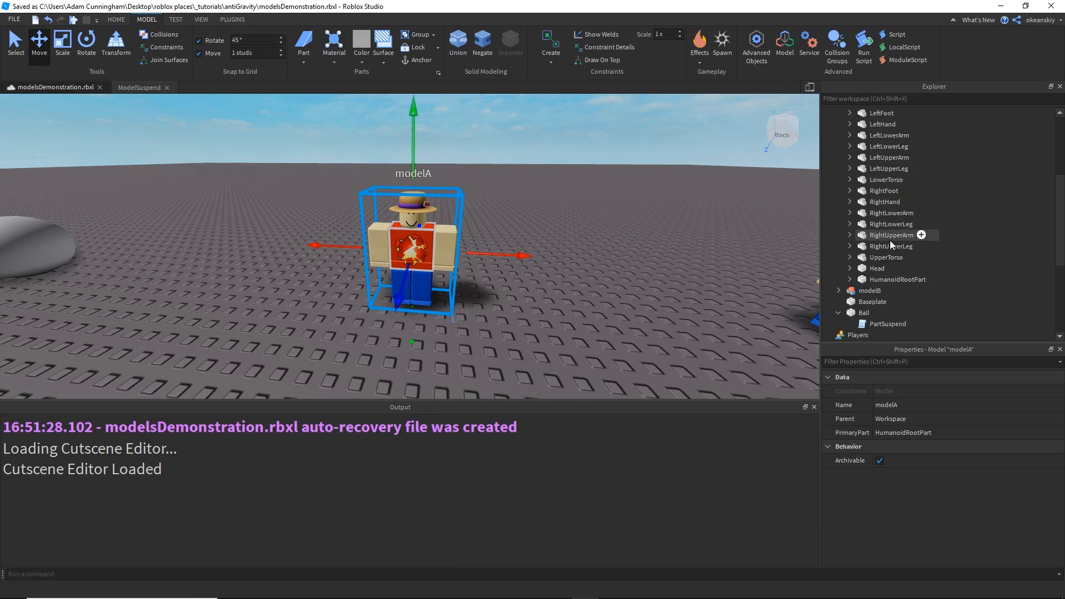
{"action": "left_click", "coordinate": [877, 269]}
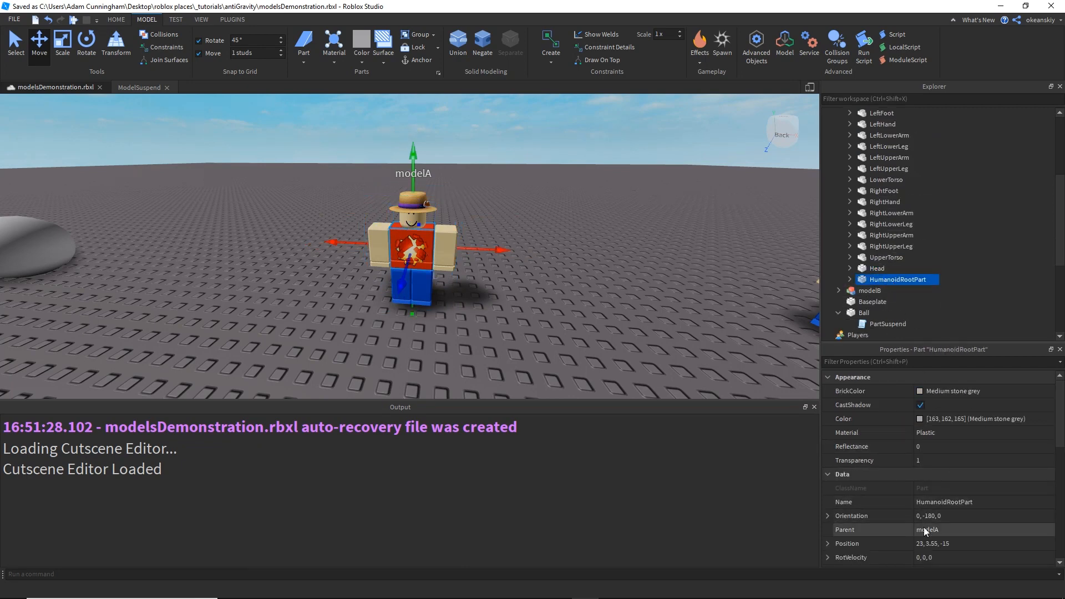
{"action": "left_click", "coordinate": [886, 202]}
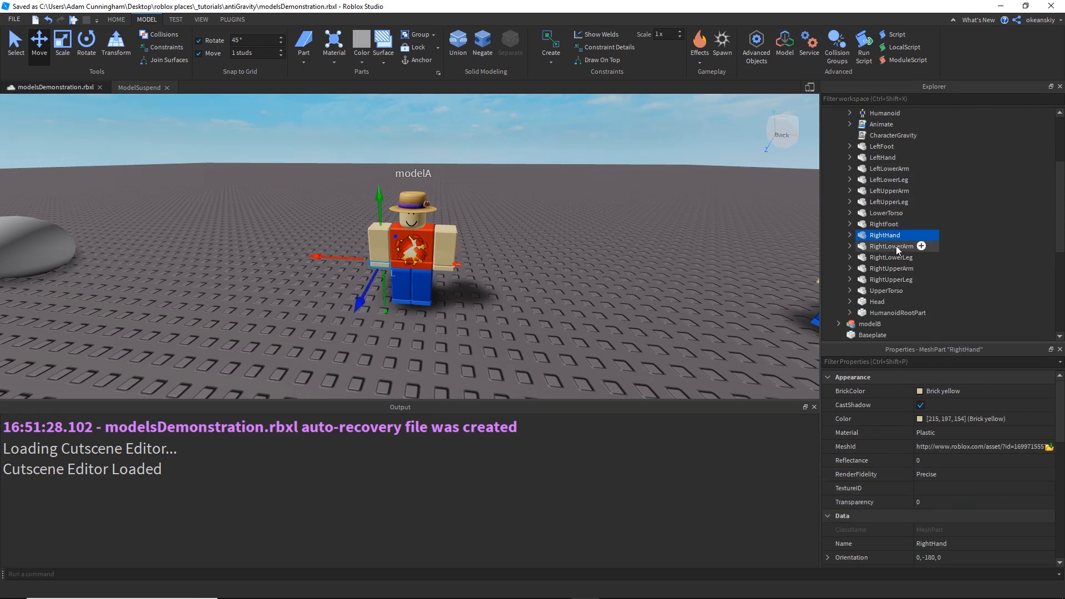
{"action": "left_click", "coordinate": [886, 212]}
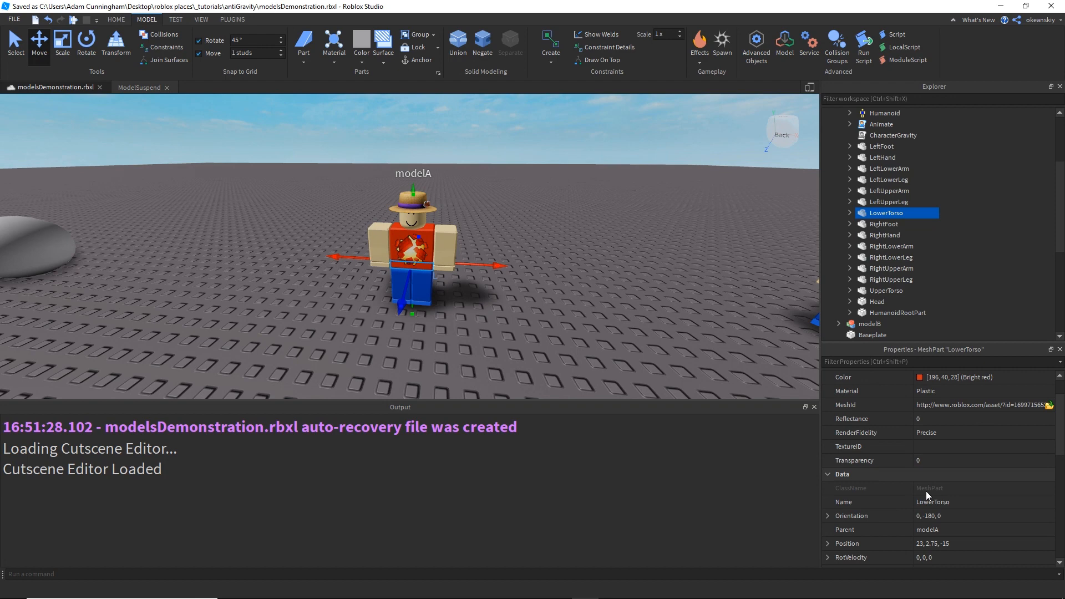
{"action": "left_click", "coordinate": [139, 87]}
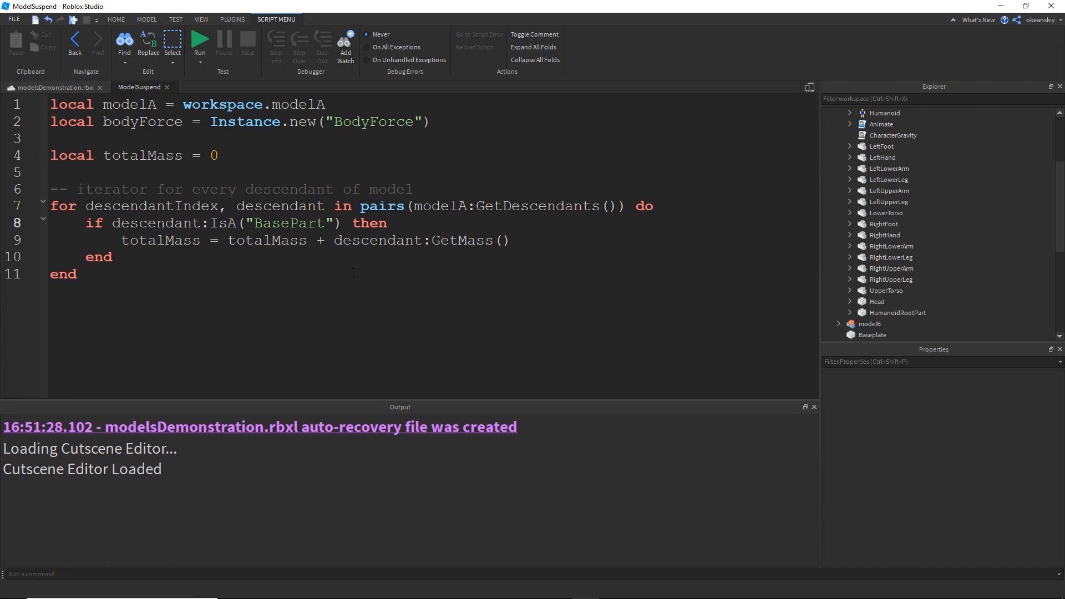
Below the loop, set bodyForce.Force = Vector3.new(0, workspace.Gravity * totalMass, 0)
{"action": "double_click", "coordinate": [462, 240]}
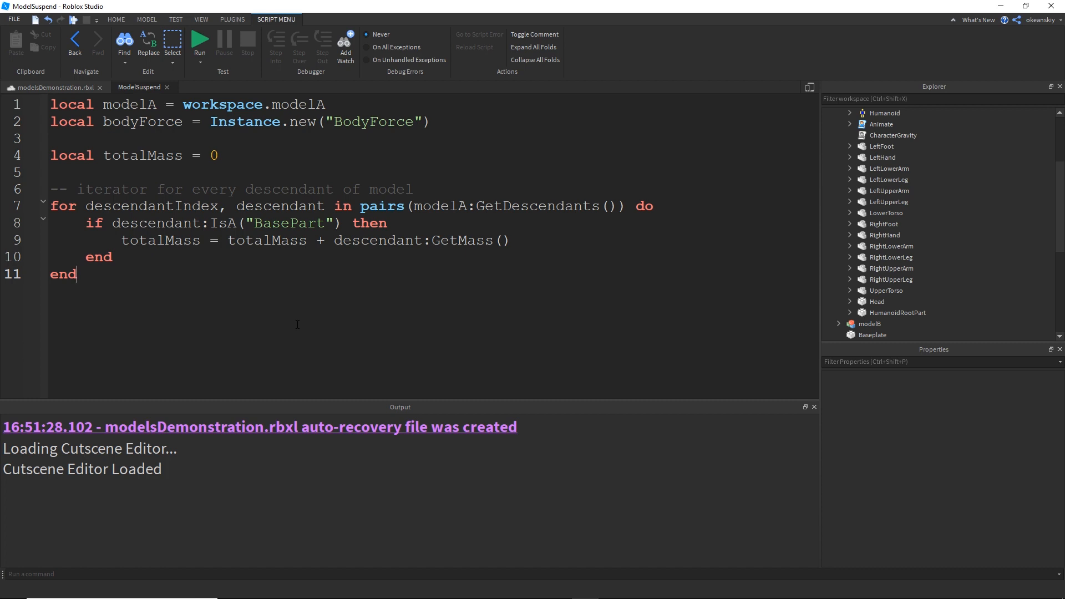
{"action": "key", "text": "Enter"}
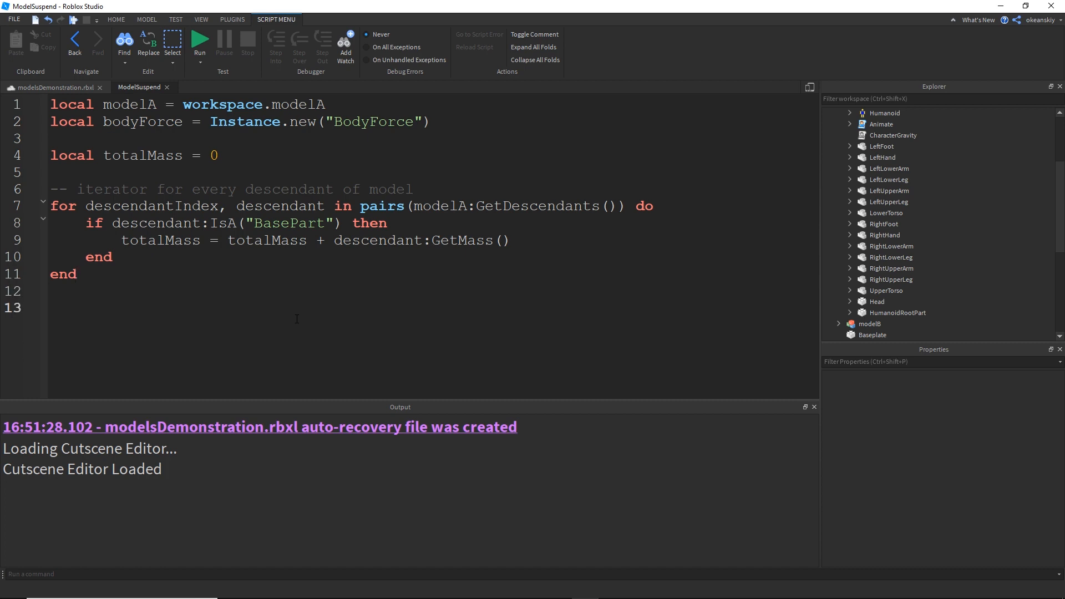
{"action": "type", "text": "body"}
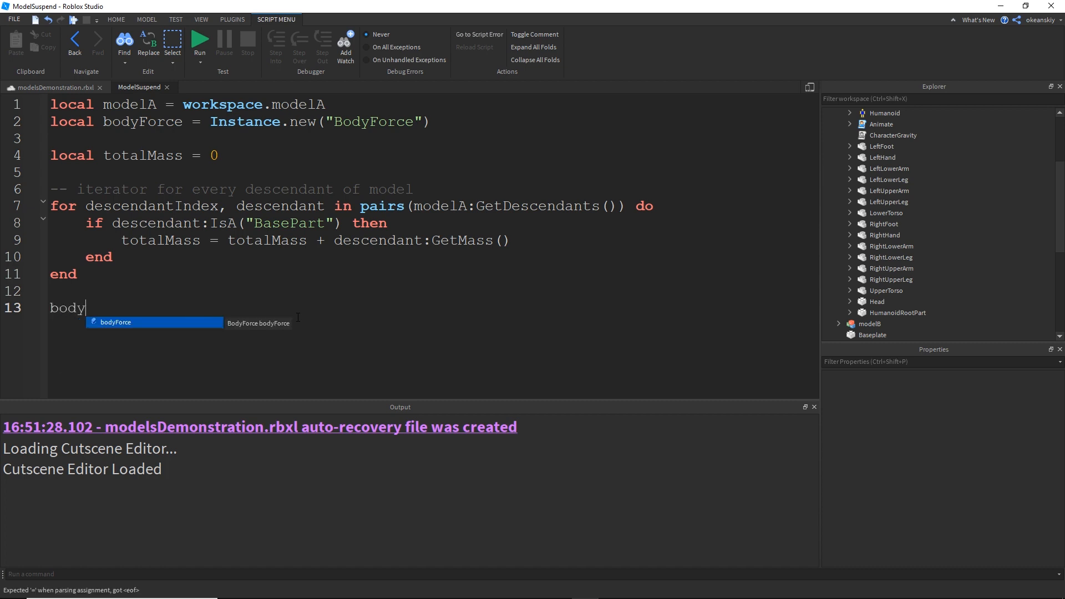
{"action": "key", "text": "Tab"}
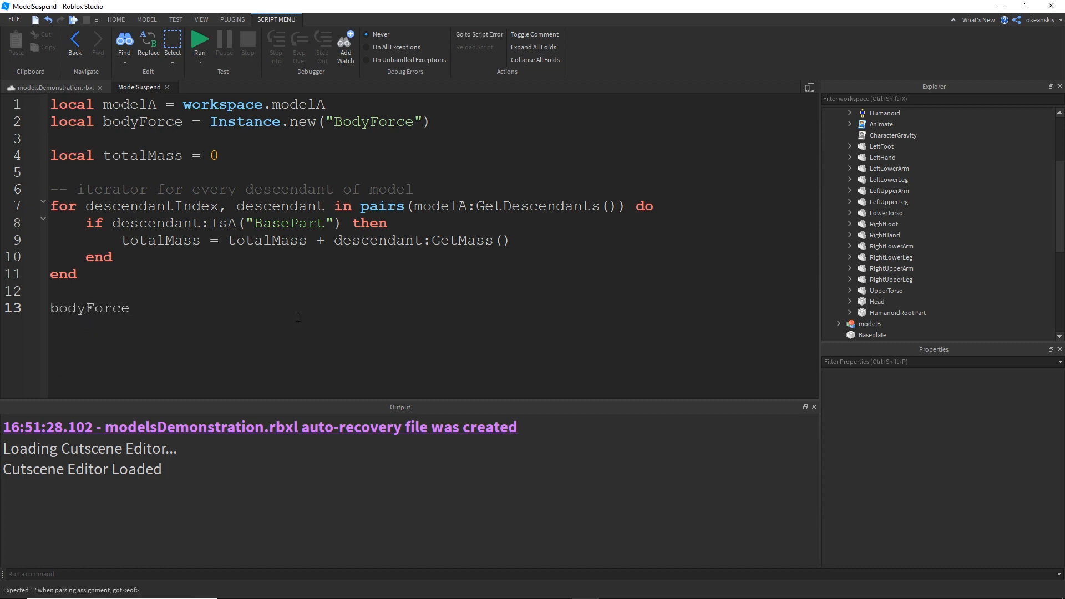
{"action": "type", "text": "."}
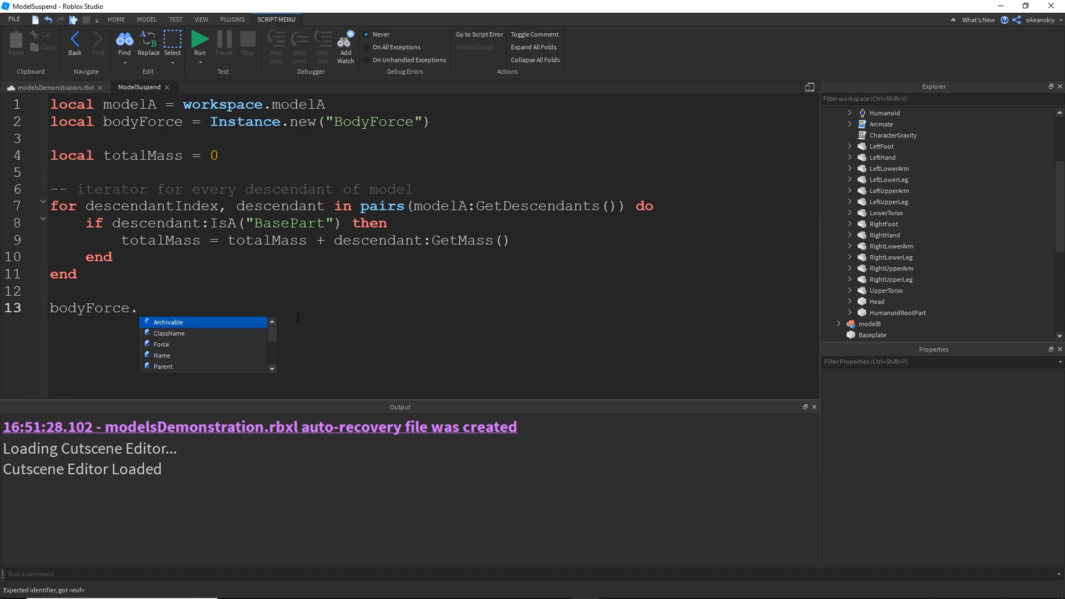
{"action": "type", "text": "Force"}
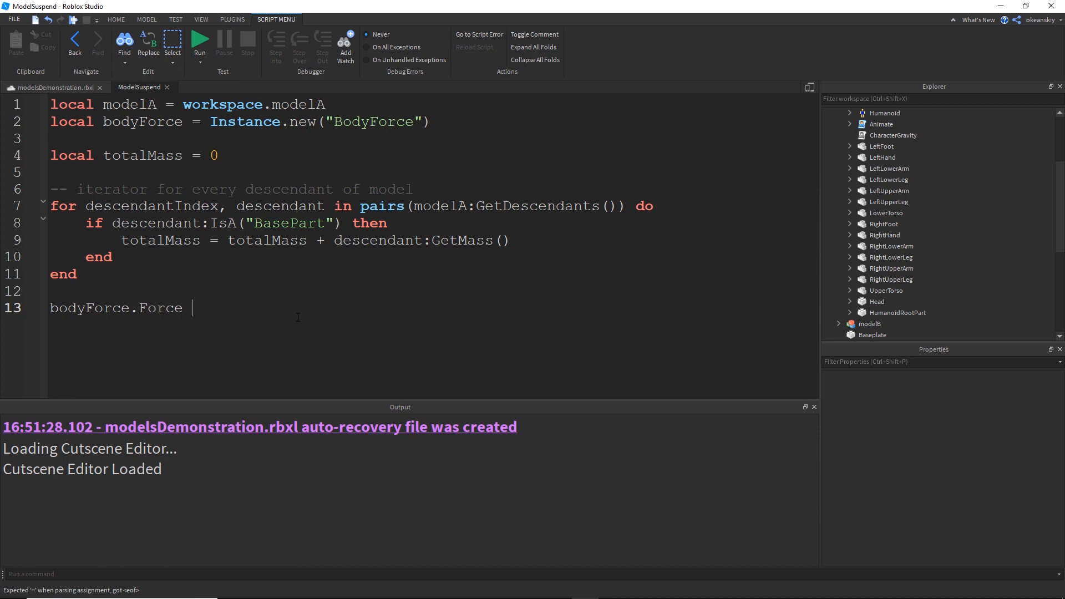
{"action": "type", "text": "="}
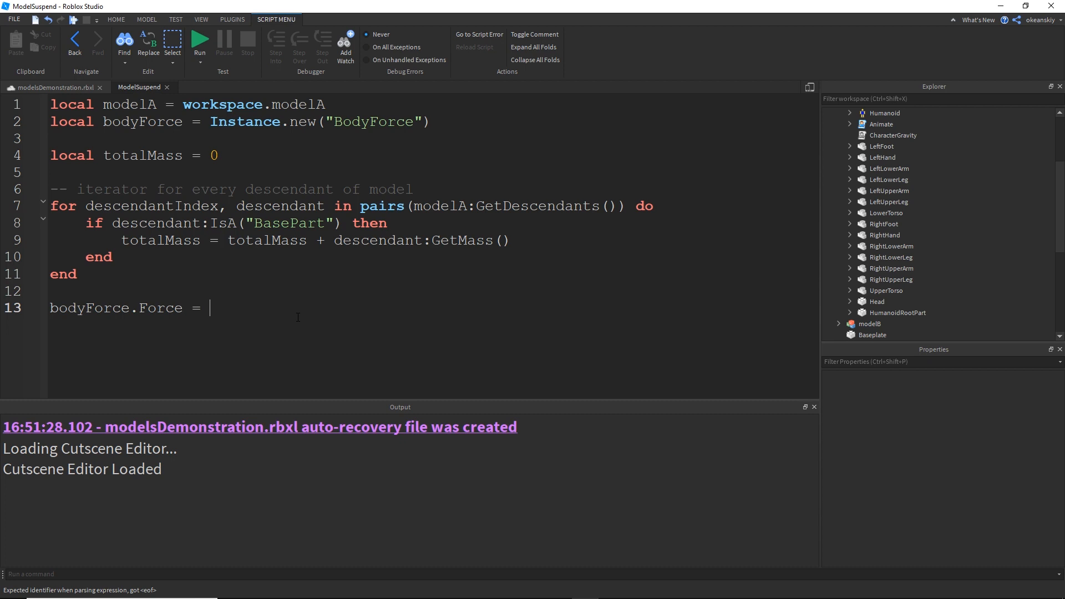
{"action": "type", "text": "Vector3.new("}
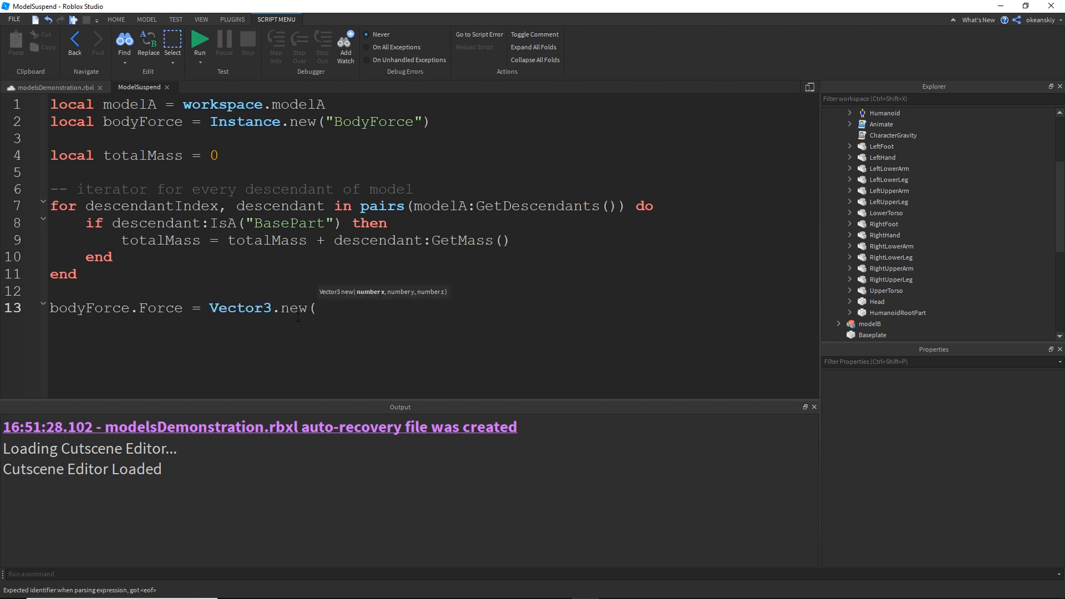
{"action": "type", "text": "0"}
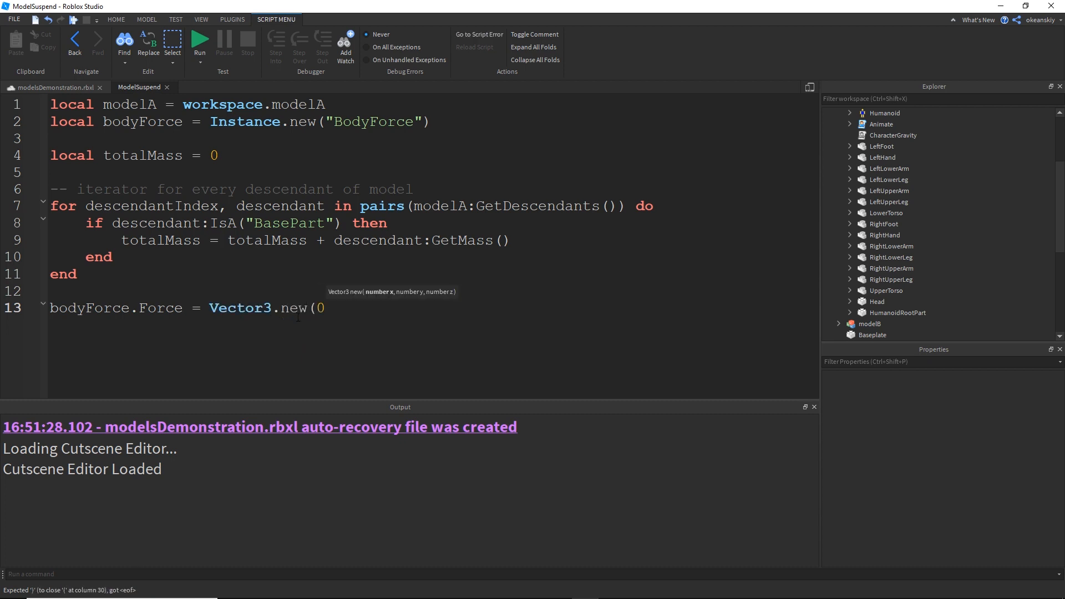
{"action": "type", "text": ","}
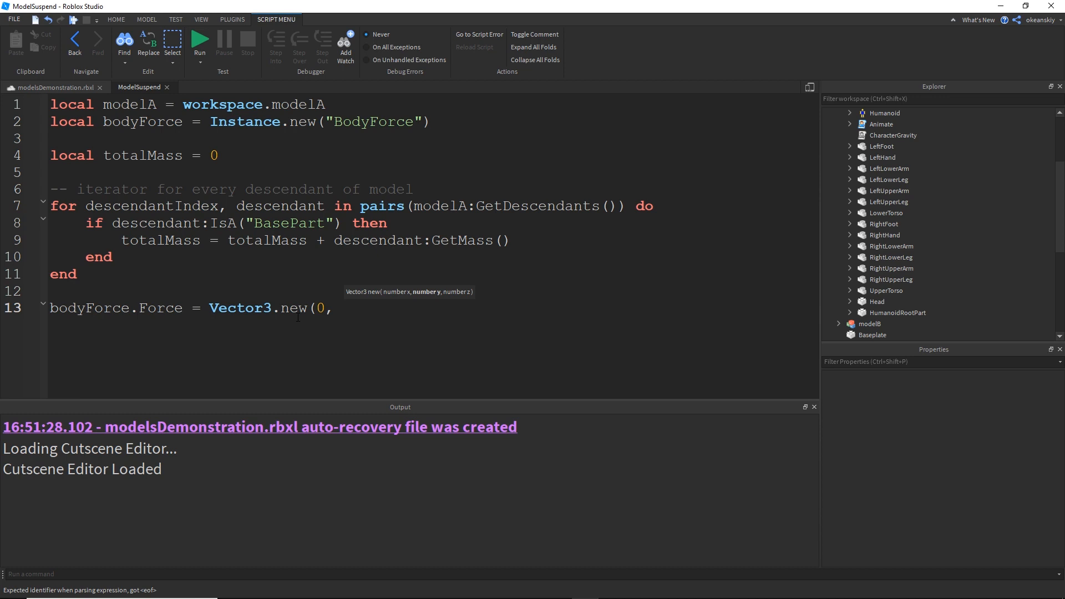
{"action": "type", "text": "workspace.Gr"}
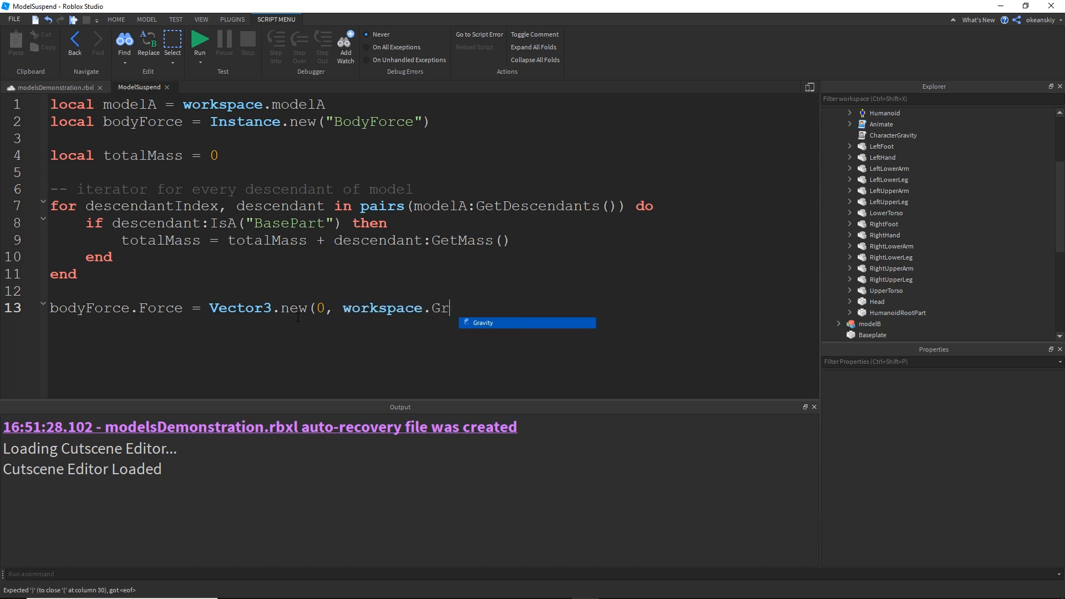
{"action": "type", "text": "avity * totalMass, 0"}
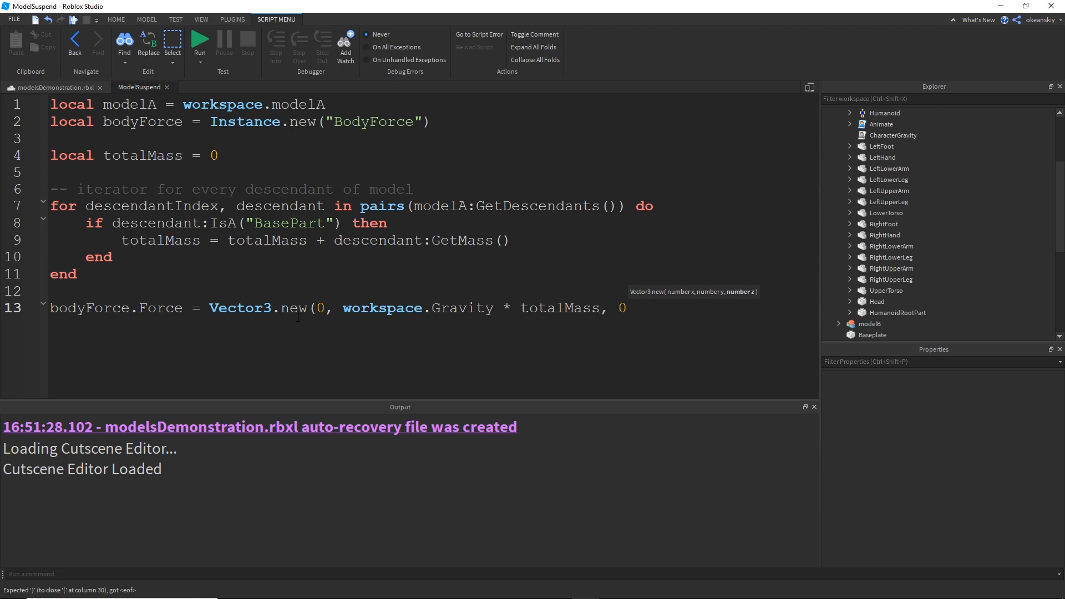
{"action": "type", "text": ")"}
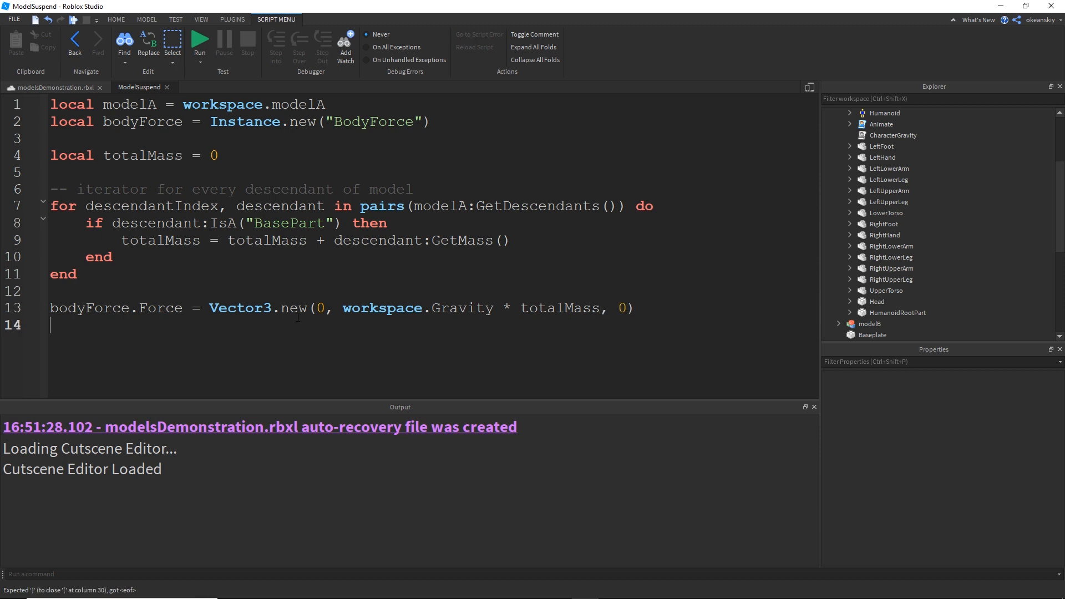
Parent the BodyForce to modelA's HumanoidRootPart
{"action": "type", "text": "bodyForce.Parent"}
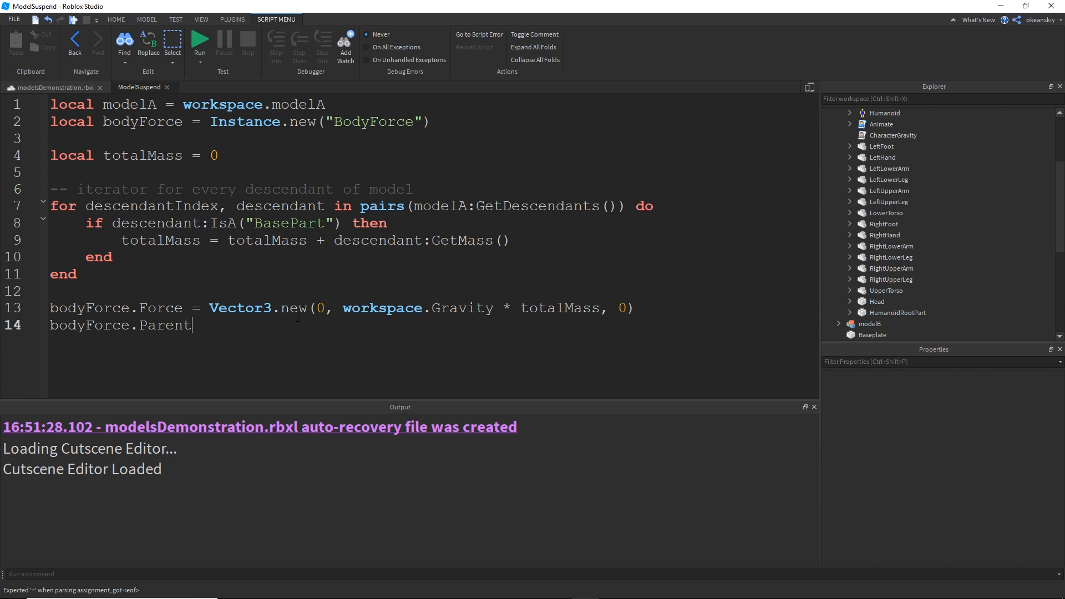
{"action": "type", "text": "= hu"}
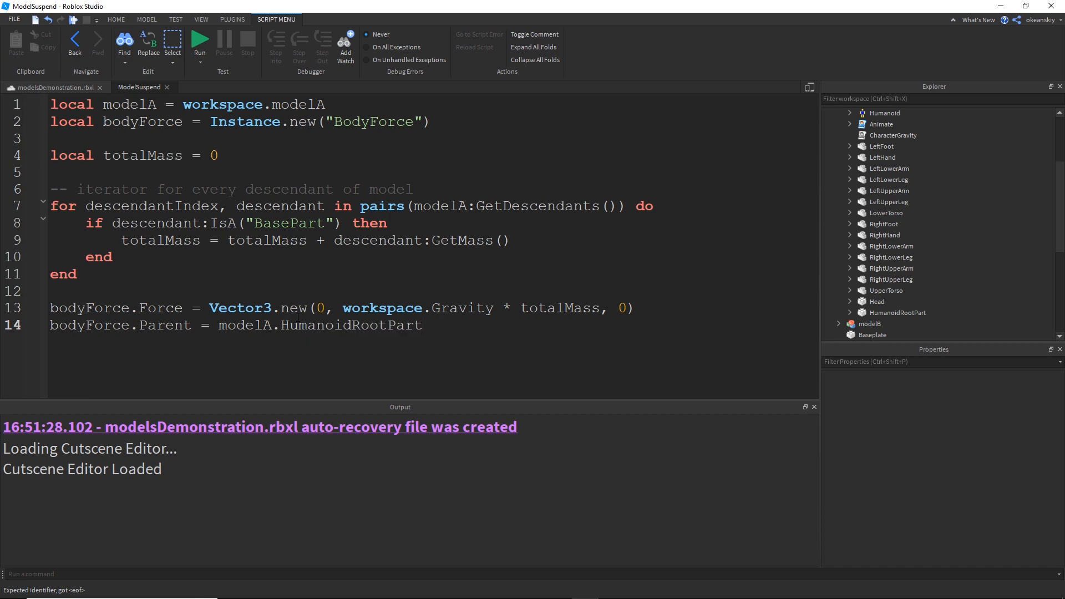
{"action": "left_click", "coordinate": [199, 41]}
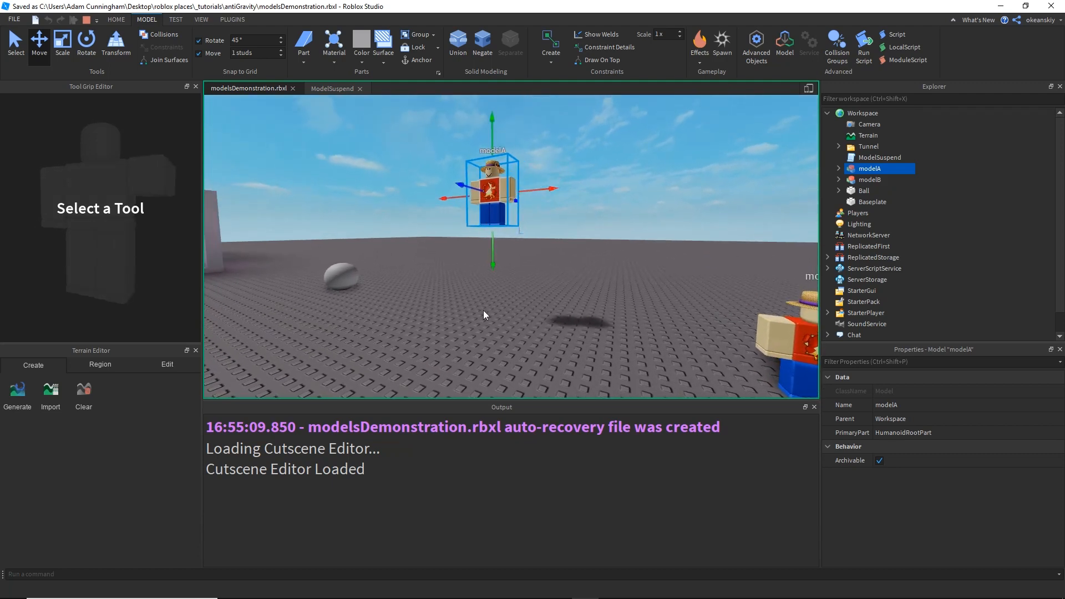
{"action": "mouse_move", "coordinate": [496, 197]}
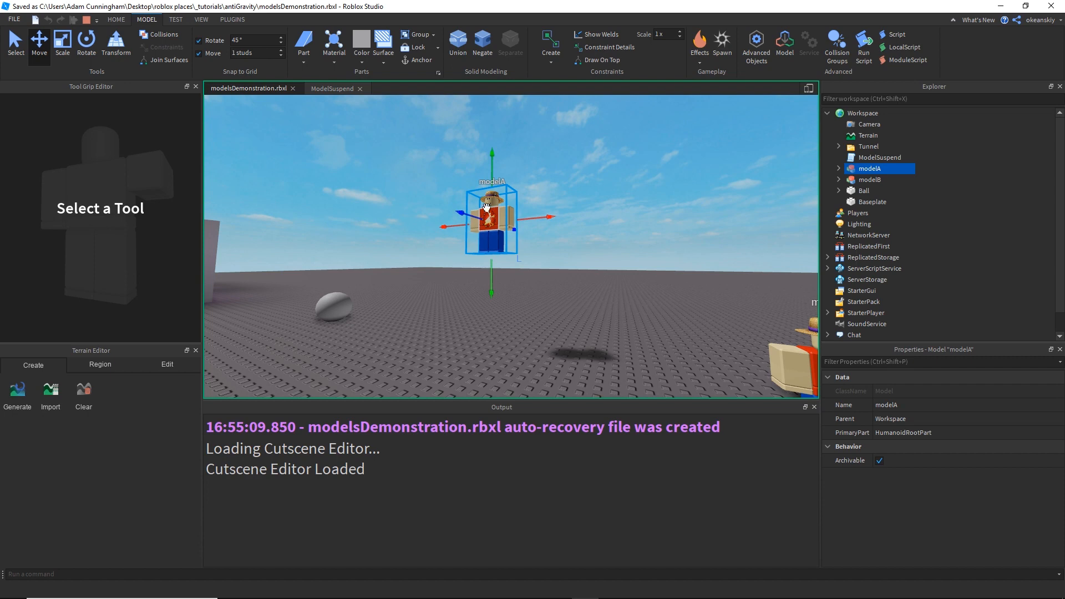
{"action": "mouse_move", "coordinate": [405, 187]}
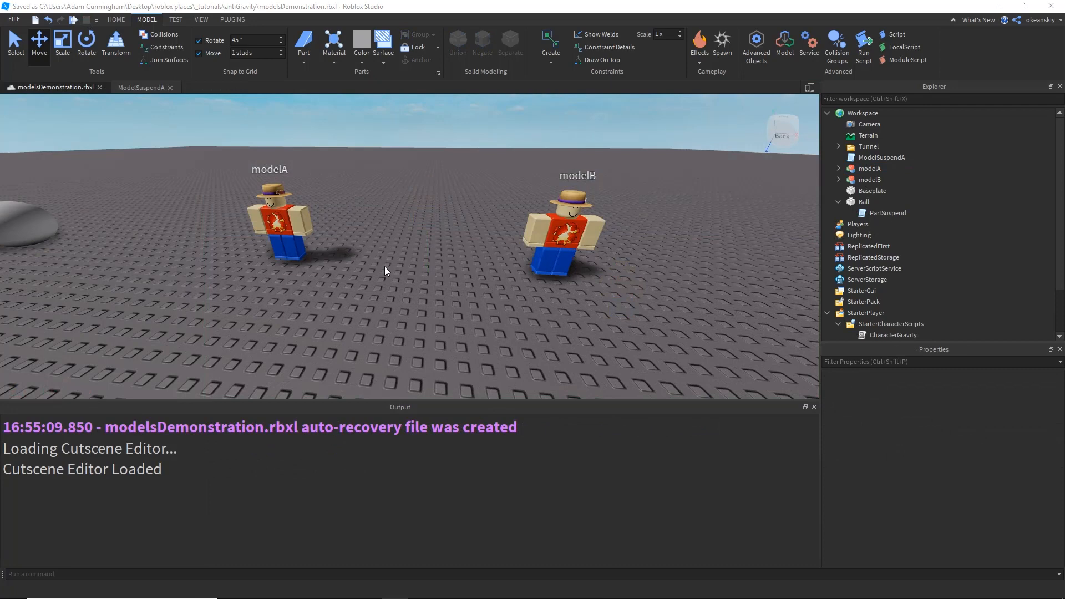
{"action": "mouse_move", "coordinate": [284, 223]}
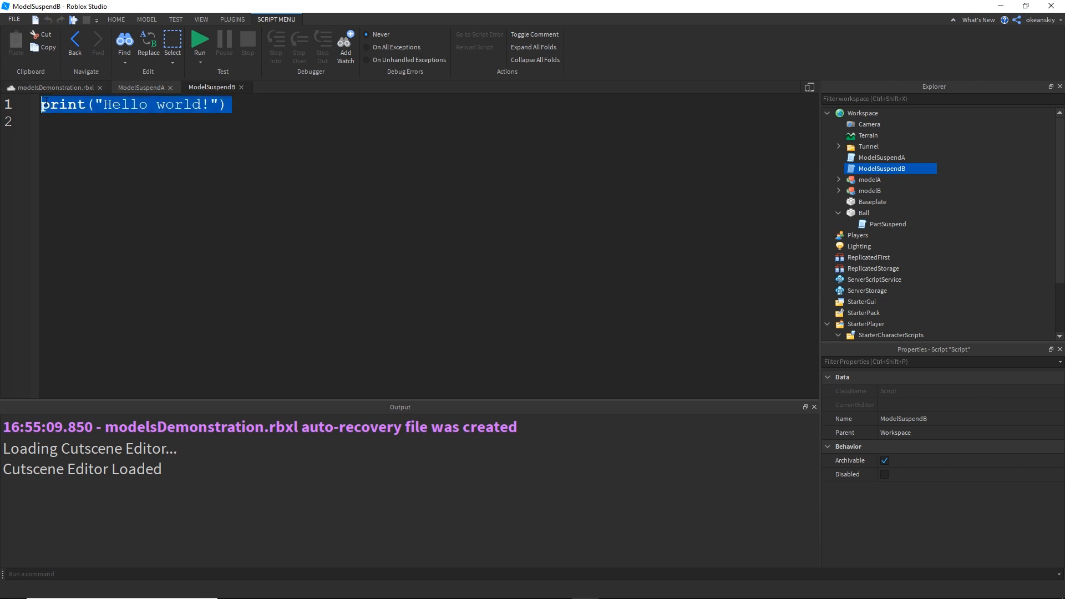
Declare a local for workspace.modelB and 'local bodyForce = Instance.new("BodyForce")'
{"action": "type", "text": "local modelB ="}
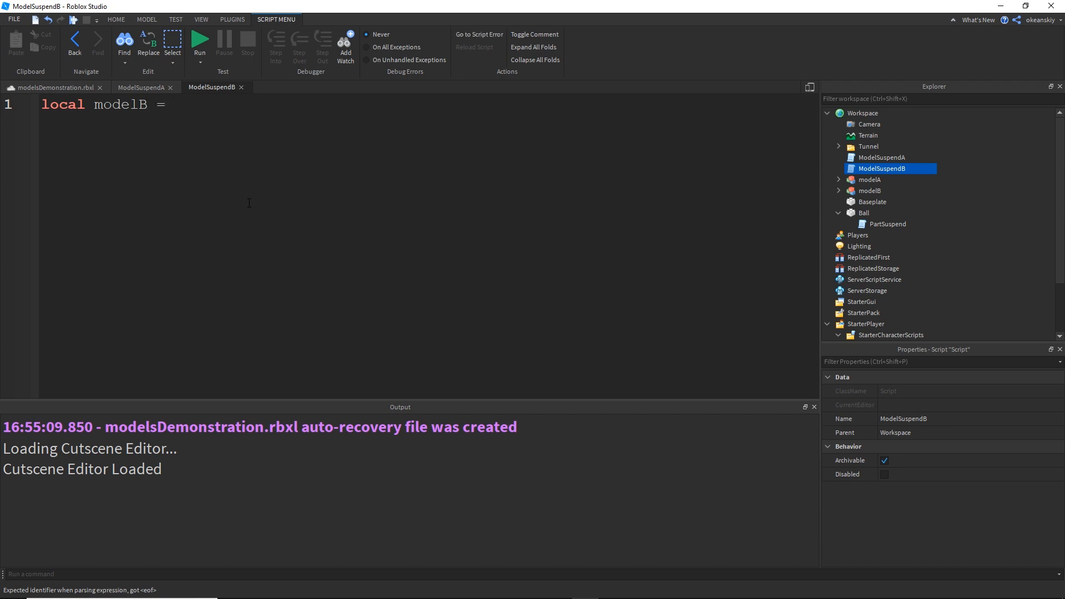
{"action": "type", "text": "workspace."}
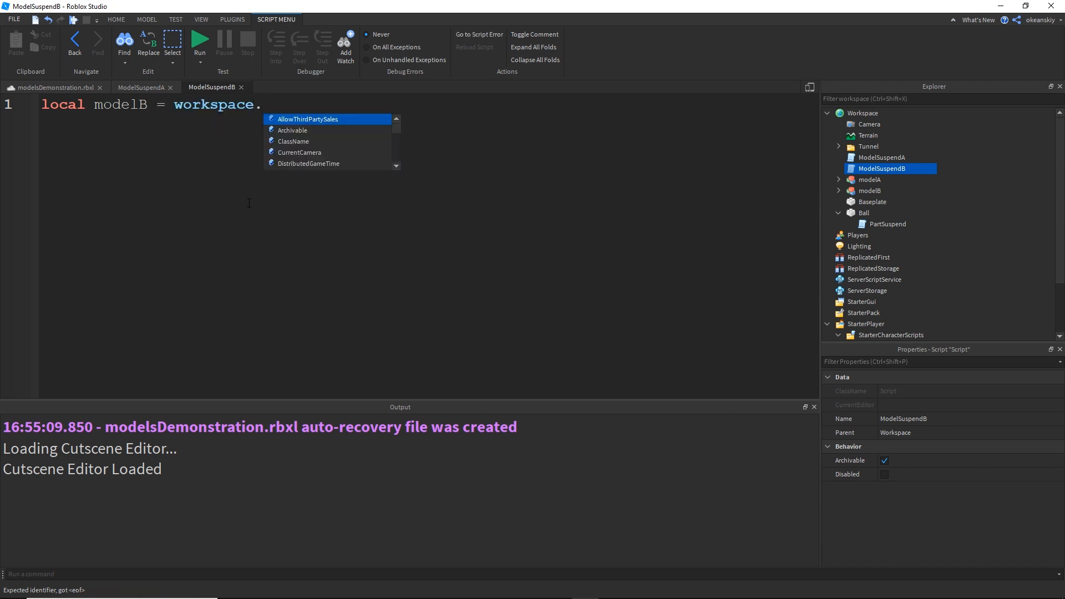
{"action": "type", "text": "modelB"}
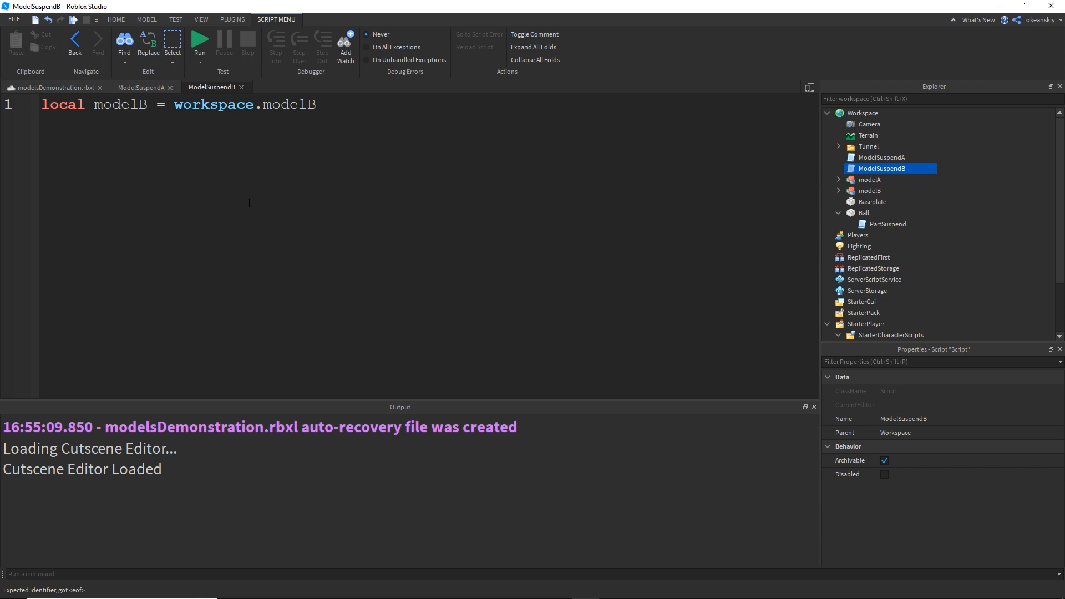
{"action": "type", "text": "l"}
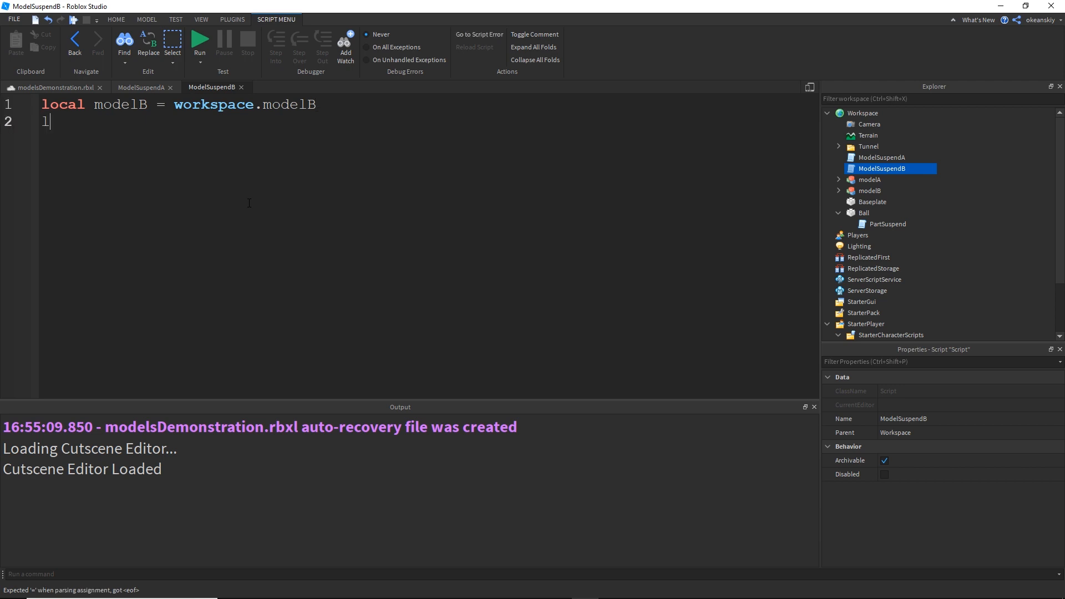
{"action": "type", "text": "ocal bodyForc"}
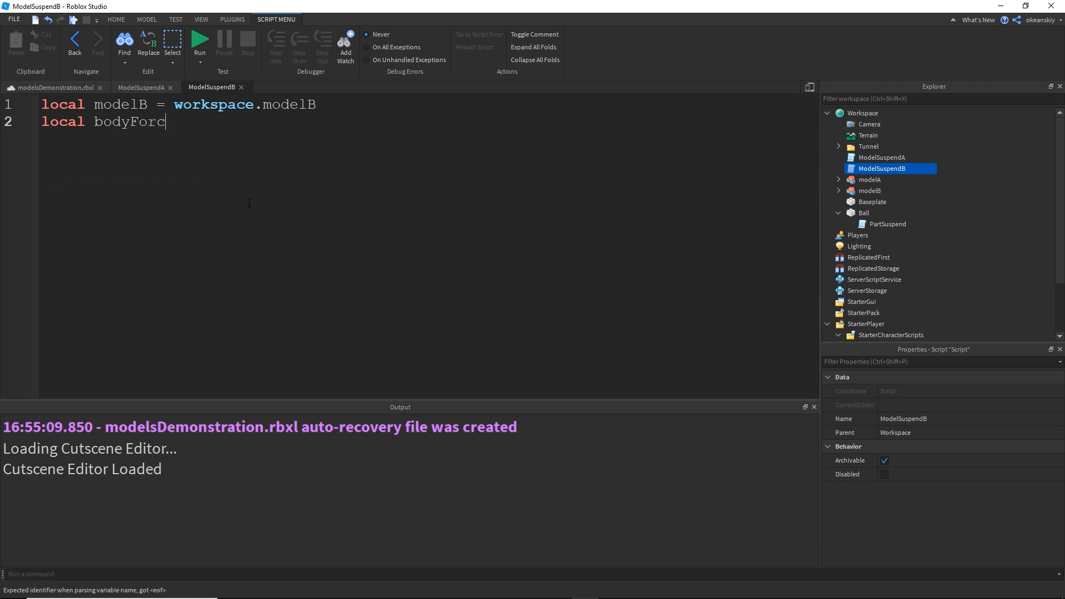
{"action": "type", "text": "e = Instance."}
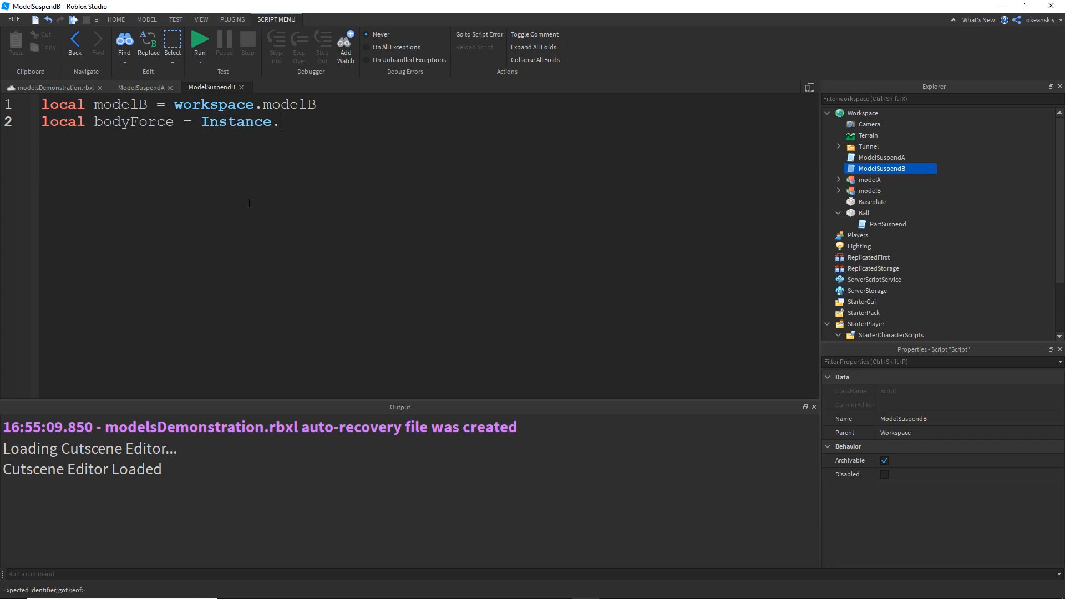
{"action": "type", "text": "new(\"BodyForce\""}
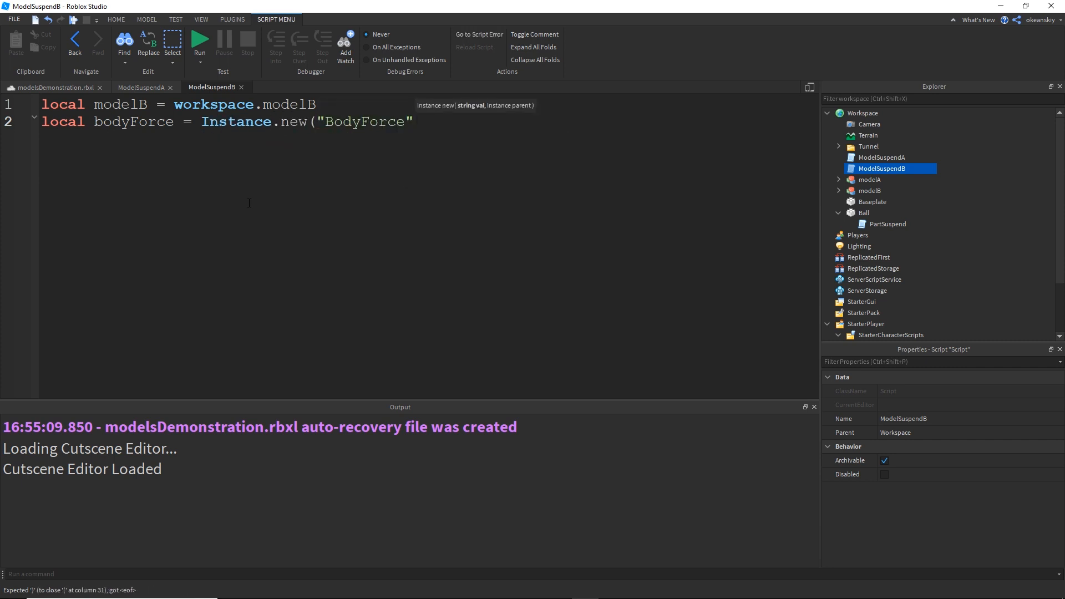
{"action": "type", "text": ")"}
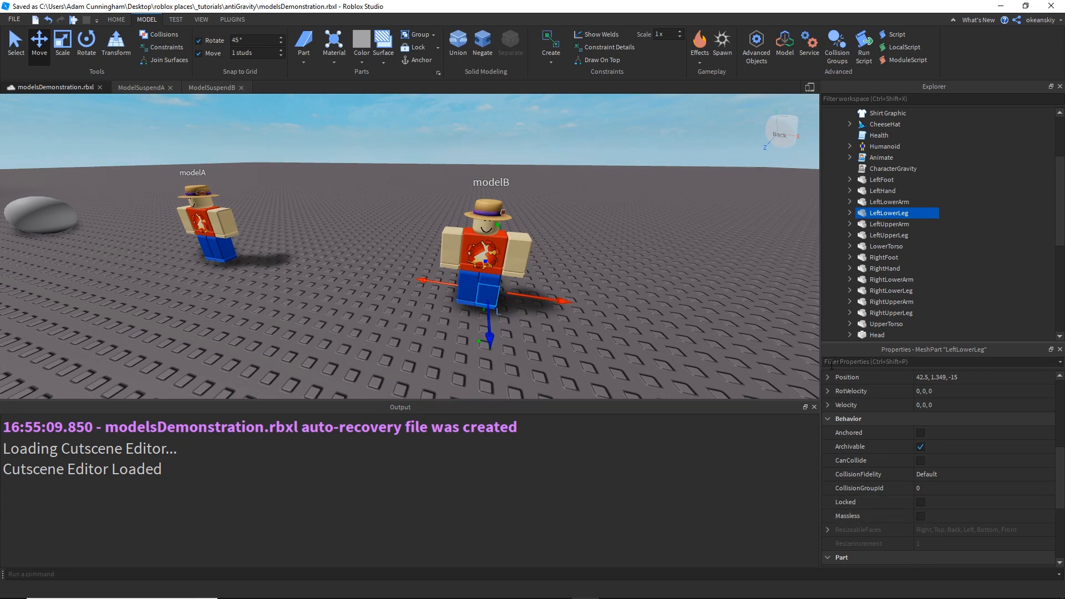
{"action": "mouse_move", "coordinate": [577, 279]}
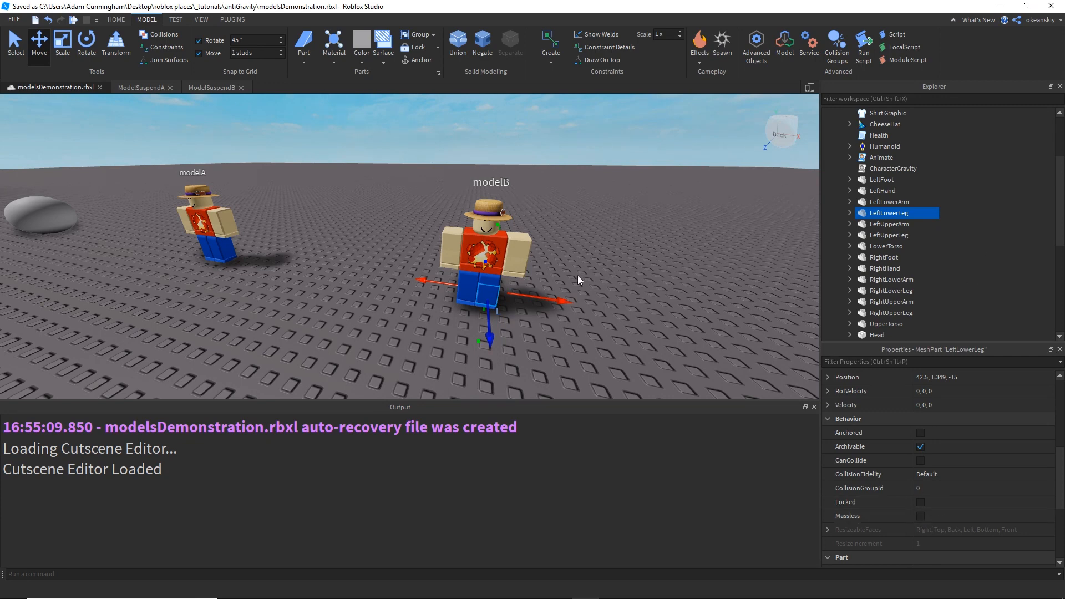
{"action": "mouse_move", "coordinate": [639, 268]}
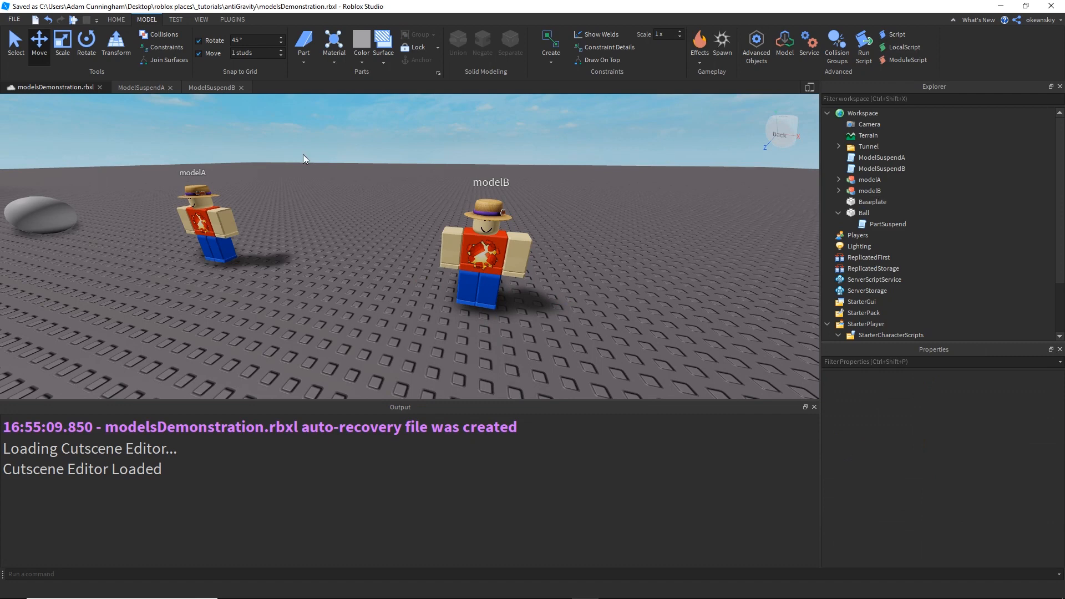
{"action": "left_click", "coordinate": [212, 87]}
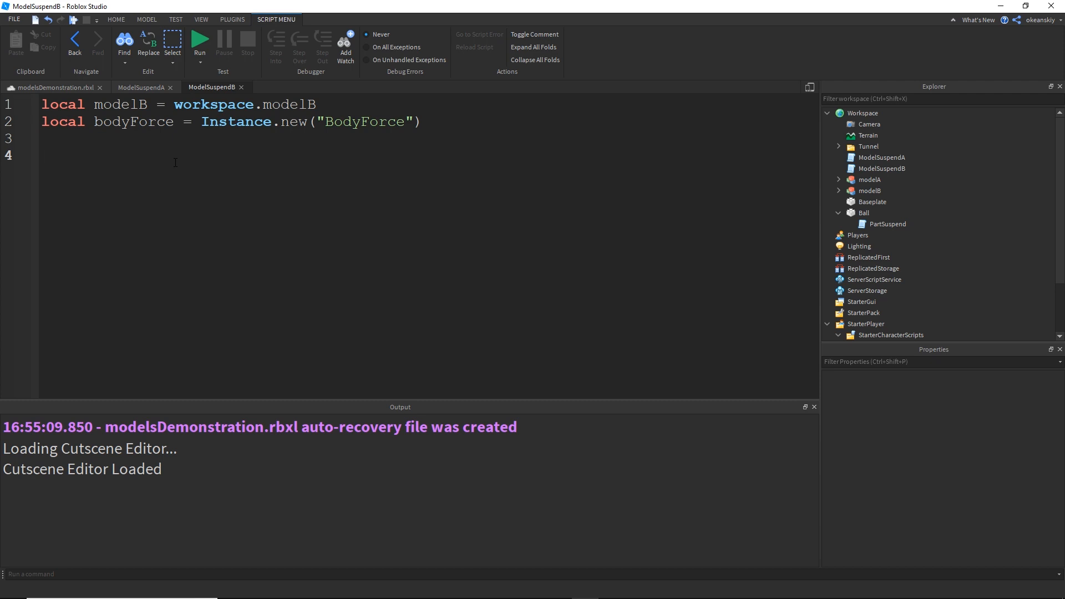
Write a for loop over modelB's descendants with descendantIndex, descendant
{"action": "type", "text": "for d"}
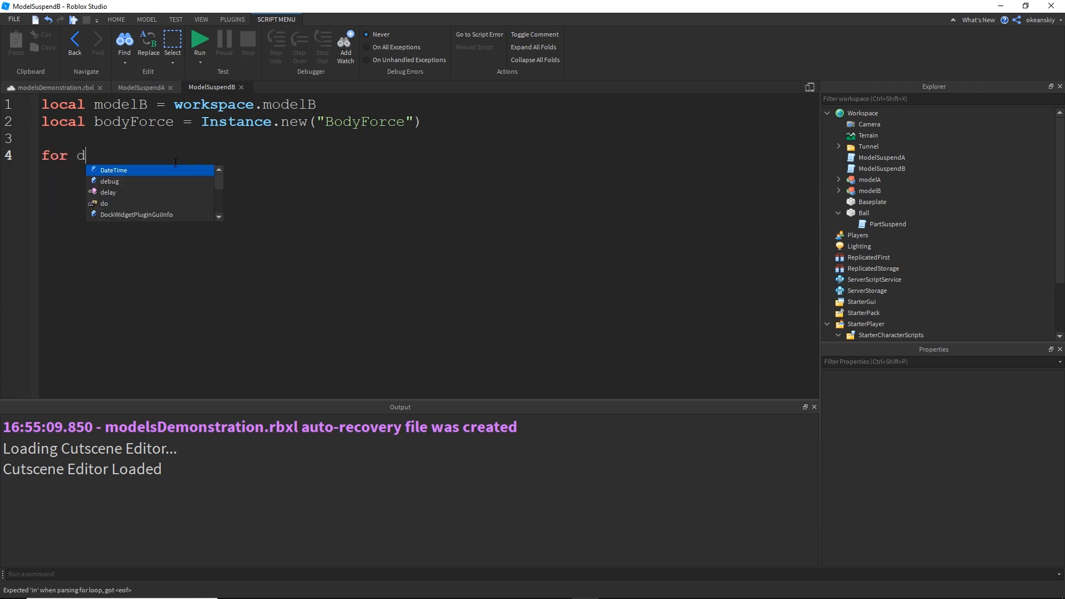
{"action": "type", "text": "escendantInd"}
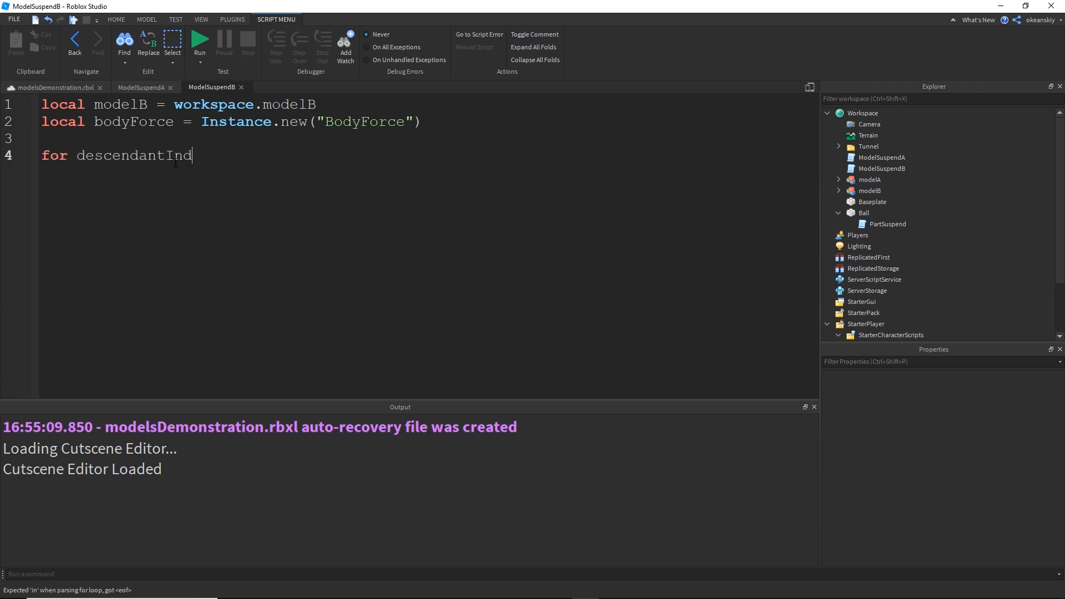
{"action": "type", "text": "ex, descendant in pairs"}
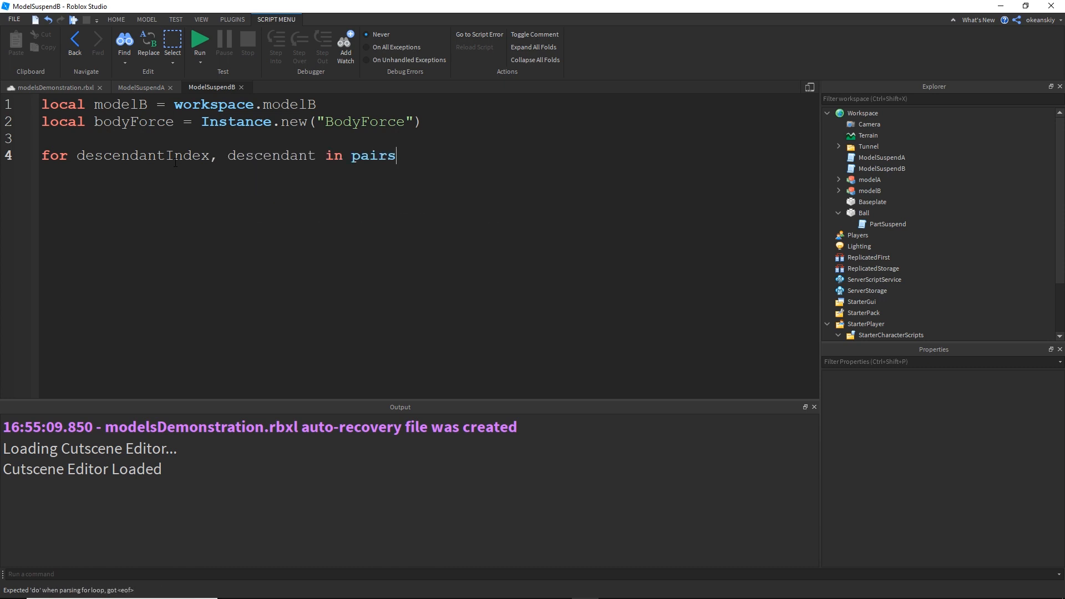
{"action": "type", "text": "("}
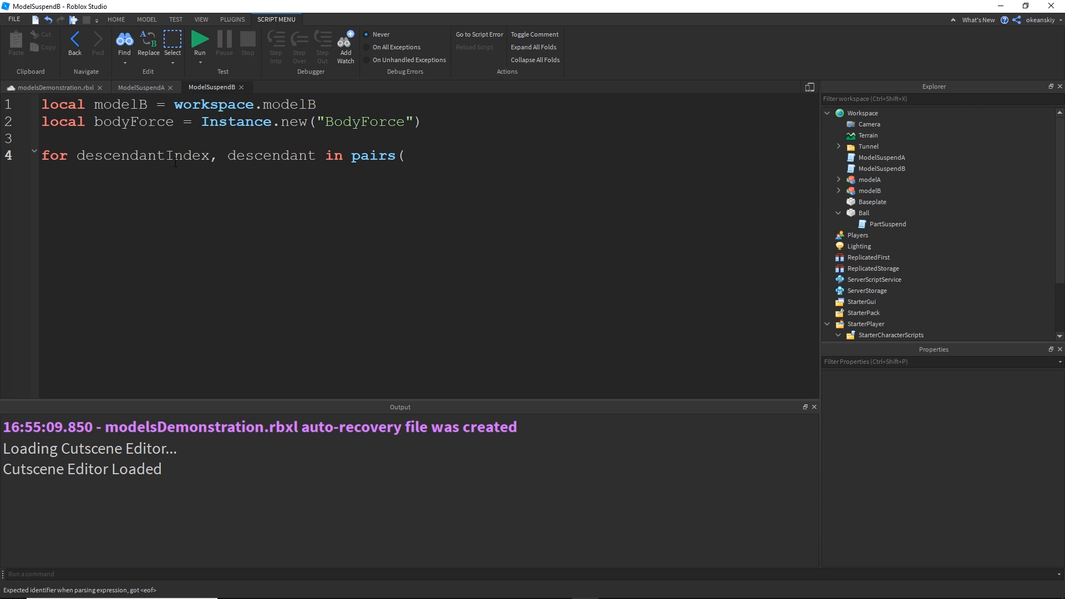
{"action": "type", "text": "modelB:GetDescendants()) do"}
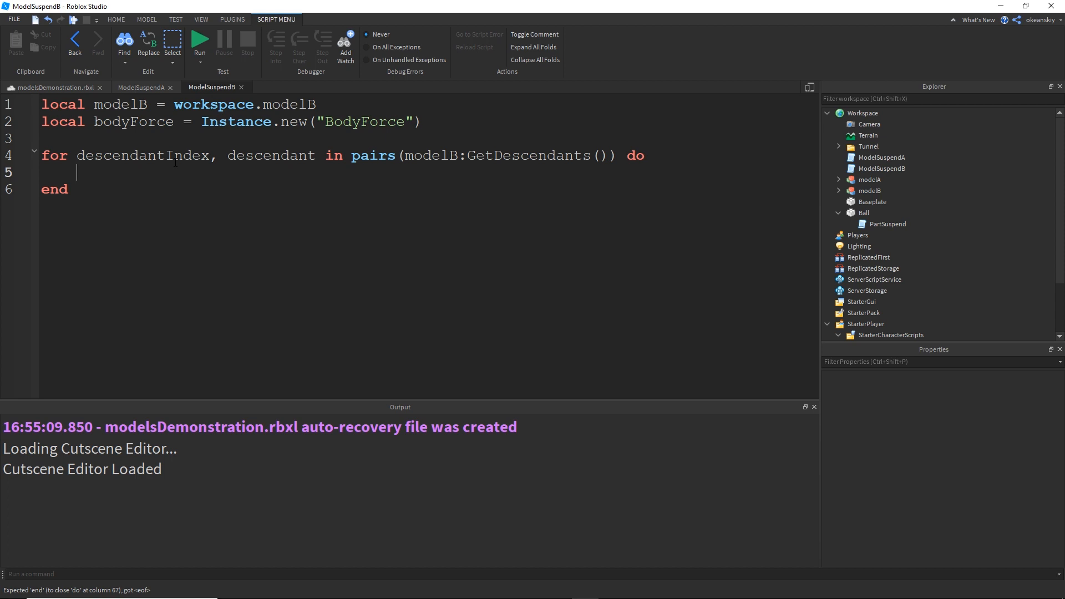
Add the check 'if descendant:IsA("BasePart") and descendant.Name ~= "HumanoidRootPart"'
{"action": "type", "text": "if"}
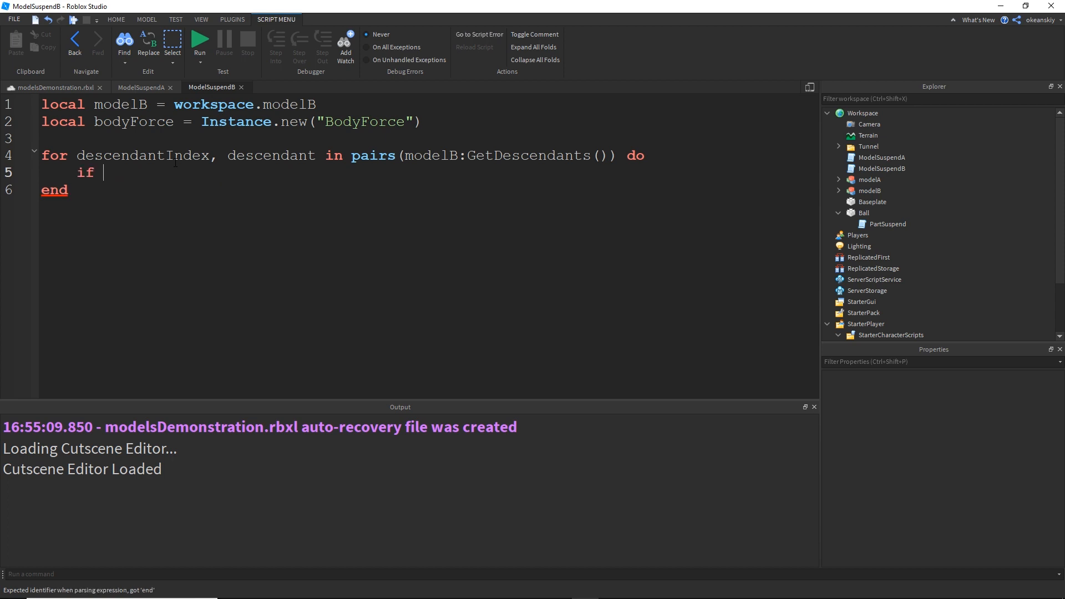
{"action": "type", "text": "descendant"}
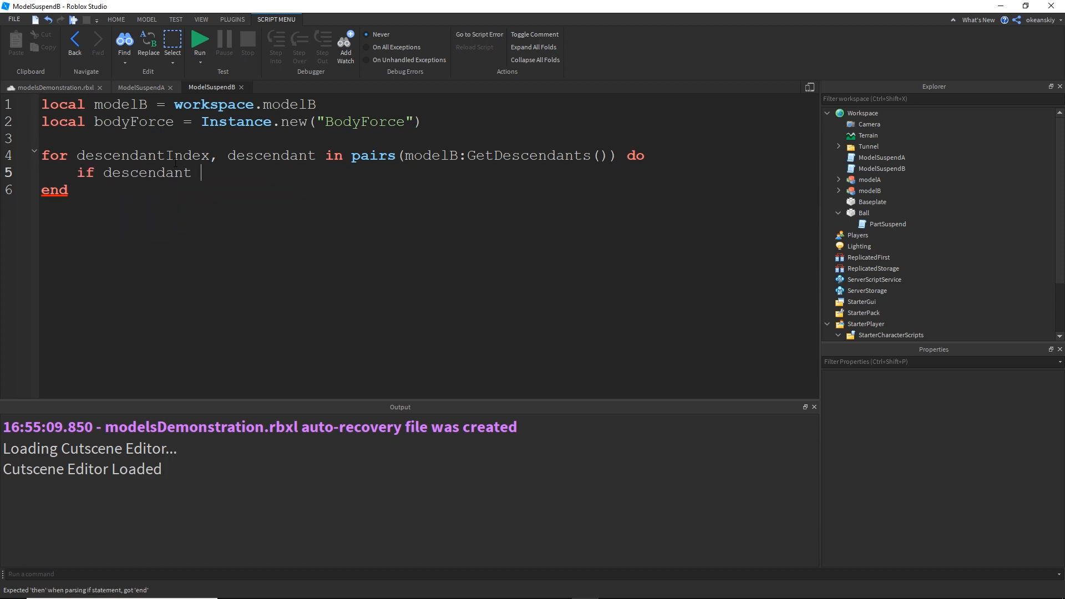
{"action": "type", "text": ":IsA"}
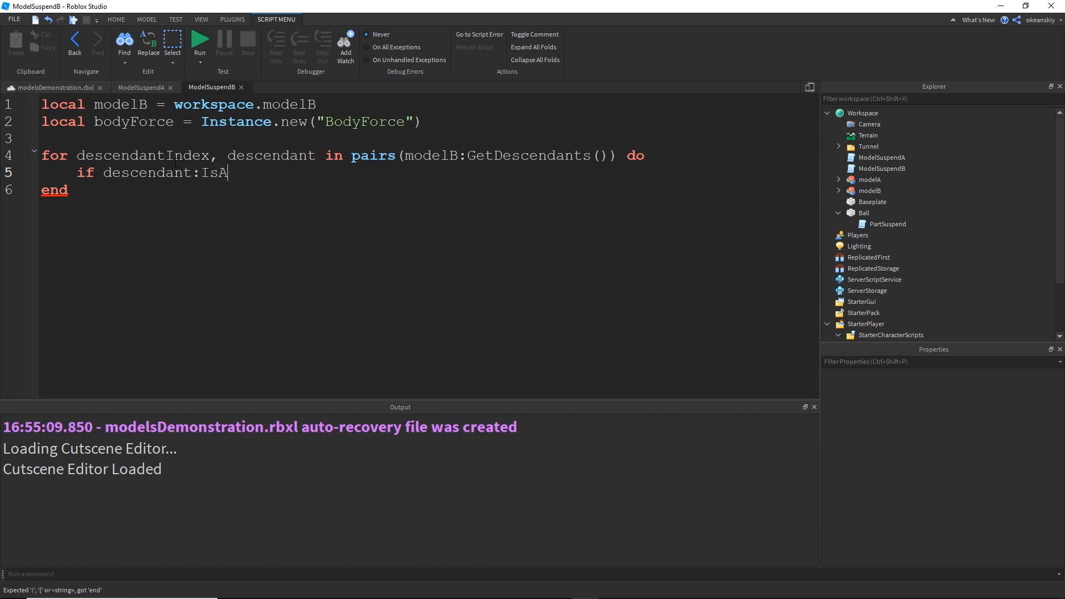
{"action": "type", "text": "(\"BasePart\""}
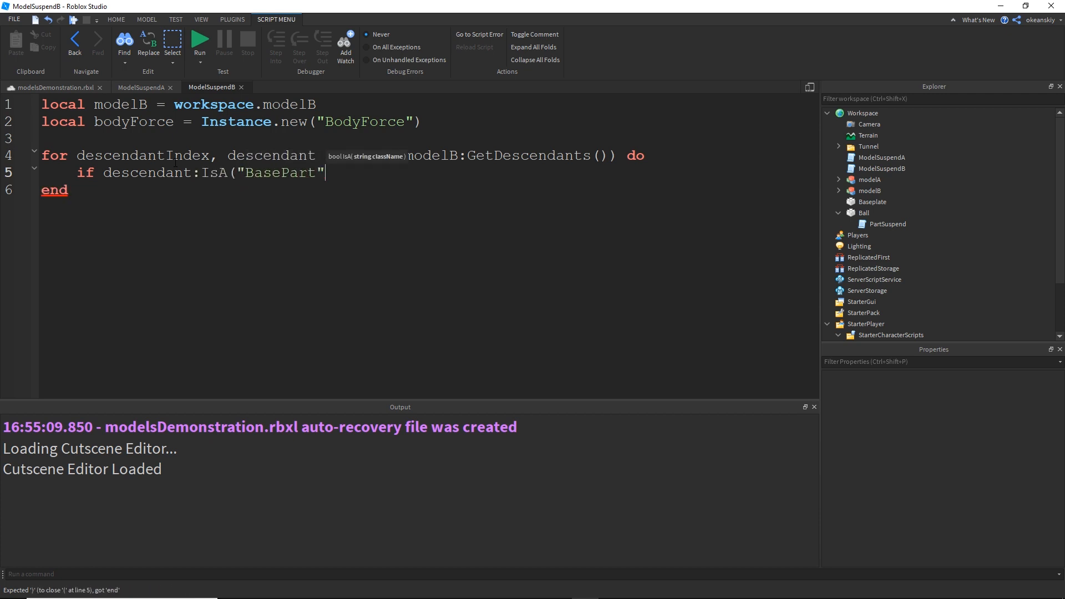
{"action": "type", "text": "and"}
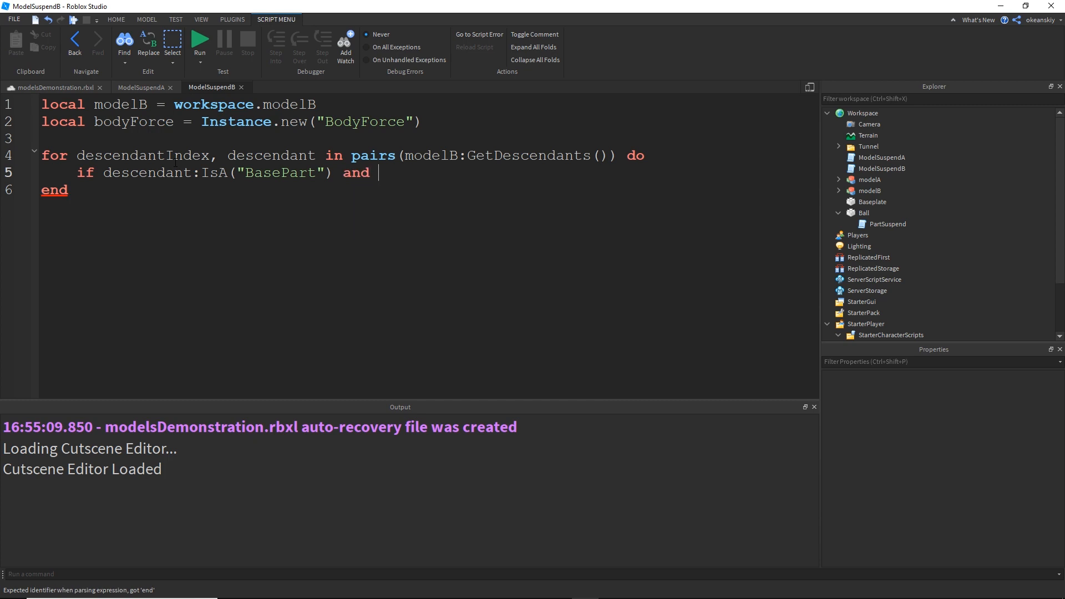
{"action": "type", "text": "not d"}
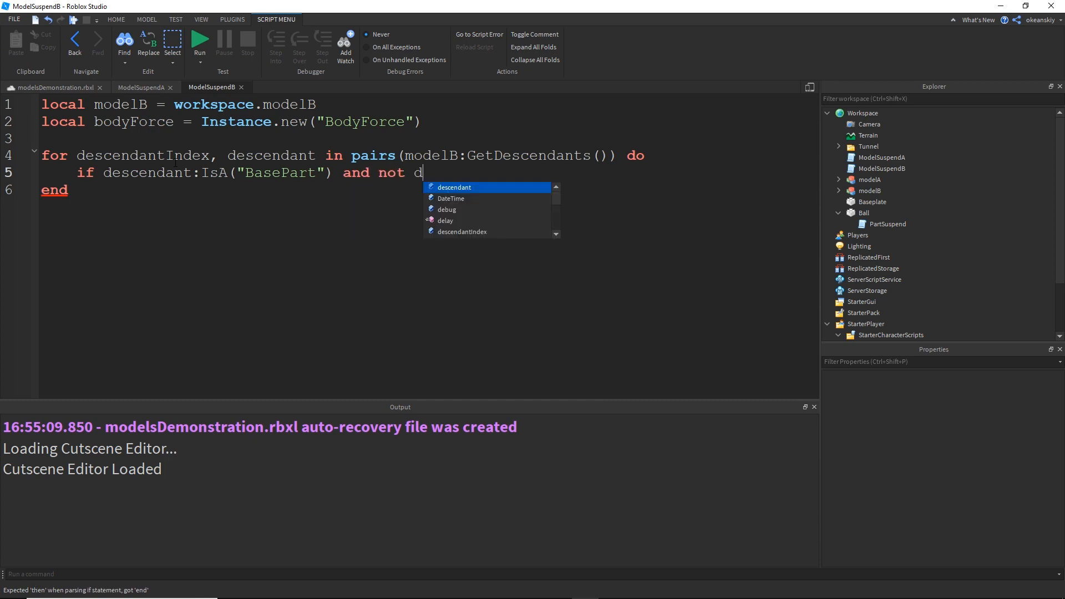
{"action": "type", "text": "escendant.Nam"}
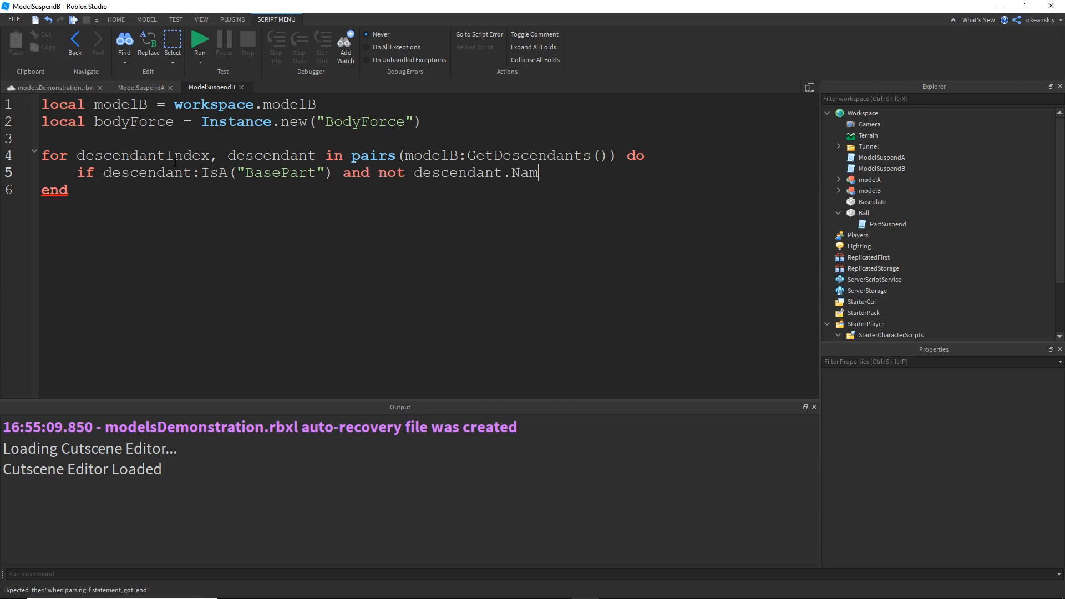
{"action": "key", "text": "Backspace"}
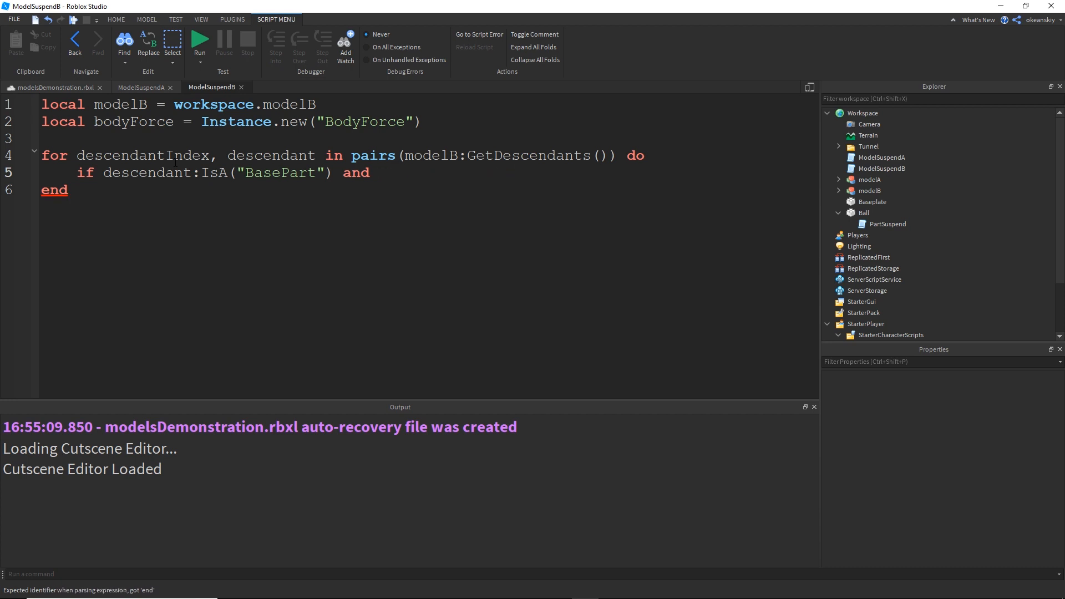
{"action": "type", "text": "descendant"}
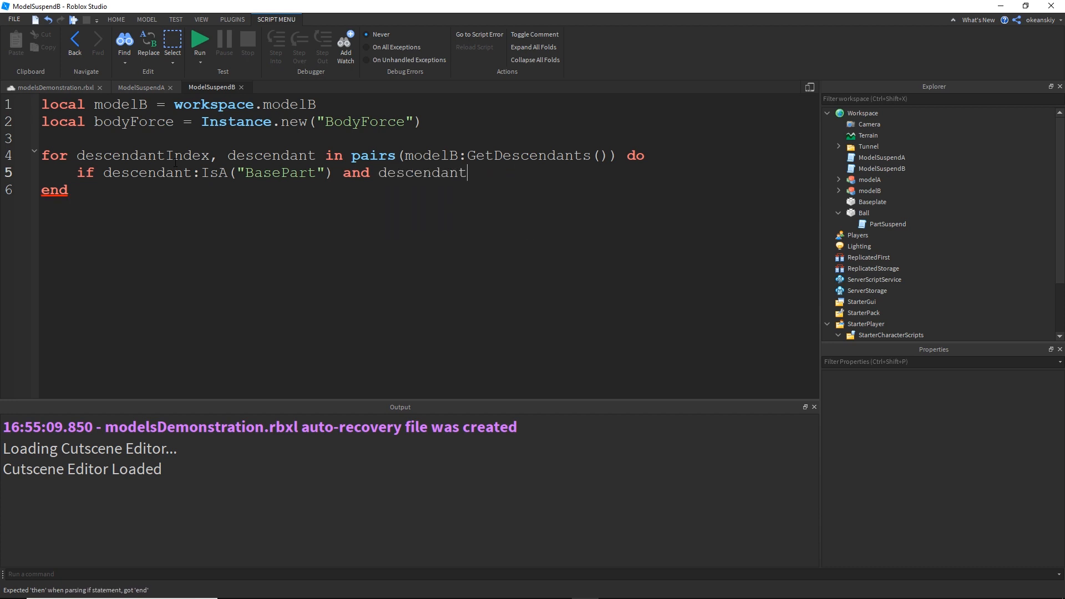
{"action": "type", "text": ".Name ~"}
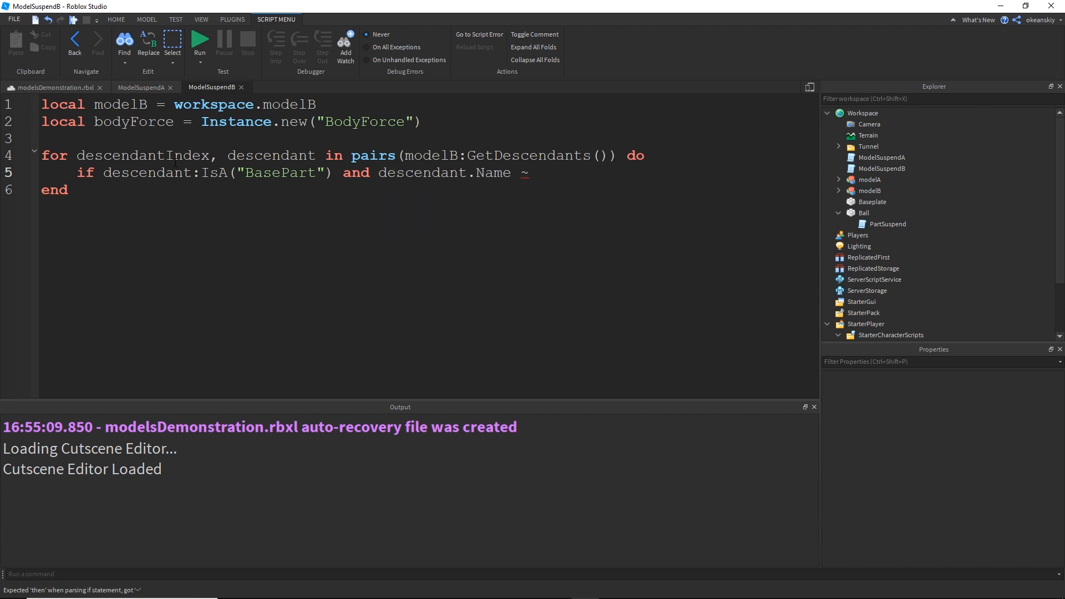
{"action": "type", "text": "="}
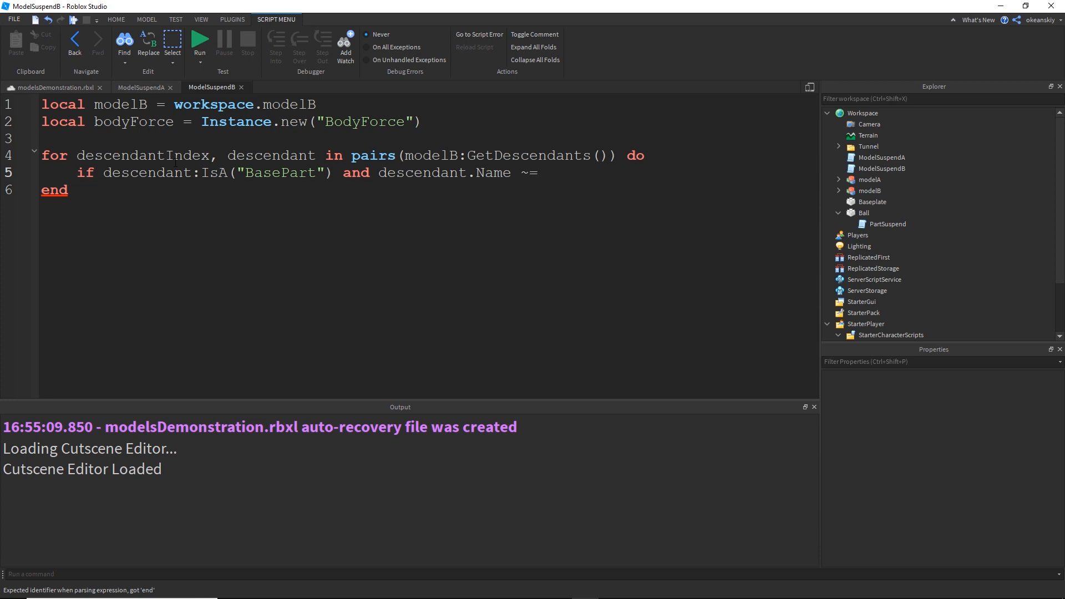
{"action": "type", "text": "\"Hu"}
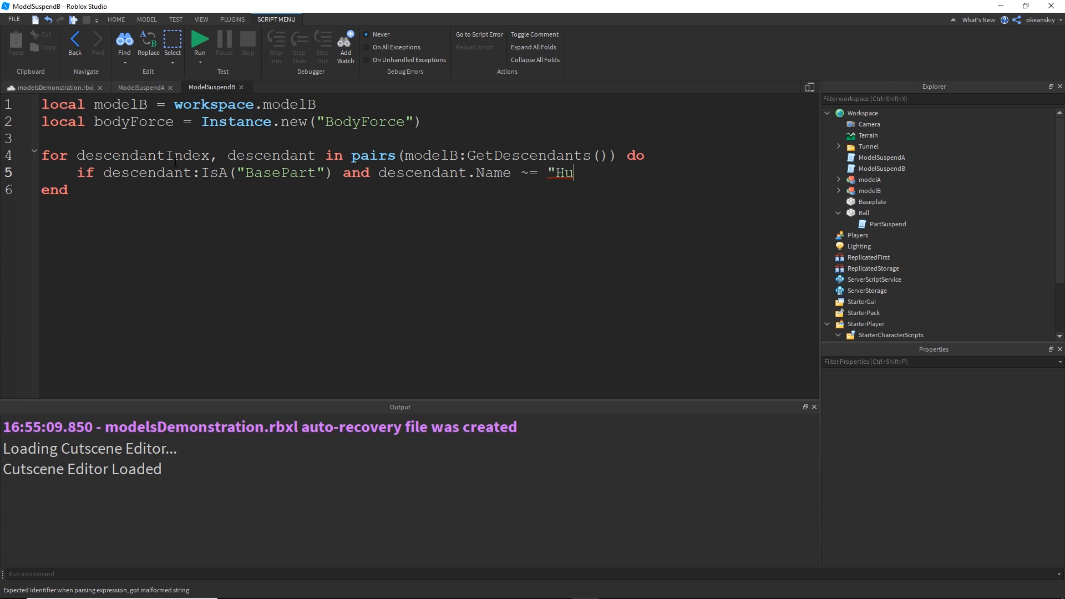
{"action": "type", "text": "manoidRootPart\" then"}
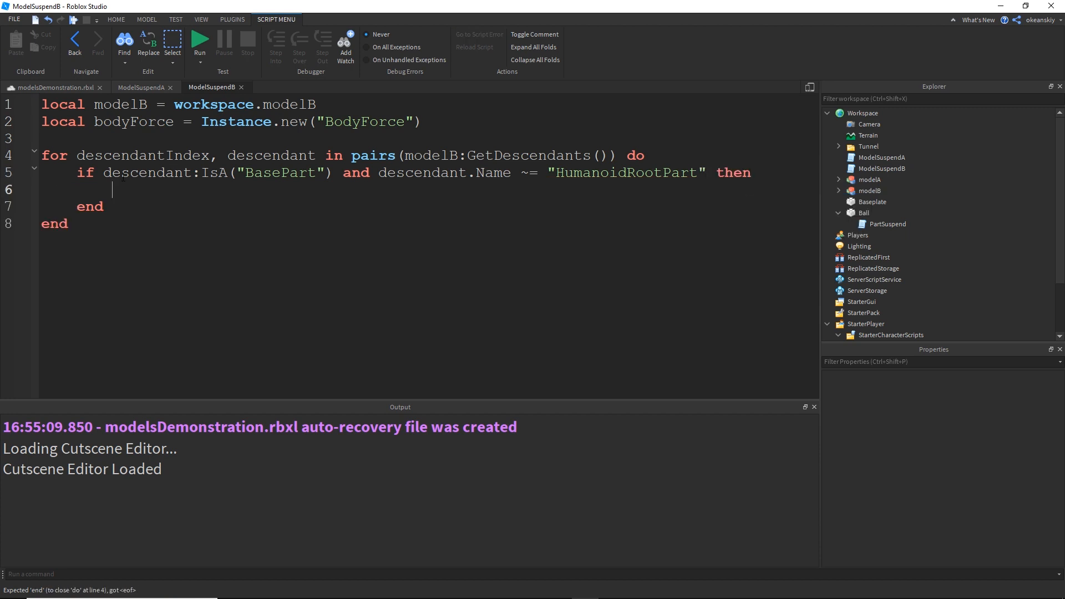
{"action": "left_click", "coordinate": [142, 87]}
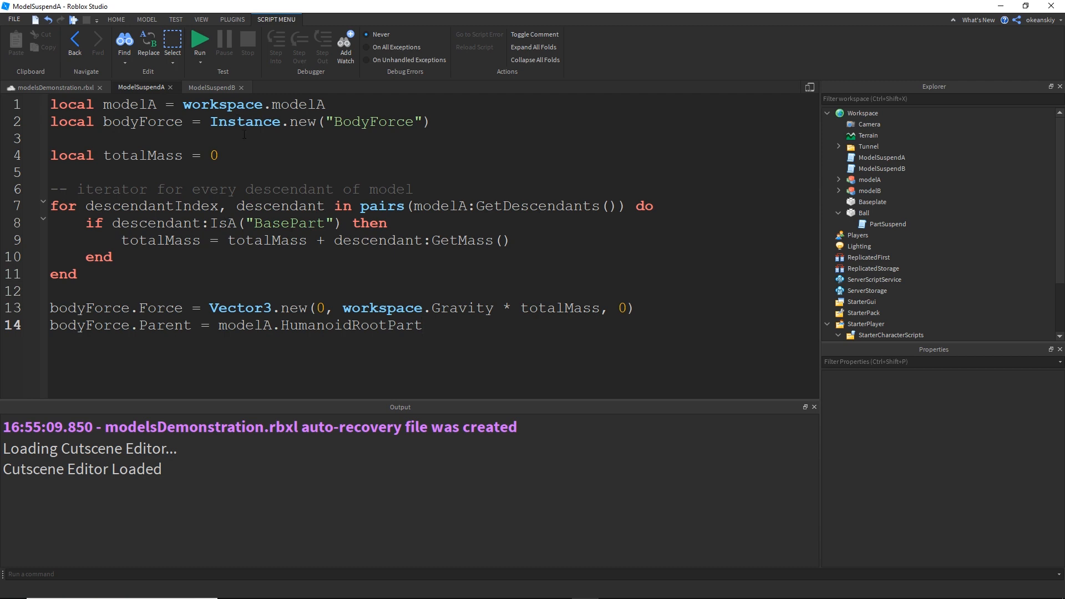
{"action": "left_click", "coordinate": [212, 87]}
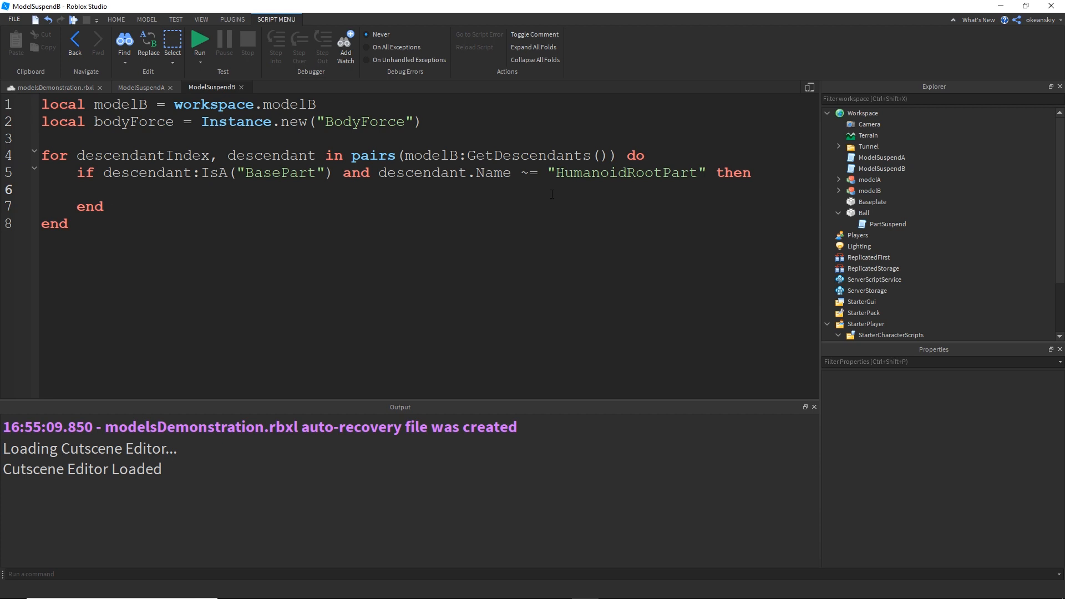
Set descendant.Massless = true and bodyForce.Force to (0, workspace.Gravity * HumanoidRootPart mass, 0)
{"action": "type", "text": "descendant.Mass"}
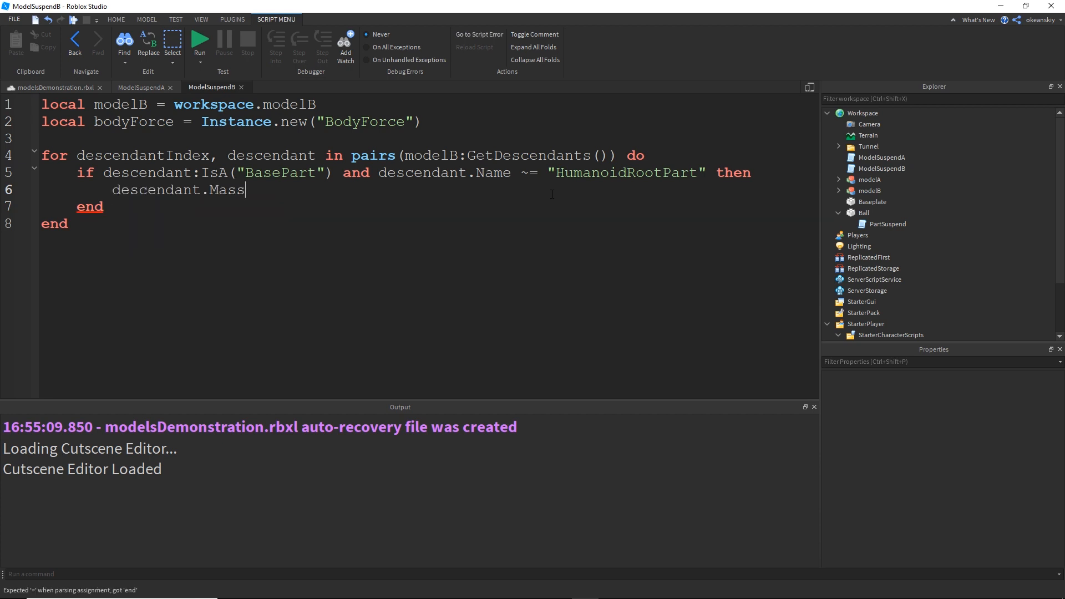
{"action": "type", "text": "less = true"}
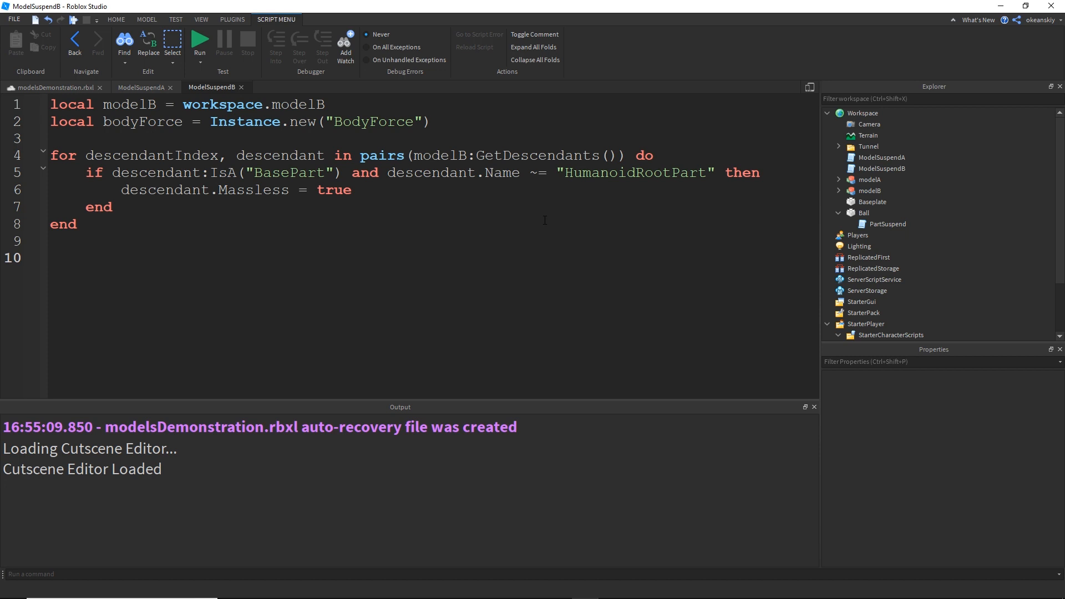
{"action": "type", "text": "bdo"}
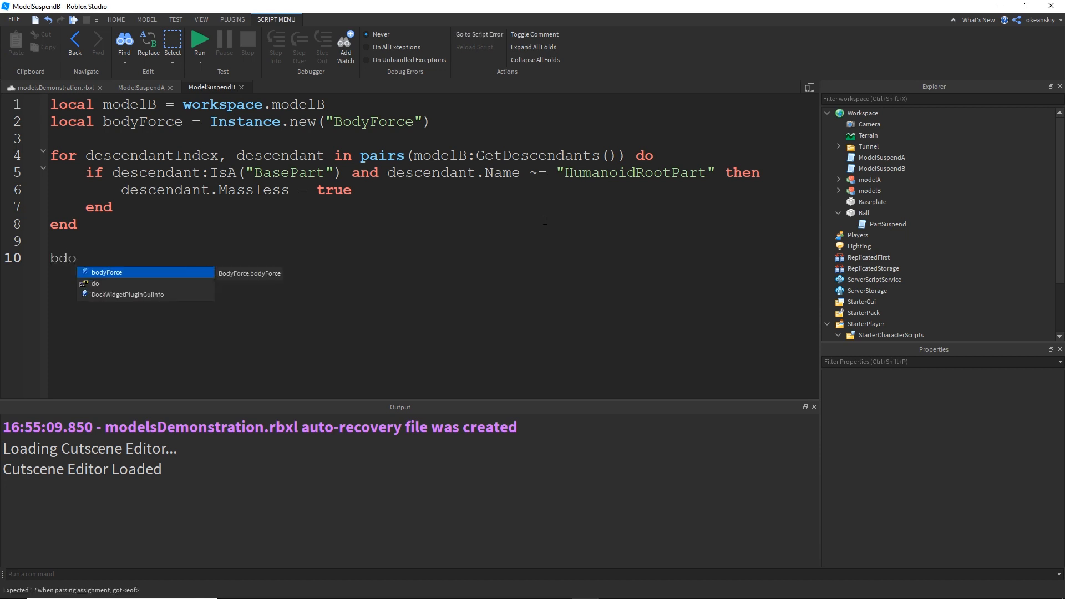
{"action": "type", "text": "odyForce.Force ="}
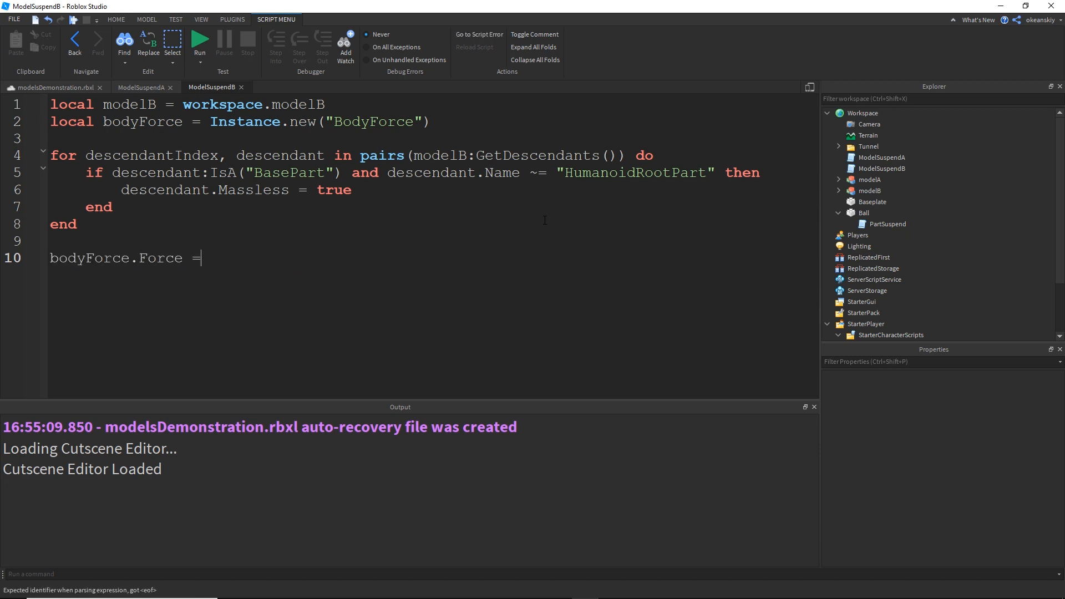
{"action": "type", "text": "V"}
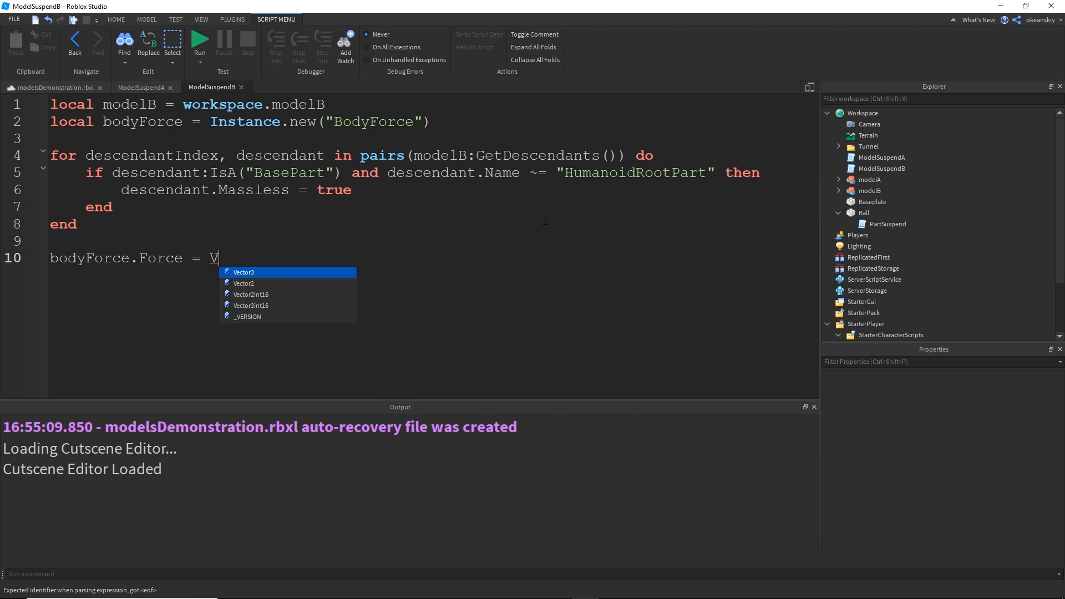
{"action": "type", "text": "ector3.new(0,"}
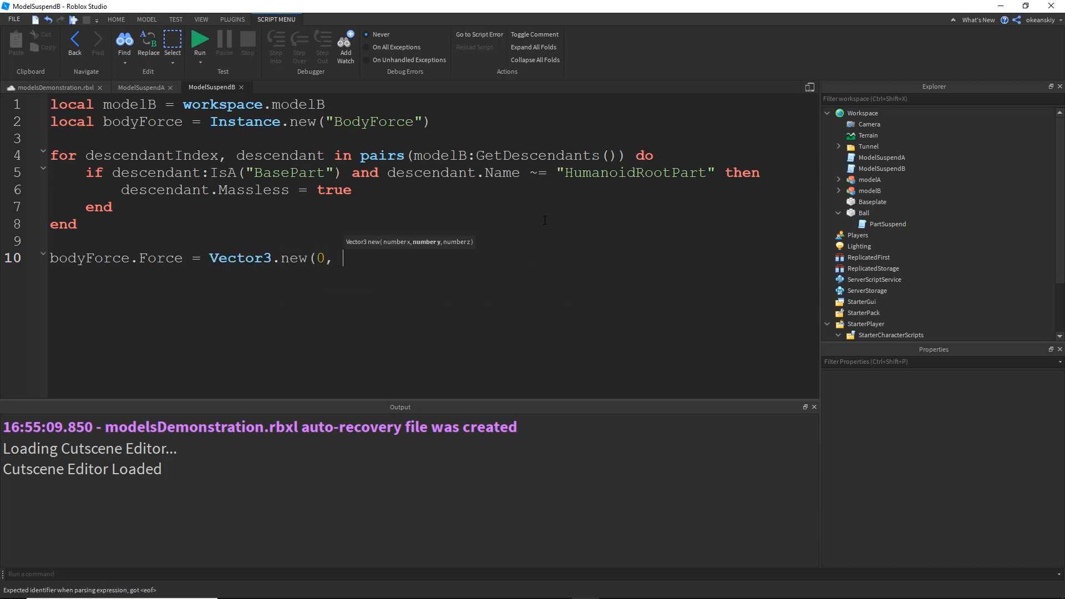
{"action": "type", "text": "workspace.Gravity *"}
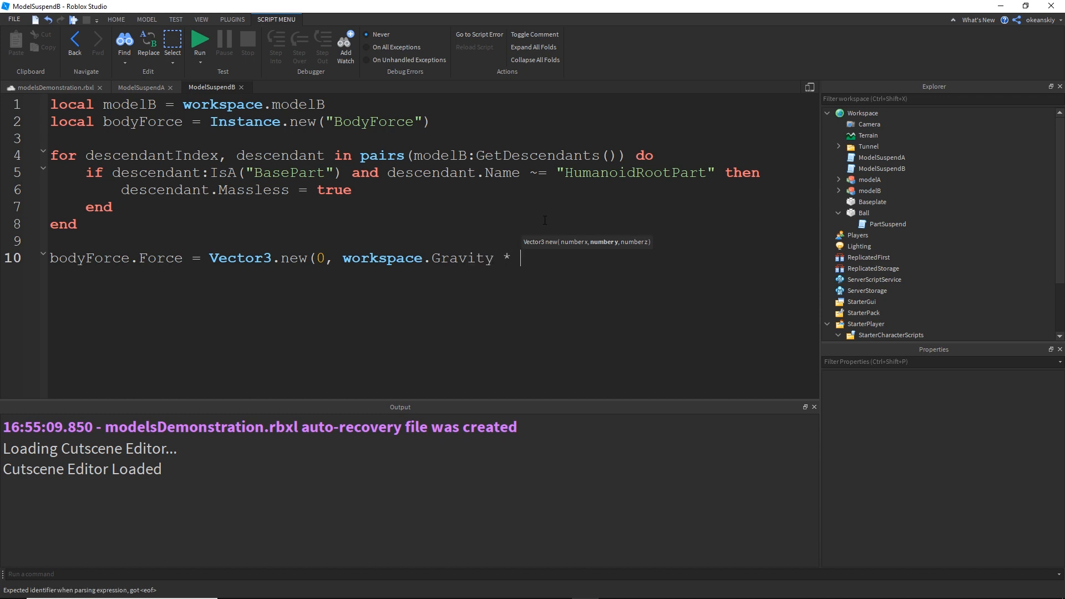
{"action": "type", "text": "modelB.H"}
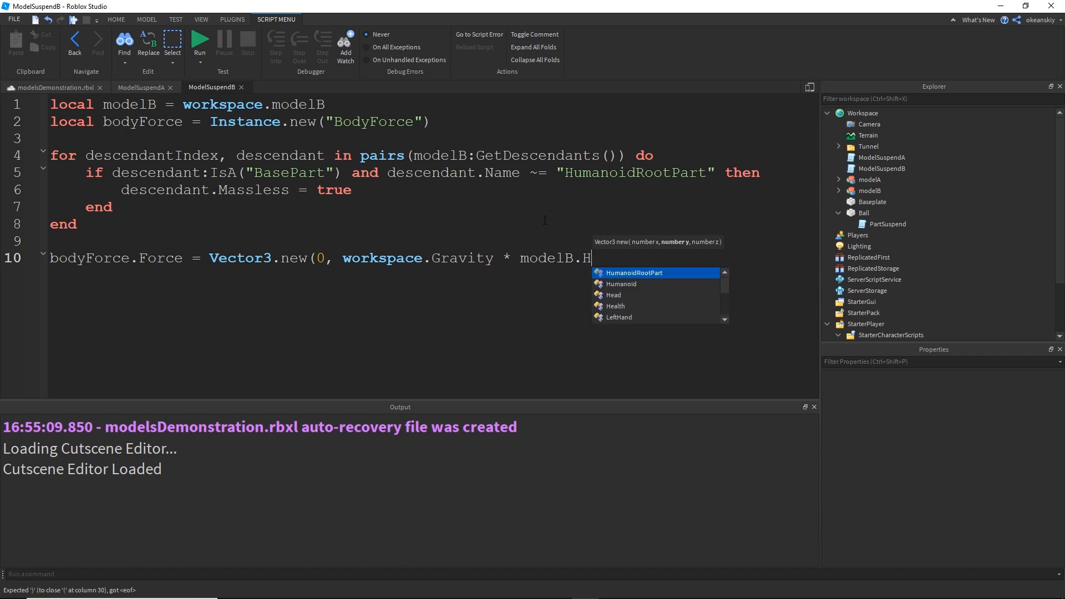
{"action": "type", "text": "umanoidRootPart:GetMass(), 0"}
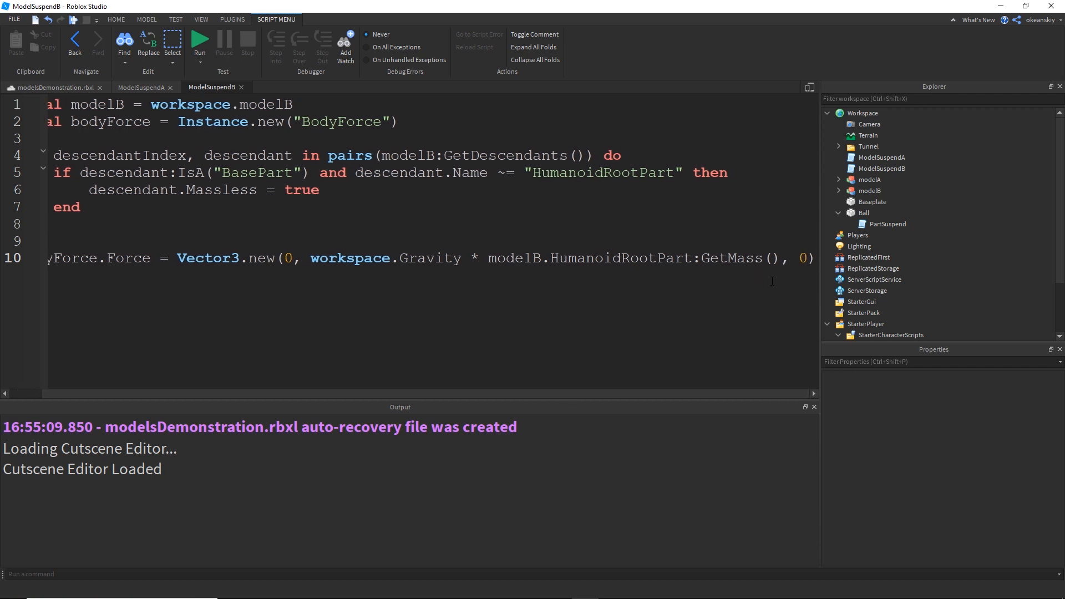
Move the gravity-times-mass expression into a local variable named anitGravityY
{"action": "left_click_drag", "start_coordinate": [311, 257], "coordinate": [781, 258]}
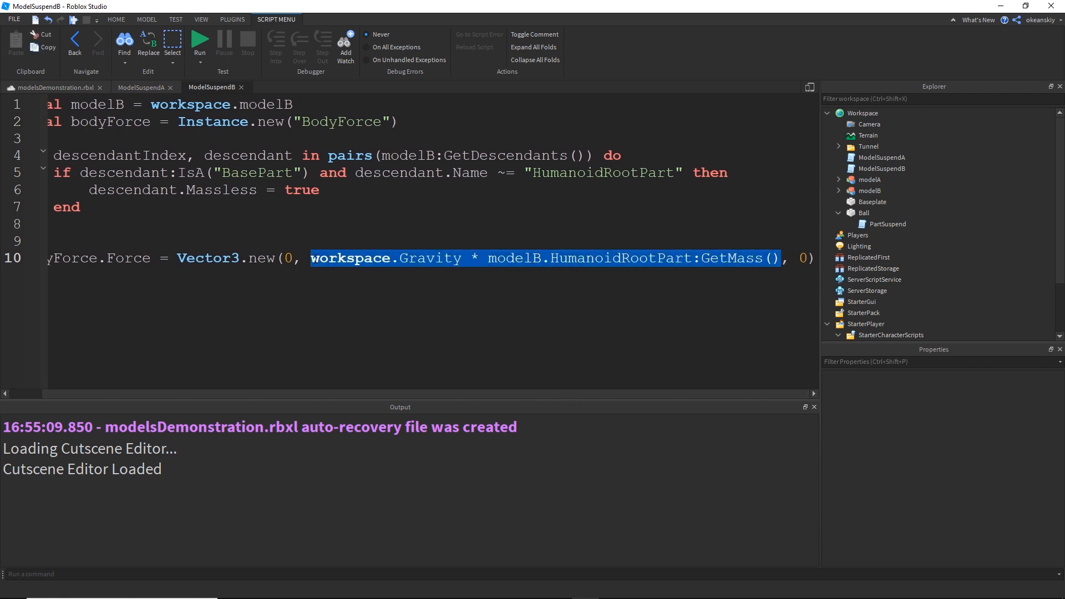
{"action": "key", "text": "Delete"}
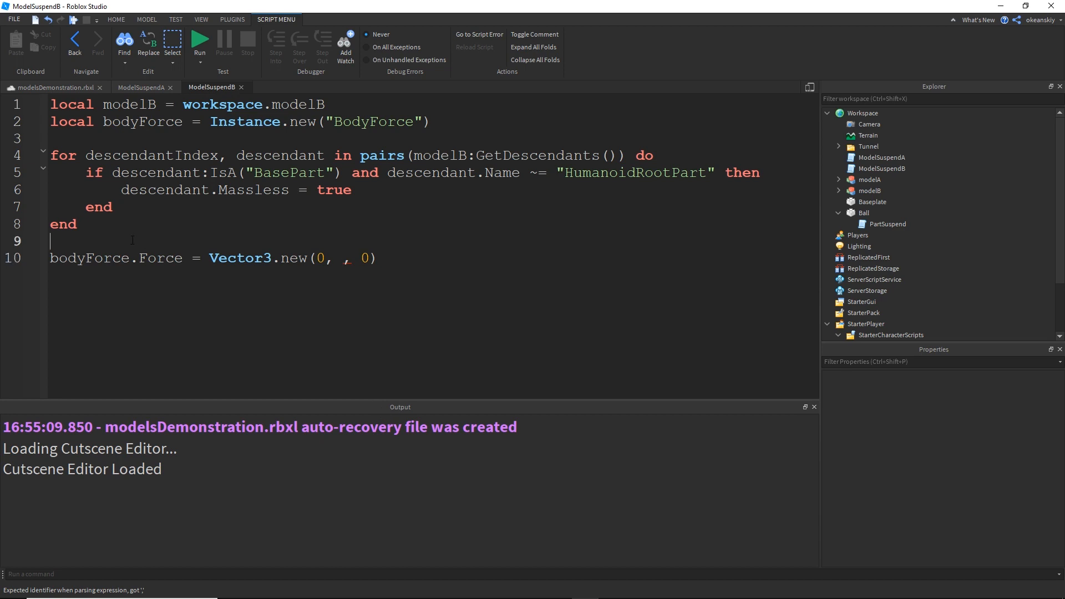
{"action": "type", "text": "local a"}
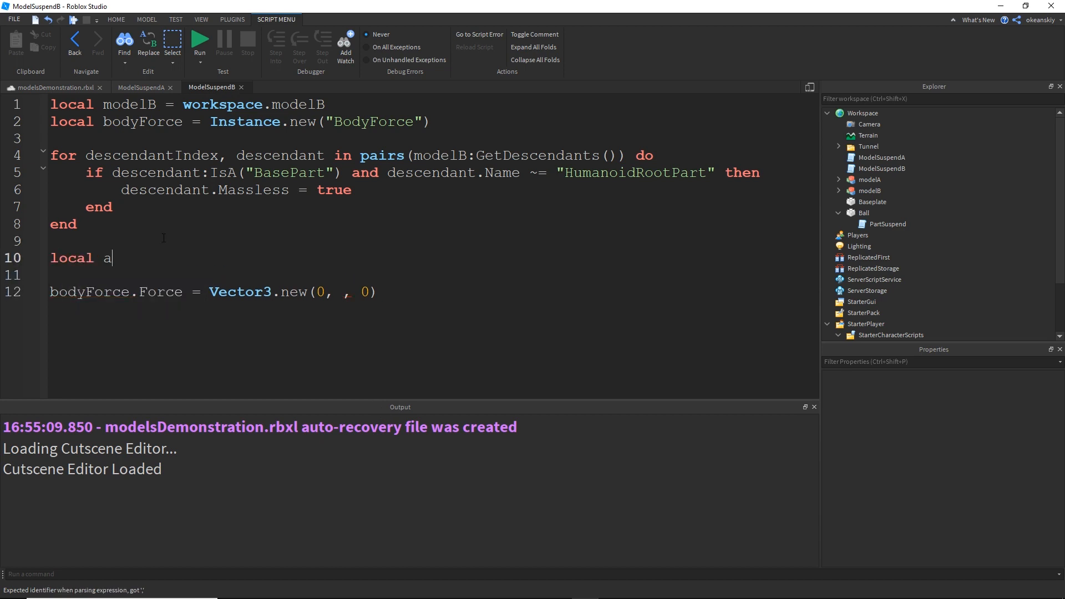
{"action": "type", "text": "nitGravityForce = workspace.Gravity * modelB.HumanoidRootPart:GetMass("}
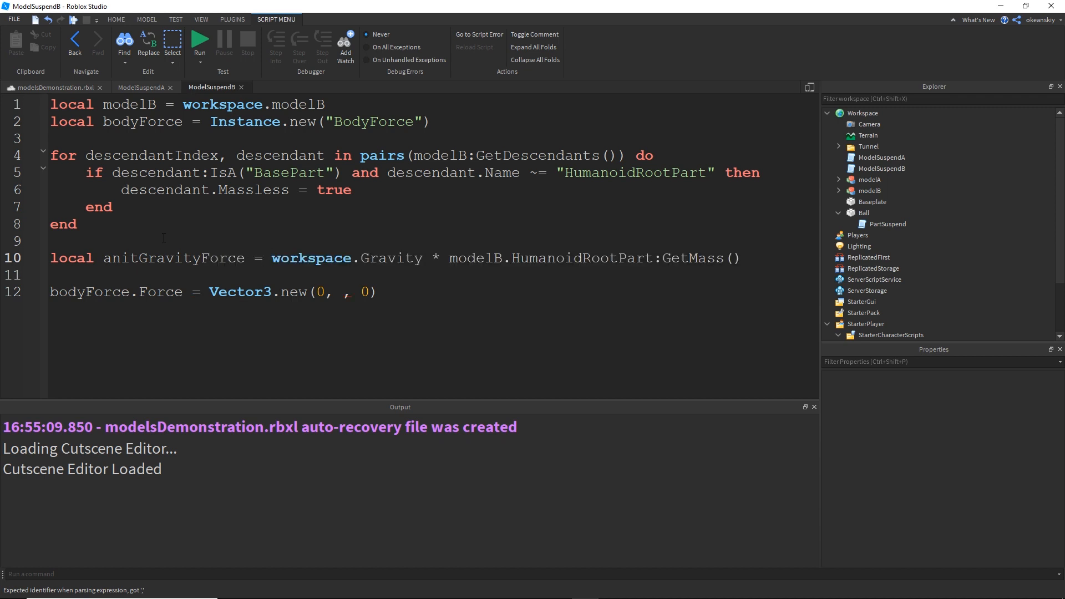
{"action": "double_click", "coordinate": [222, 257]}
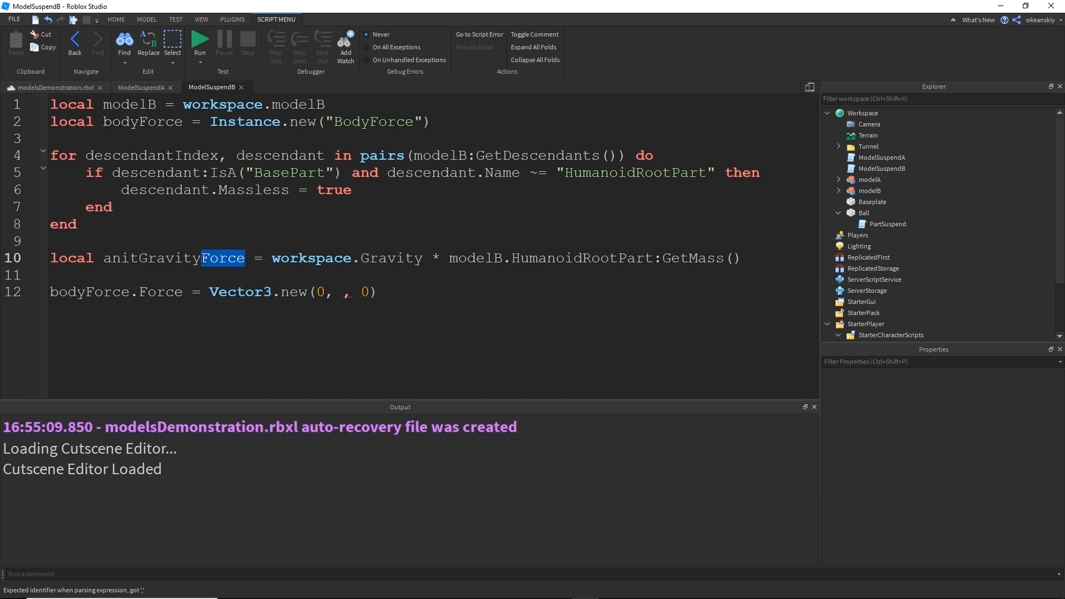
{"action": "type", "text": "Y"}
{"action": "left_click", "coordinate": [432, 292]}
{"action": "type", "text": "anitGravityY"}
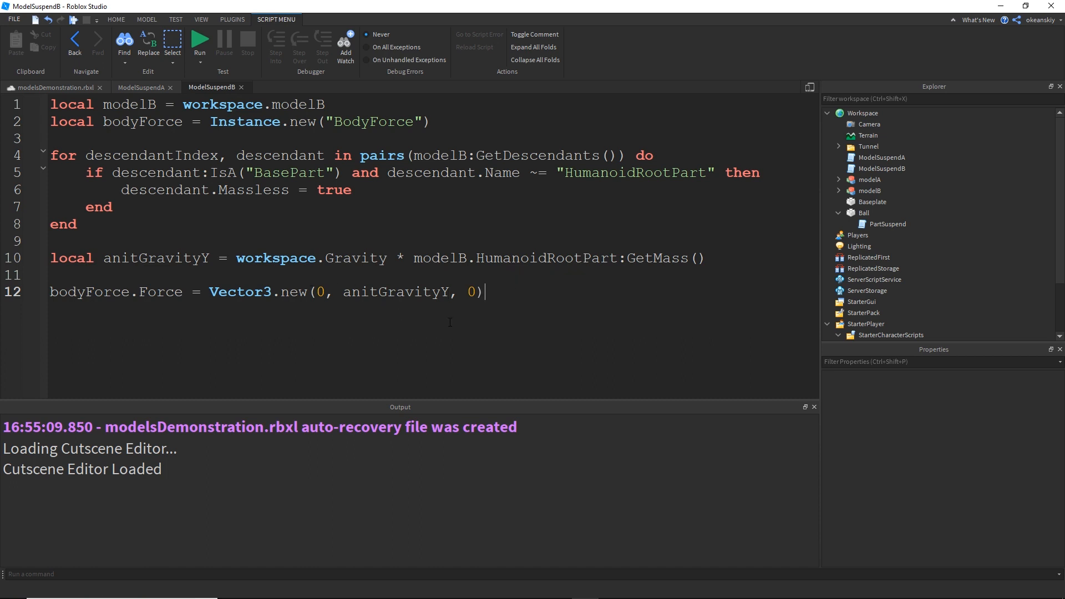
Parent the BodyForce to modelB.HumanoidRootPart
{"action": "type", "text": "bodyForce.Parent ="}
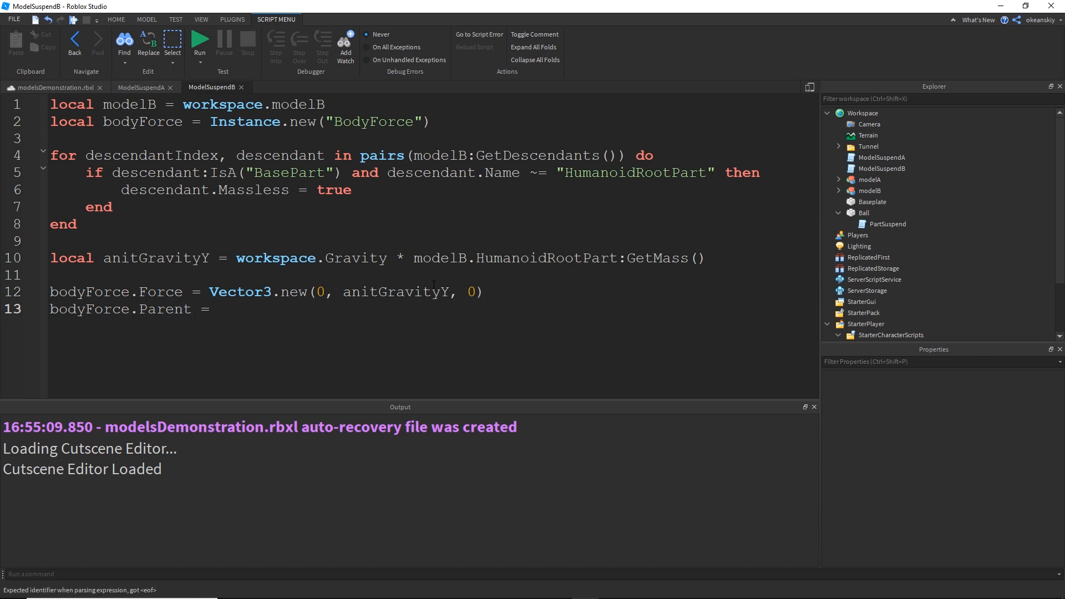
{"action": "type", "text": "model"}
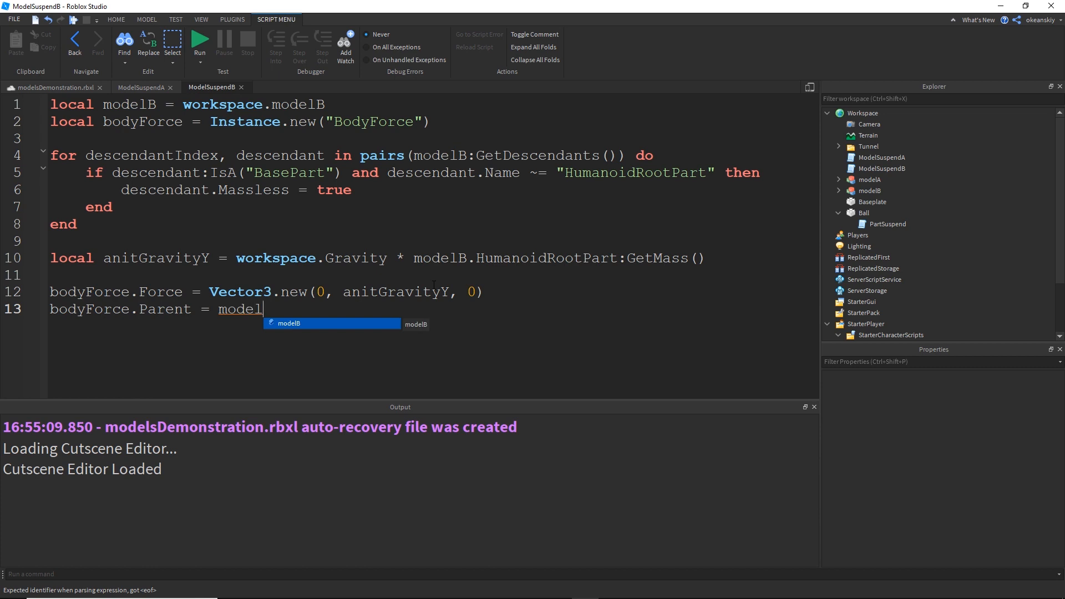
{"action": "type", "text": "B.HumanoidRootPart"}
{"action": "type", "text": "--"}
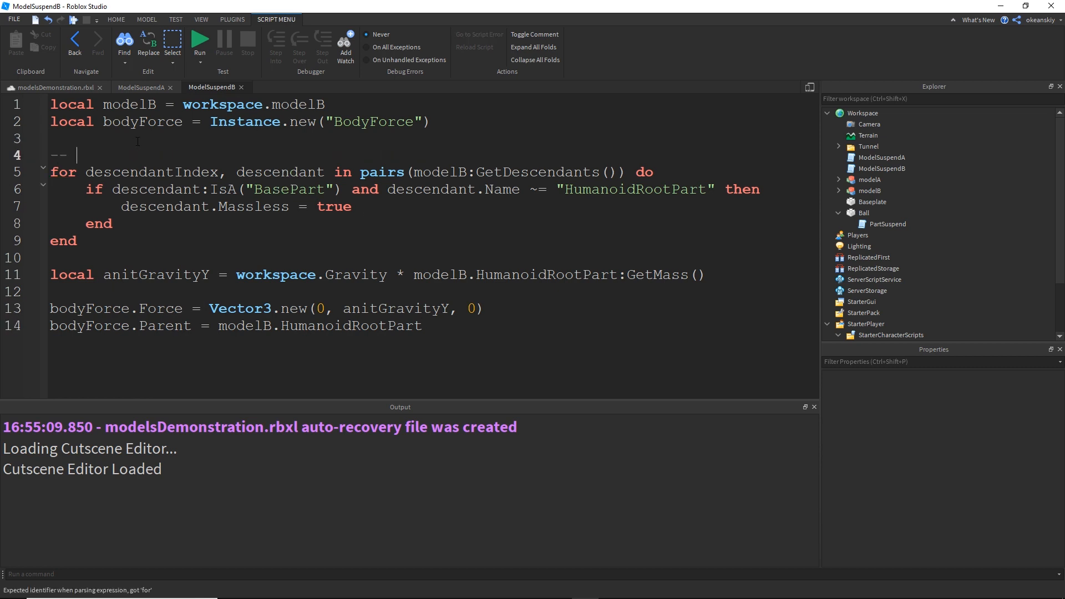
Add a comment above the loop: 'all descendant baseparts set to massless, except…'
{"action": "type", "text": "all descendant baseparts se"}
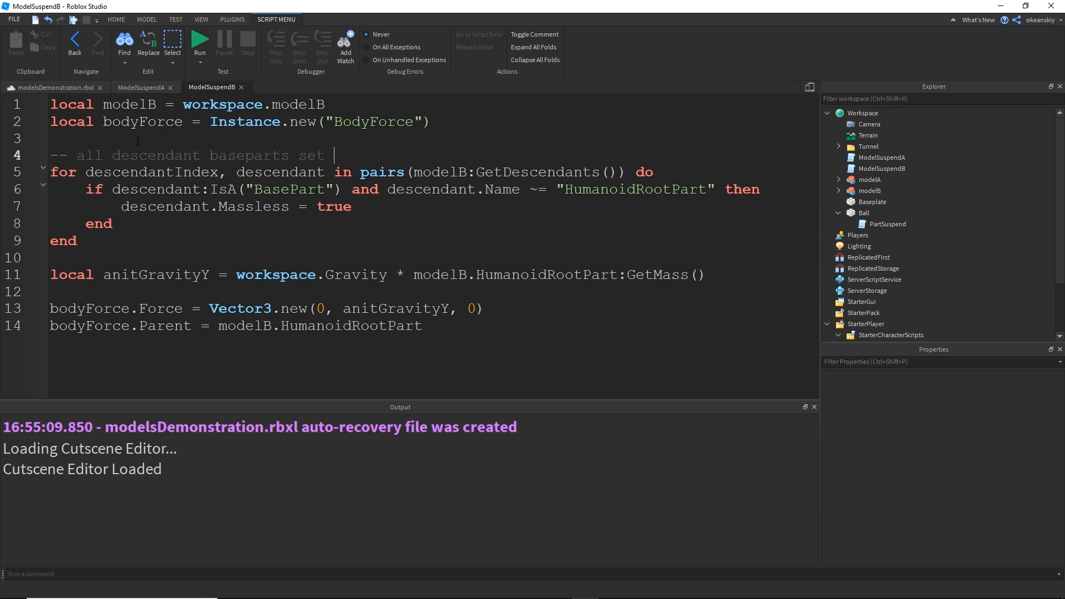
{"action": "type", "text": "to massless, exce"}
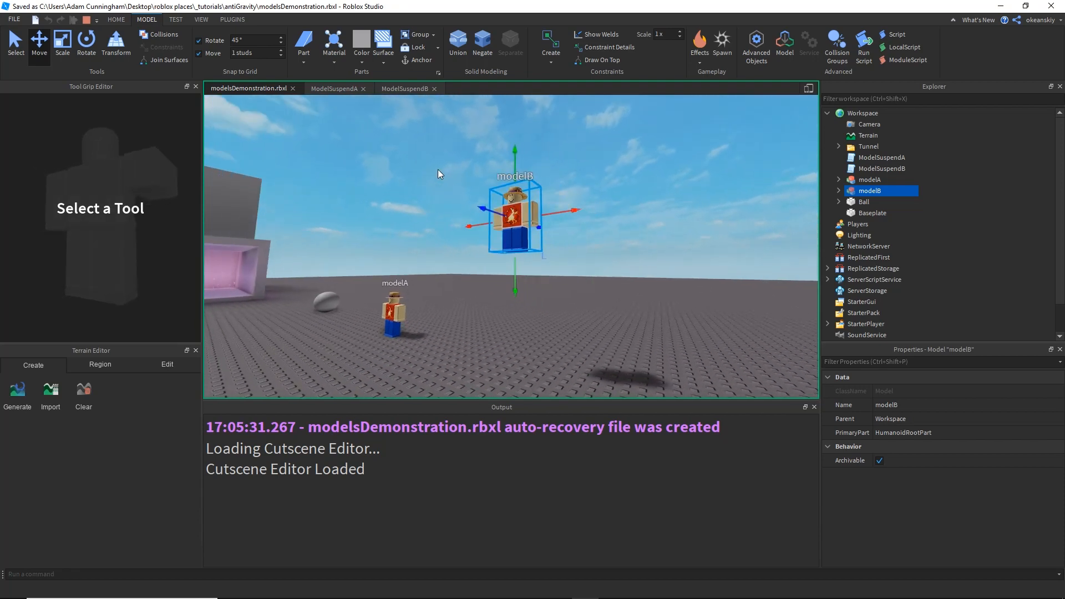
Run the simulation to watch modelA and modelB hover above the ground
{"action": "left_click", "coordinate": [870, 180]}
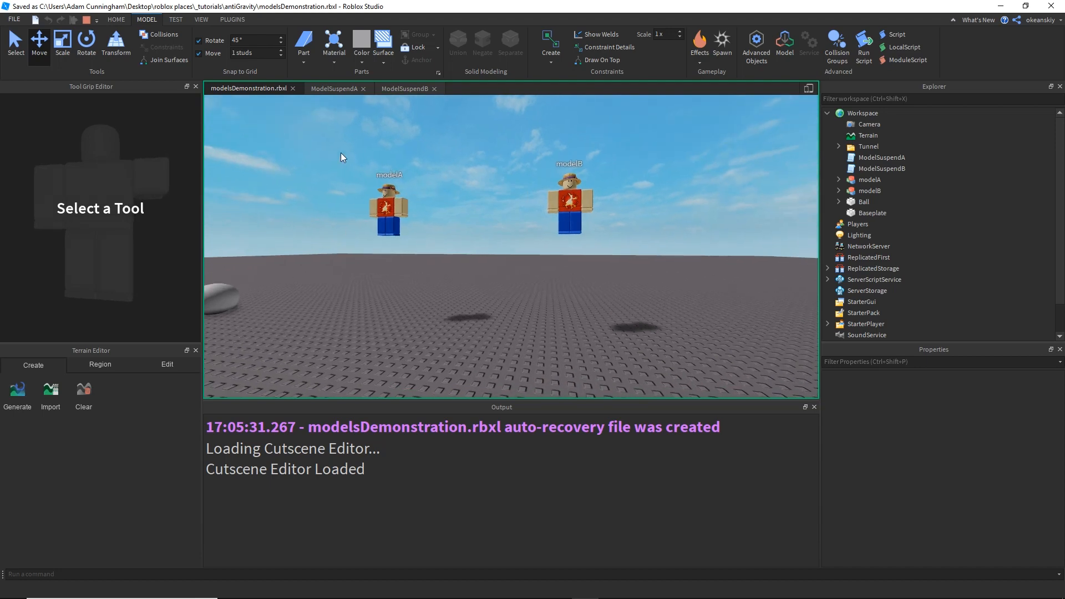
{"action": "mouse_move", "coordinate": [367, 277]}
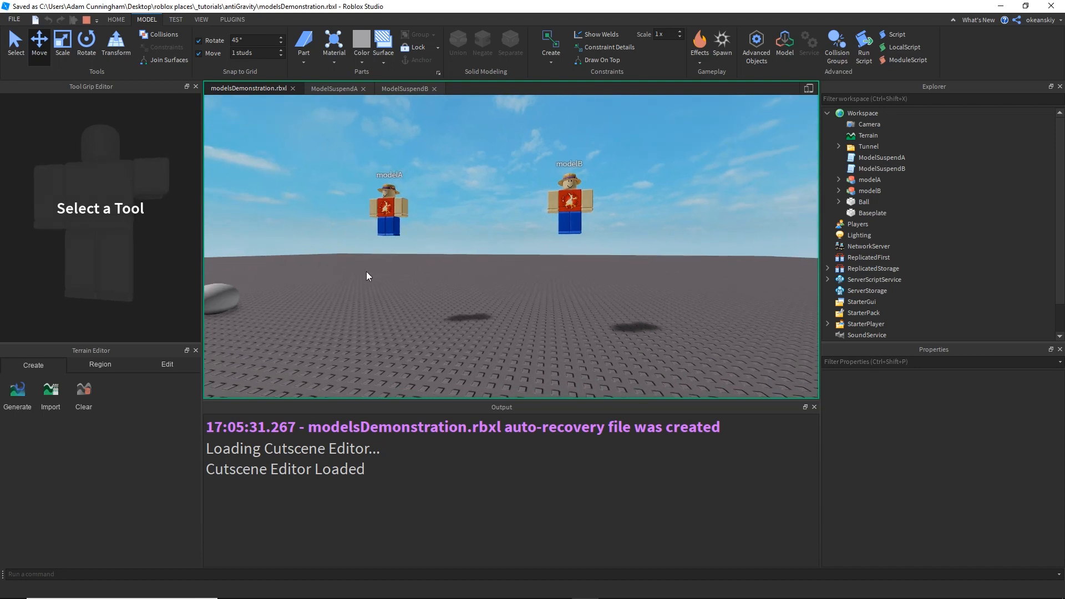
{"action": "mouse_move", "coordinate": [548, 210]}
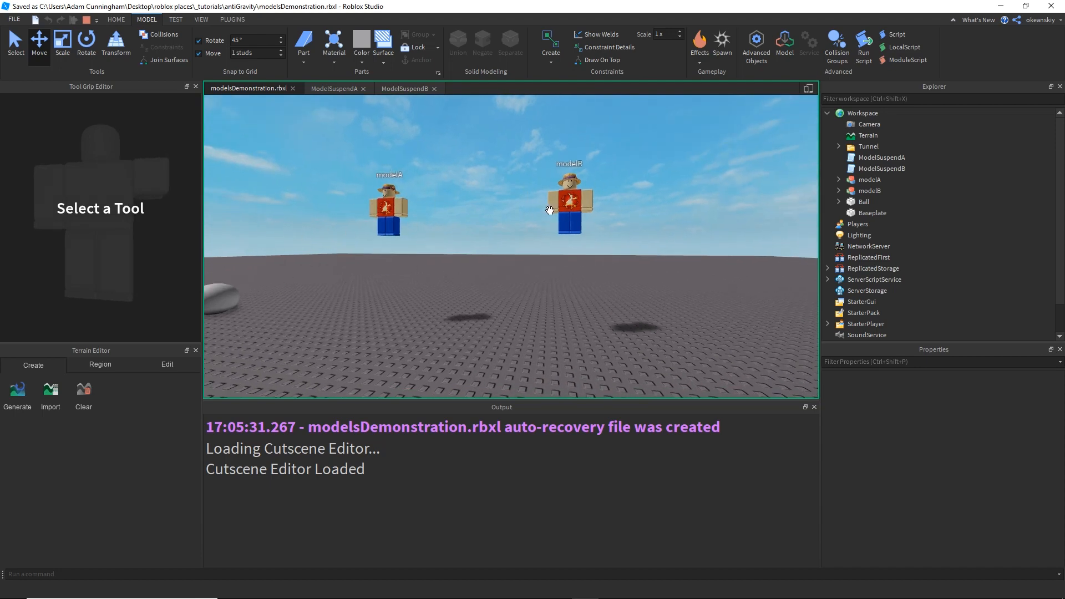